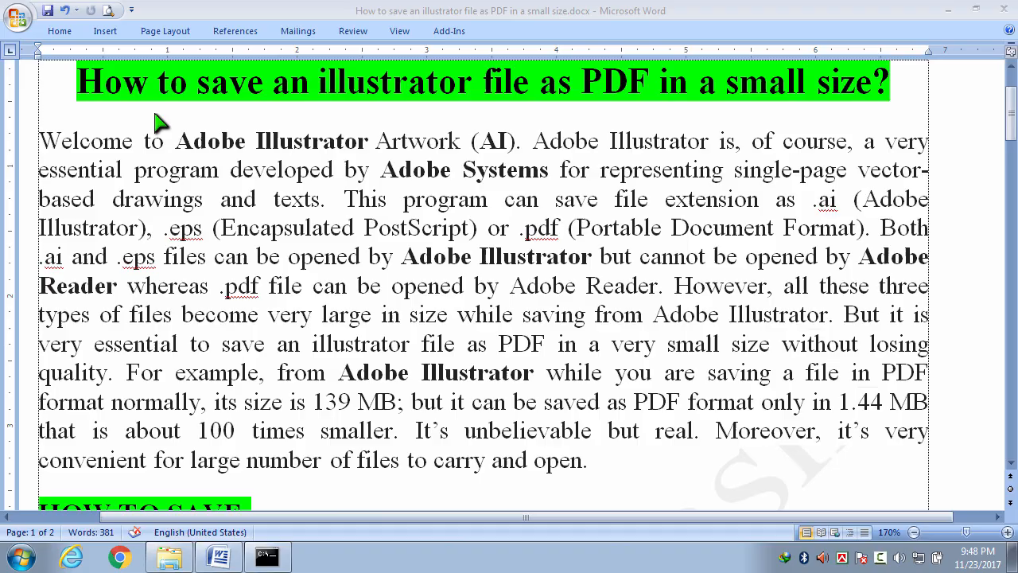
{"action": "mouse_move", "coordinate": [568, 115]}
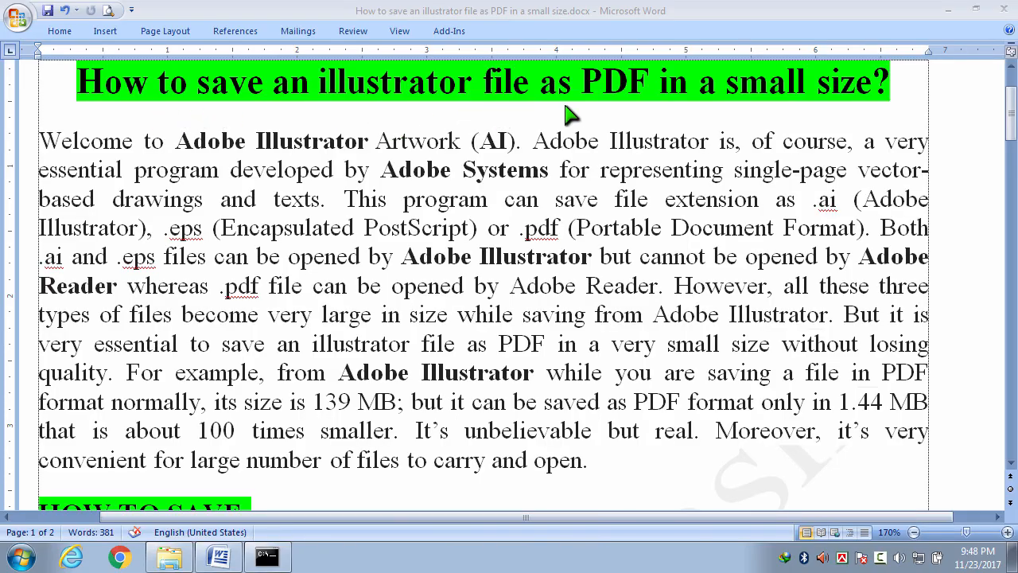
{"action": "mouse_move", "coordinate": [795, 116]}
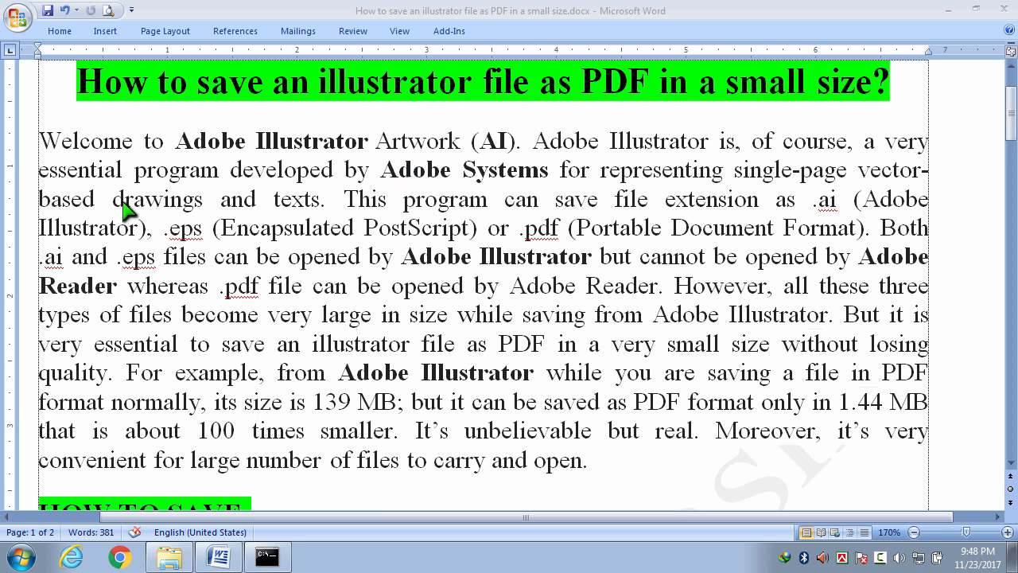
{"action": "mouse_move", "coordinate": [513, 163]}
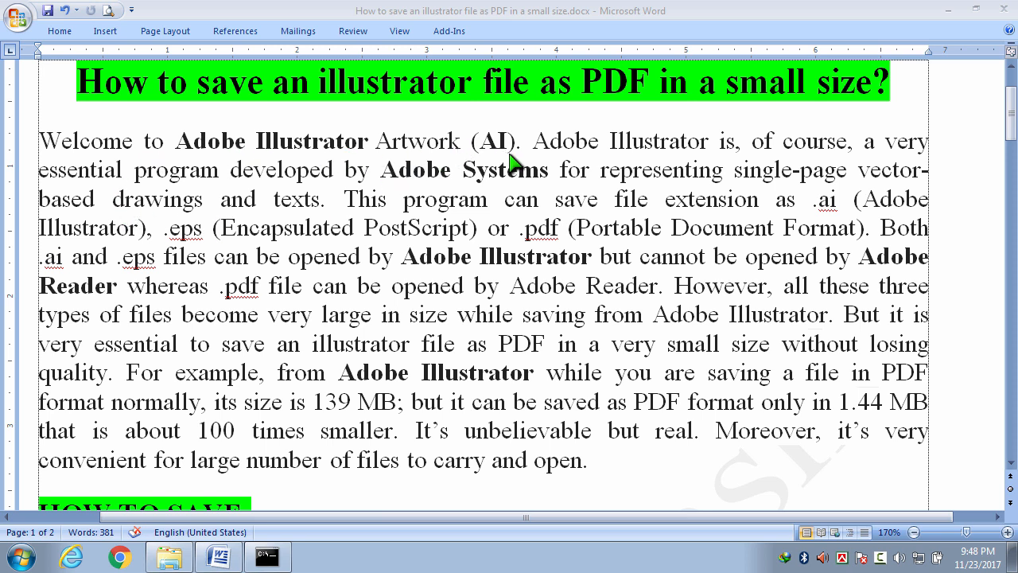
{"action": "mouse_move", "coordinate": [686, 176]}
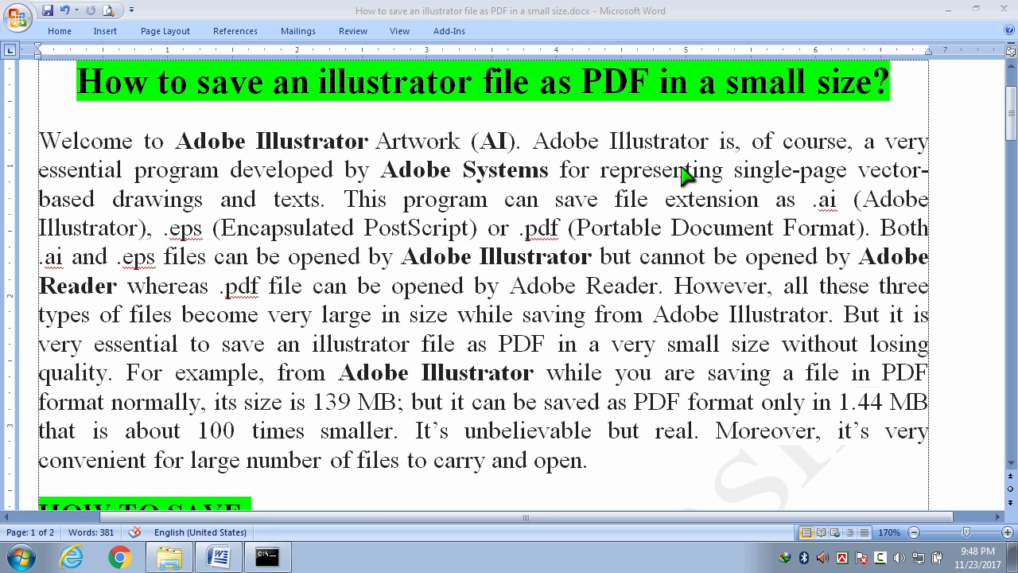
{"action": "mouse_move", "coordinate": [877, 159]}
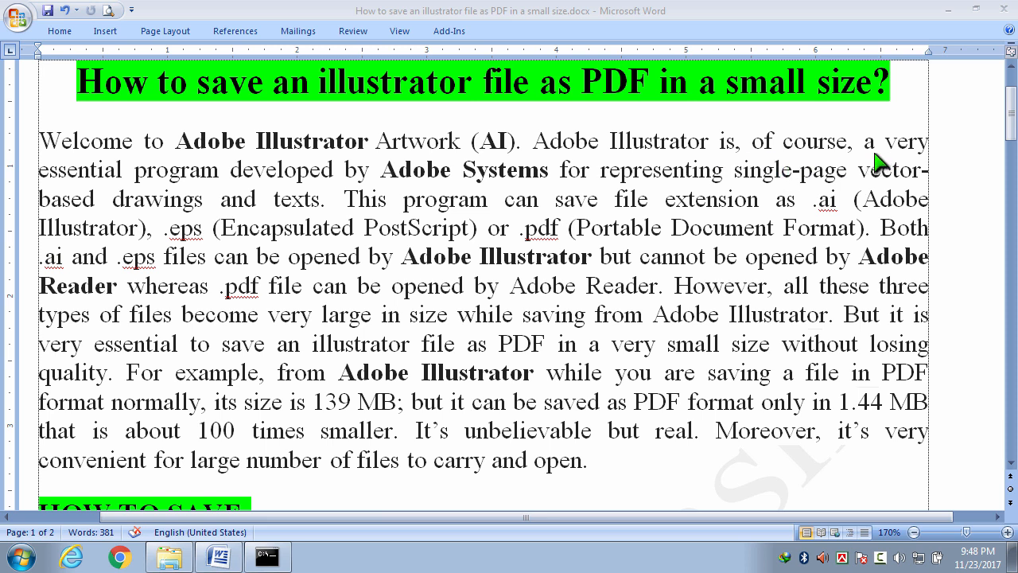
{"action": "mouse_move", "coordinate": [337, 208]}
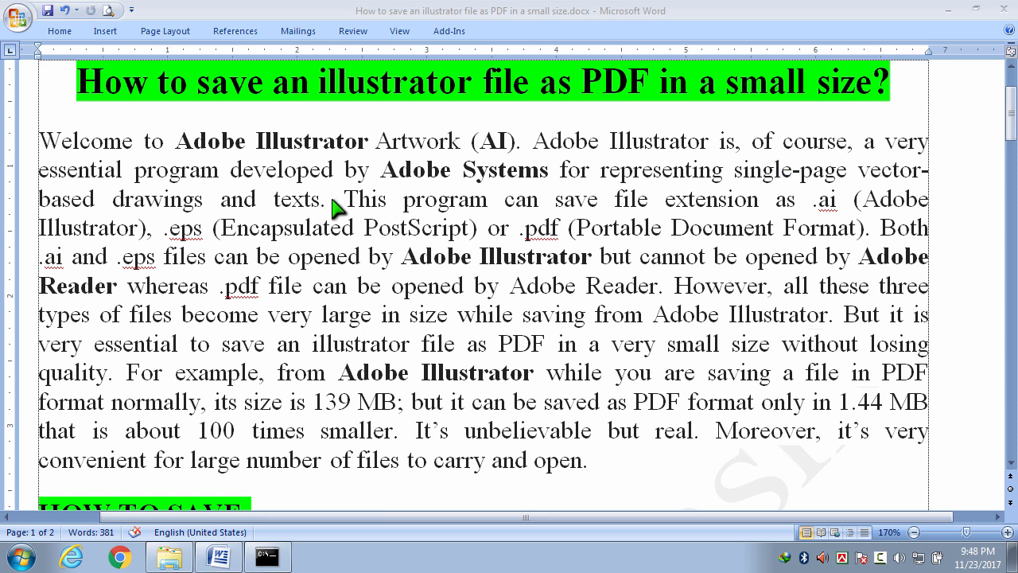
{"action": "mouse_move", "coordinate": [573, 197]}
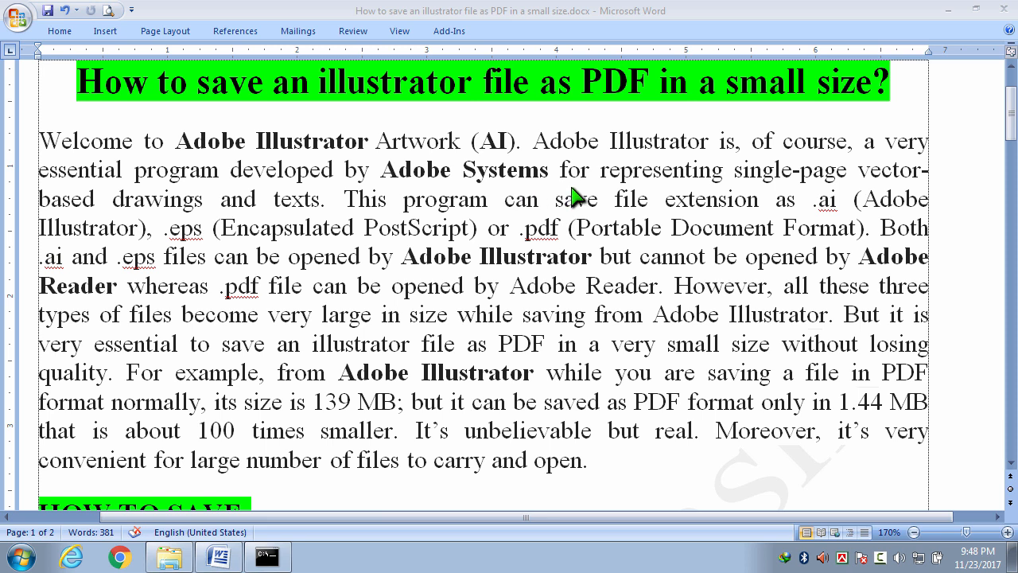
{"action": "mouse_move", "coordinate": [755, 188]}
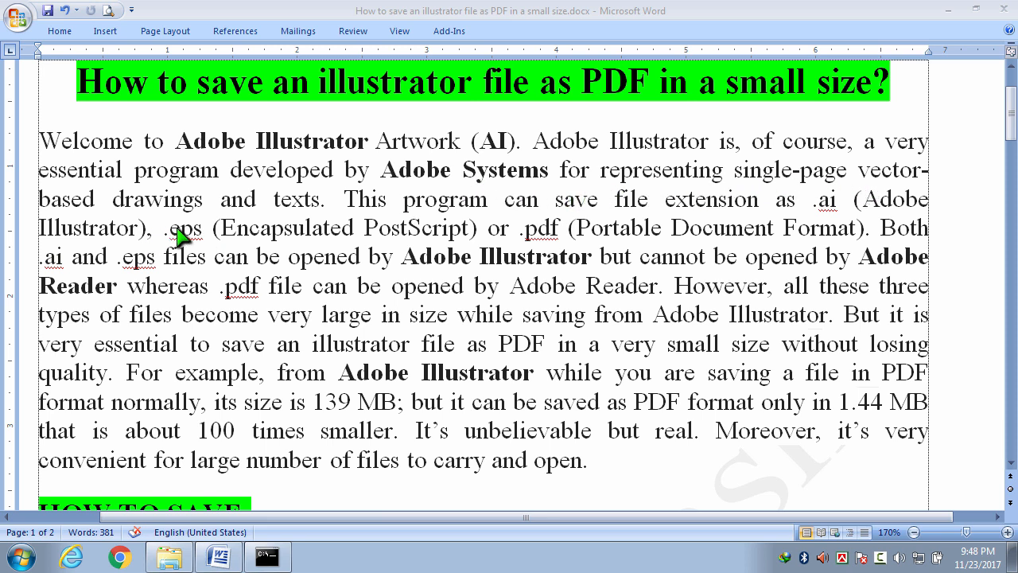
{"action": "mouse_move", "coordinate": [394, 236]}
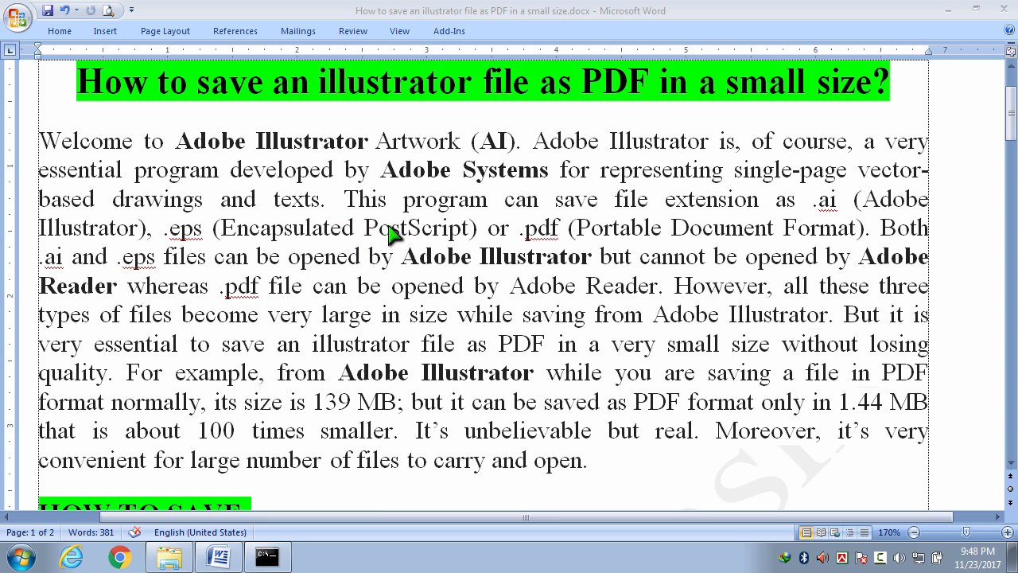
{"action": "mouse_move", "coordinate": [748, 223]}
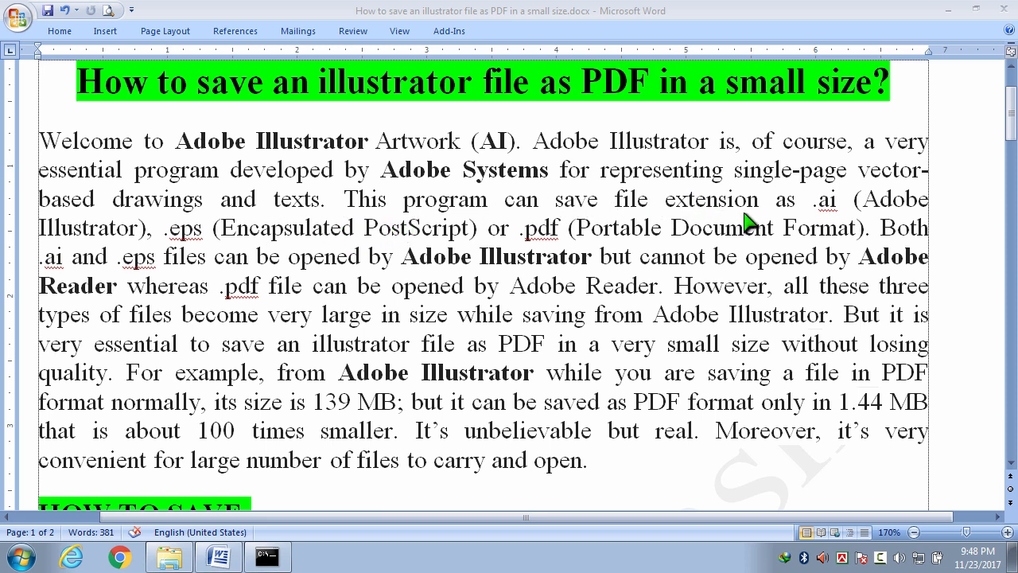
{"action": "mouse_move", "coordinate": [836, 223]}
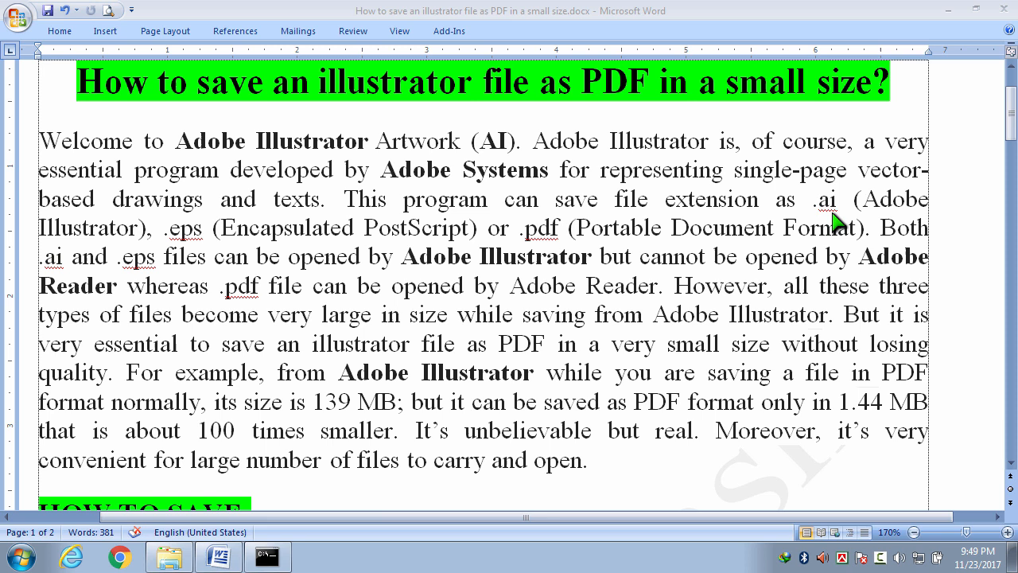
{"action": "mouse_move", "coordinate": [507, 266]}
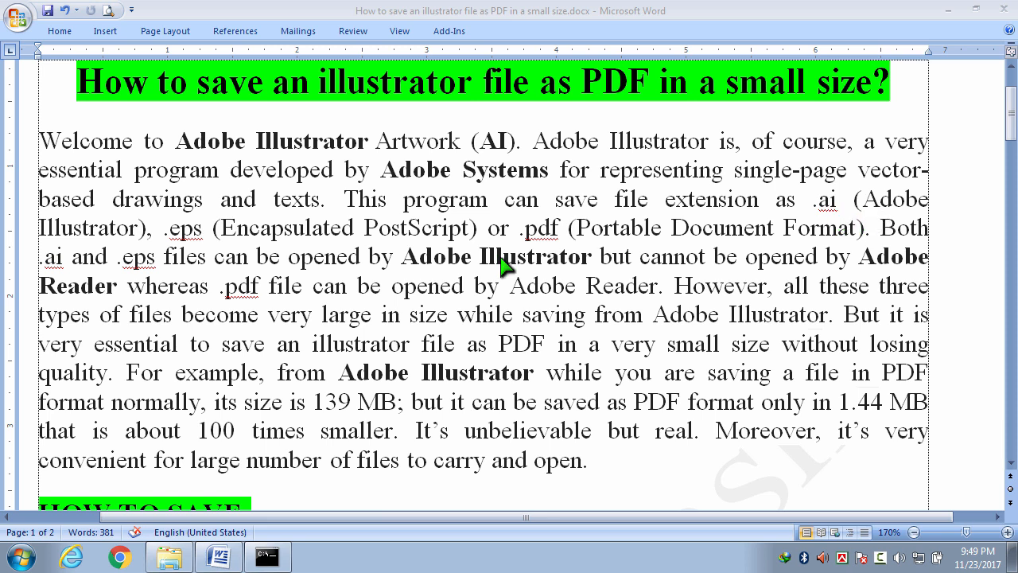
{"action": "mouse_move", "coordinate": [195, 246]}
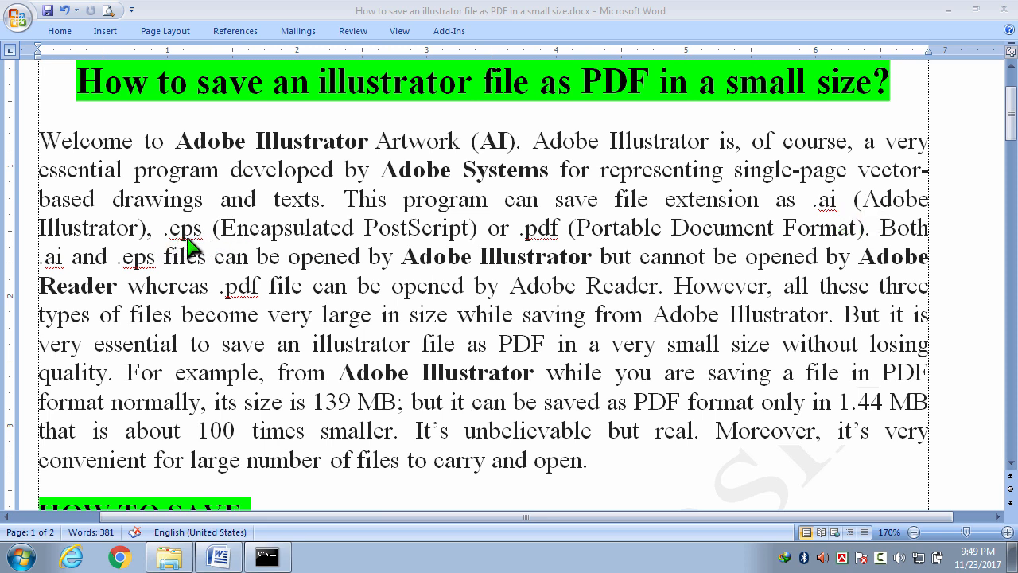
{"action": "mouse_move", "coordinate": [402, 246]}
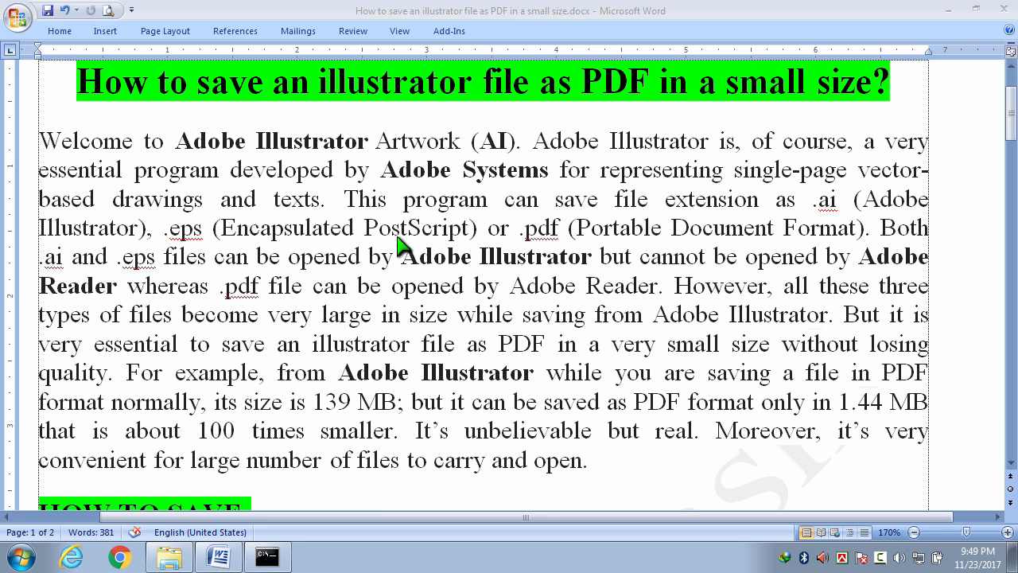
{"action": "mouse_move", "coordinate": [529, 253]}
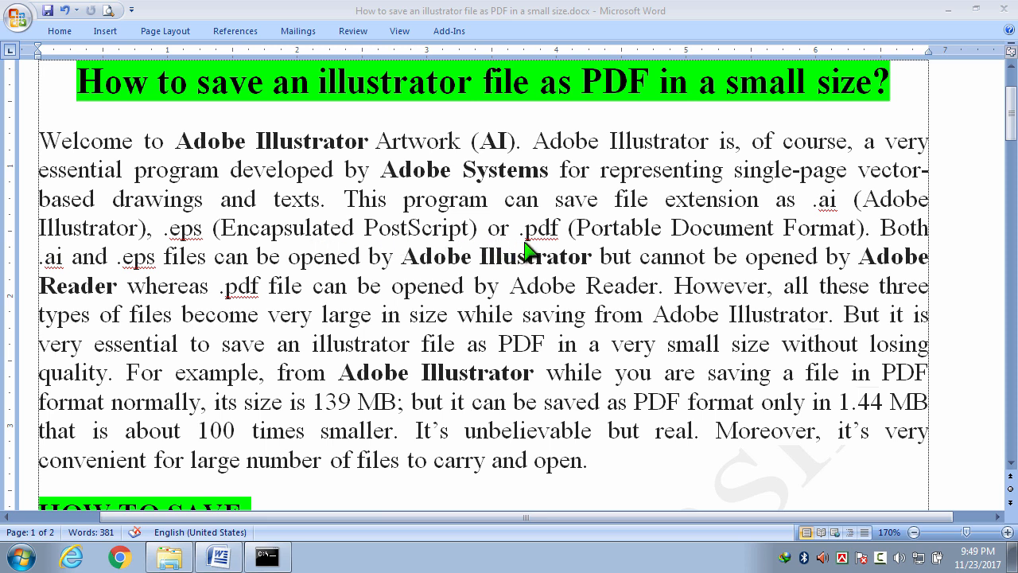
{"action": "mouse_move", "coordinate": [640, 241]}
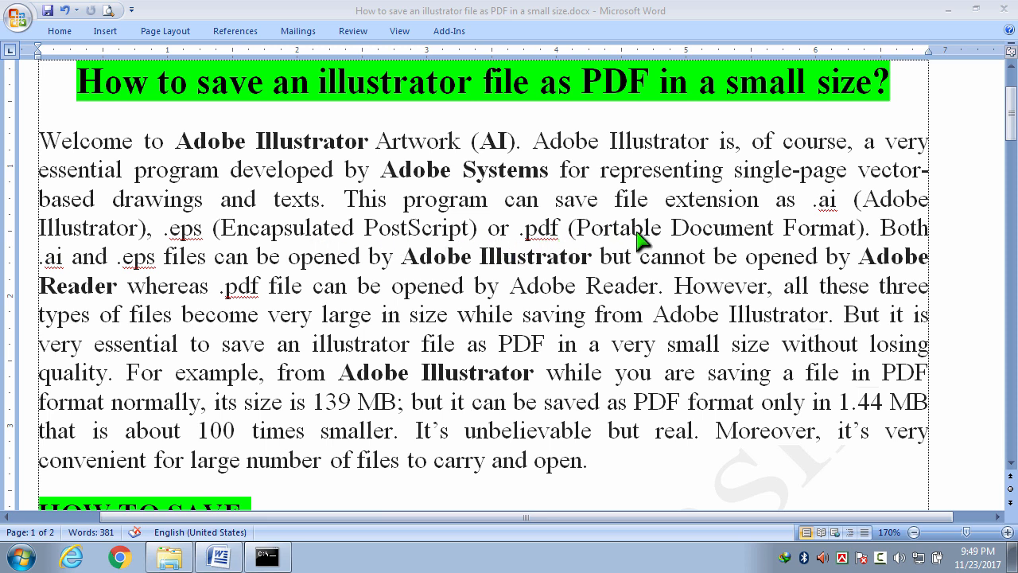
{"action": "mouse_move", "coordinate": [875, 247]}
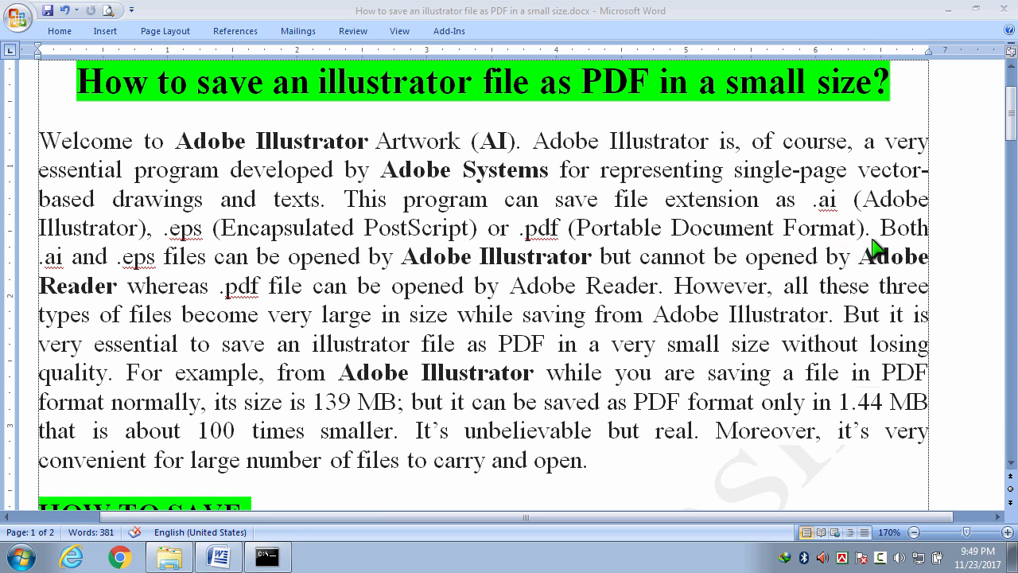
{"action": "mouse_move", "coordinate": [49, 273]}
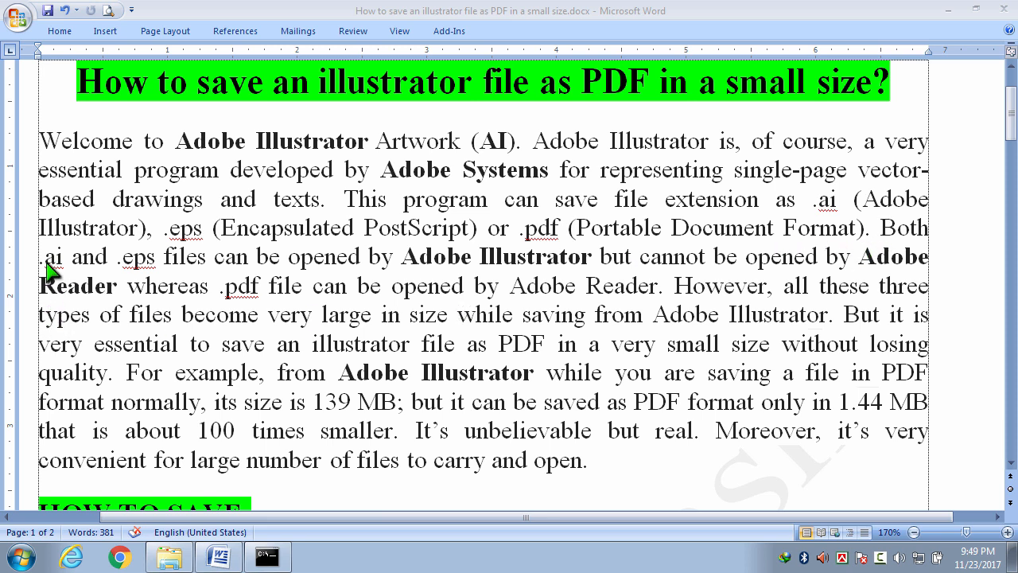
{"action": "mouse_move", "coordinate": [212, 280]}
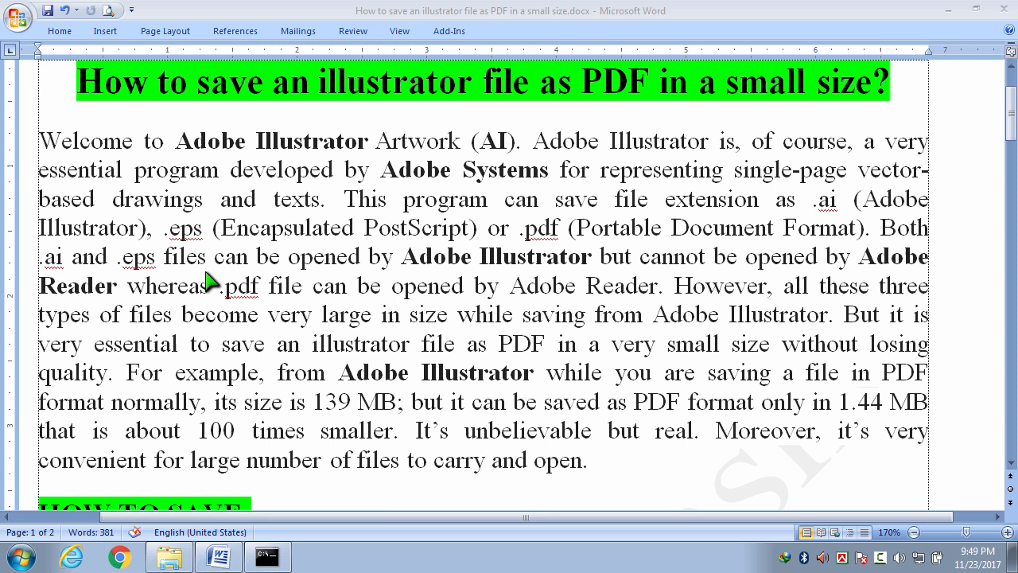
{"action": "mouse_move", "coordinate": [526, 283]}
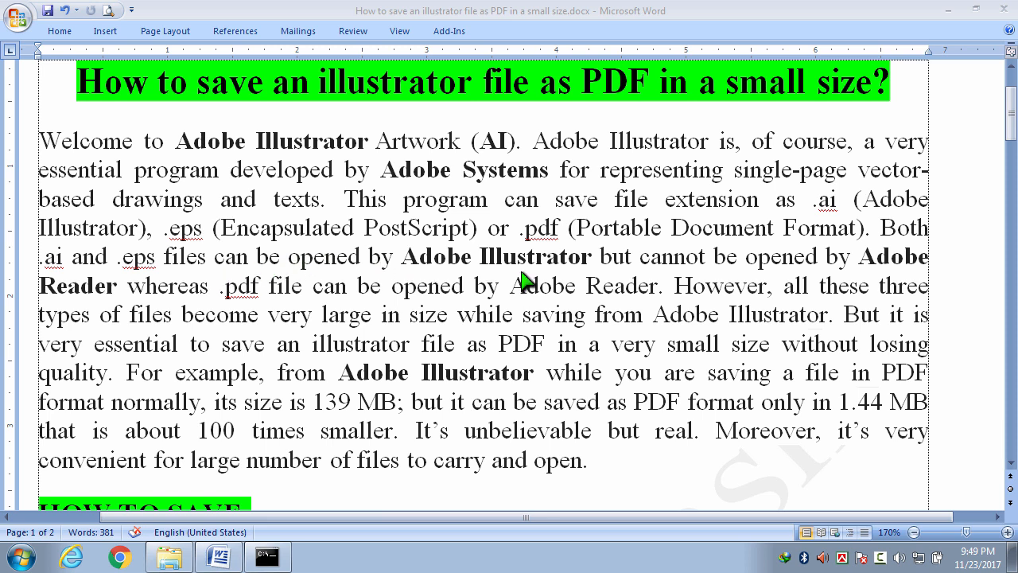
{"action": "mouse_move", "coordinate": [740, 282]}
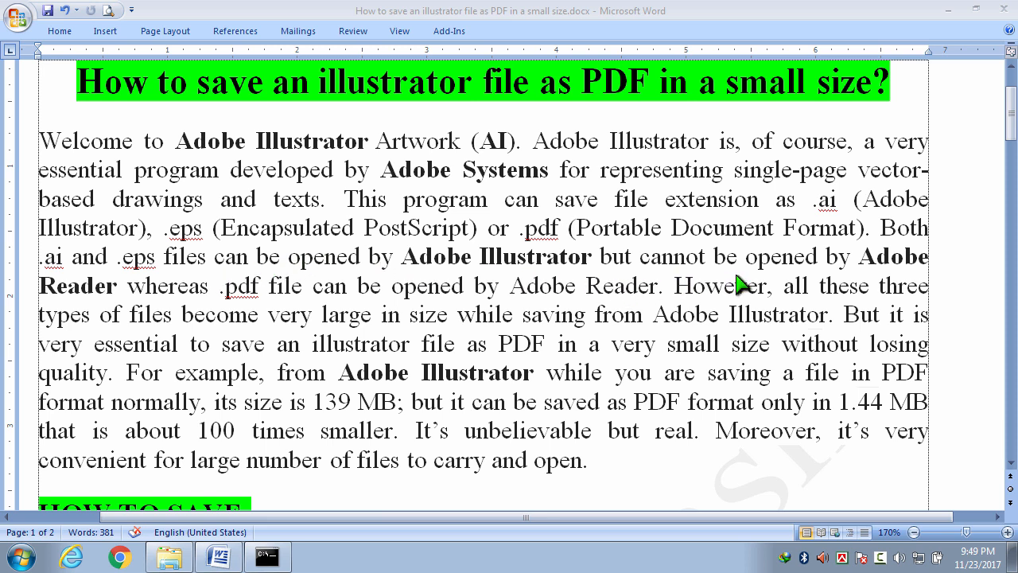
{"action": "mouse_move", "coordinate": [163, 322]}
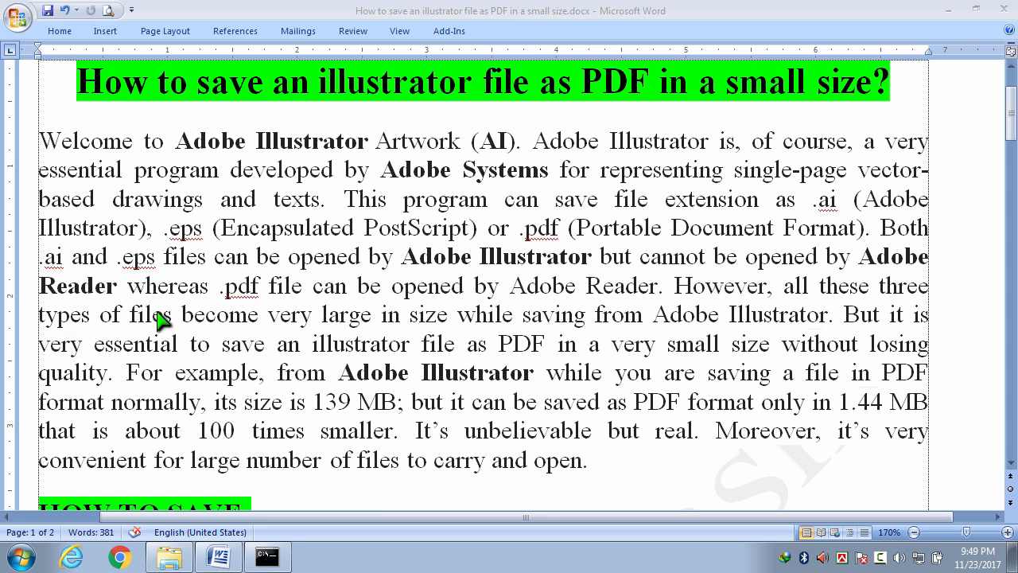
{"action": "mouse_move", "coordinate": [289, 308]}
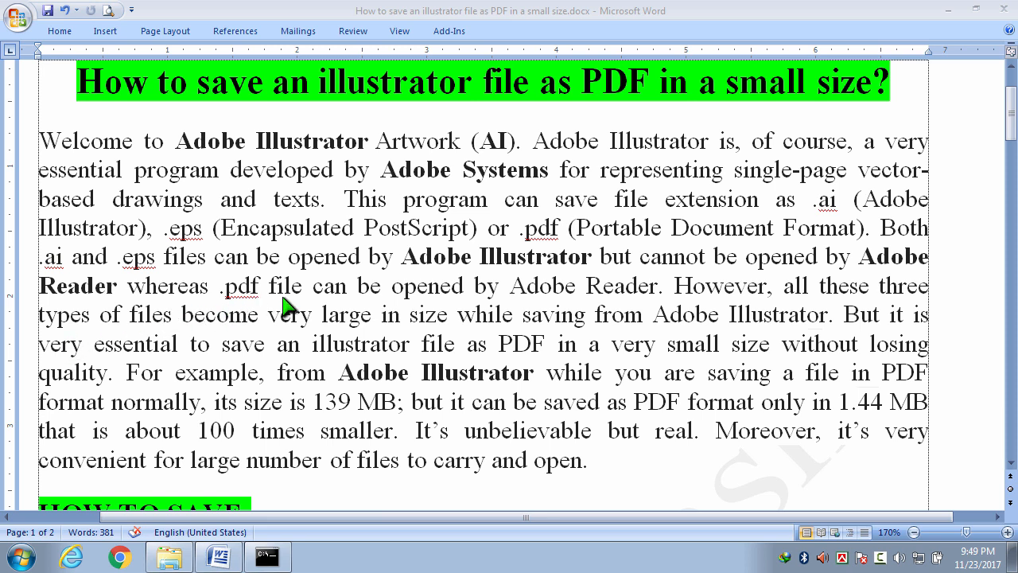
{"action": "mouse_move", "coordinate": [617, 308]}
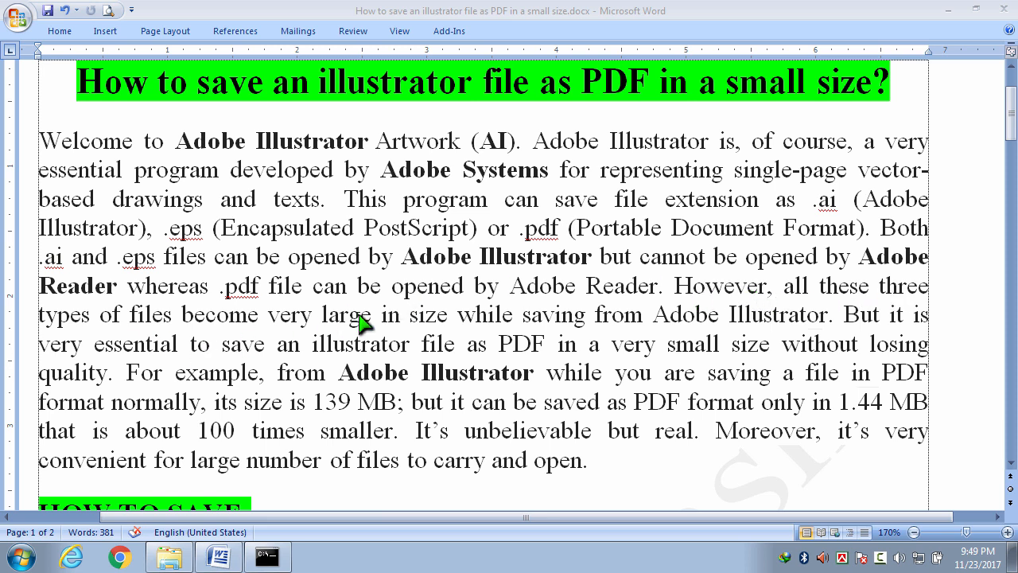
{"action": "mouse_move", "coordinate": [511, 342]}
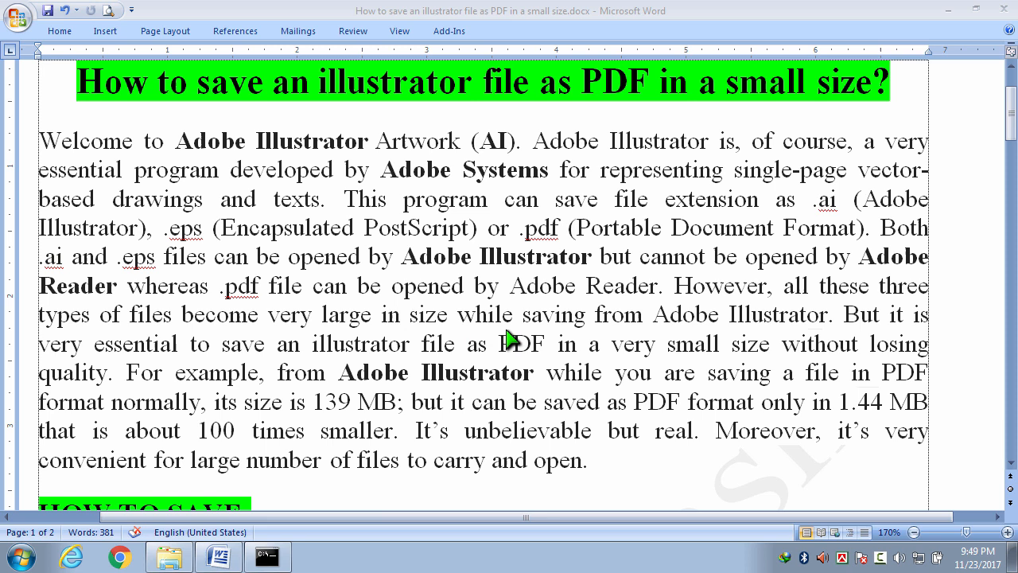
{"action": "mouse_move", "coordinate": [811, 337]}
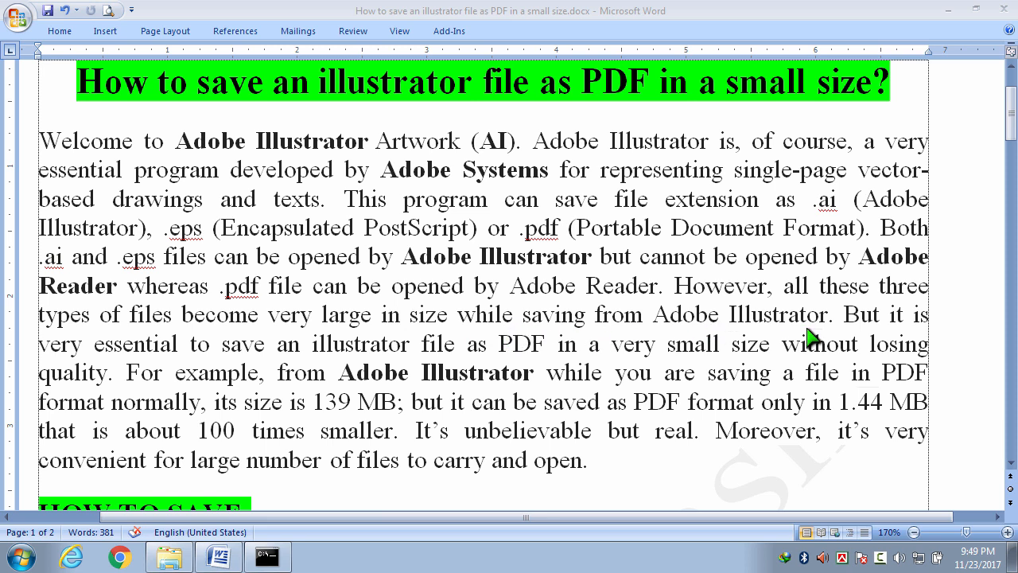
{"action": "mouse_move", "coordinate": [549, 404]}
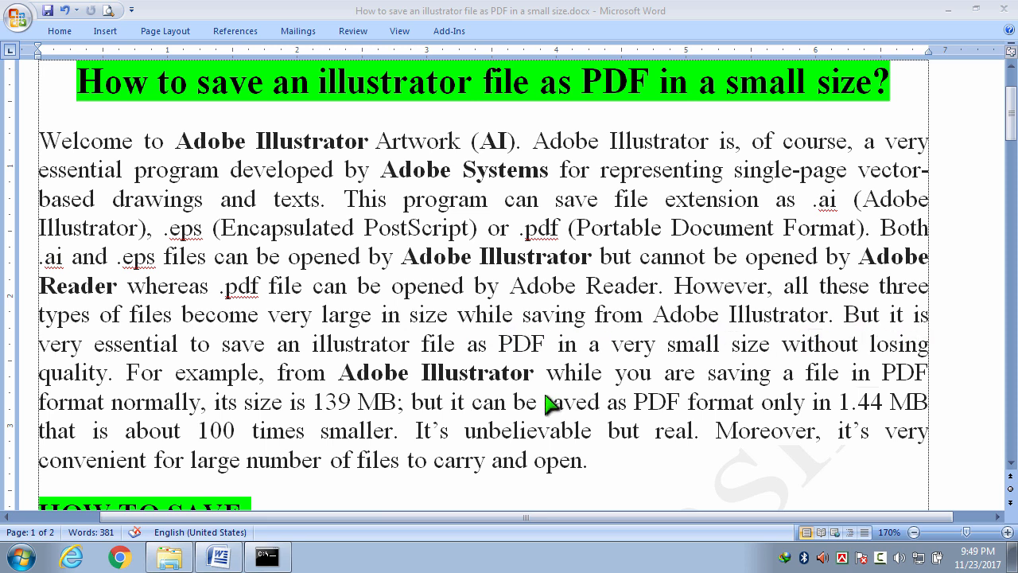
{"action": "mouse_move", "coordinate": [442, 365]}
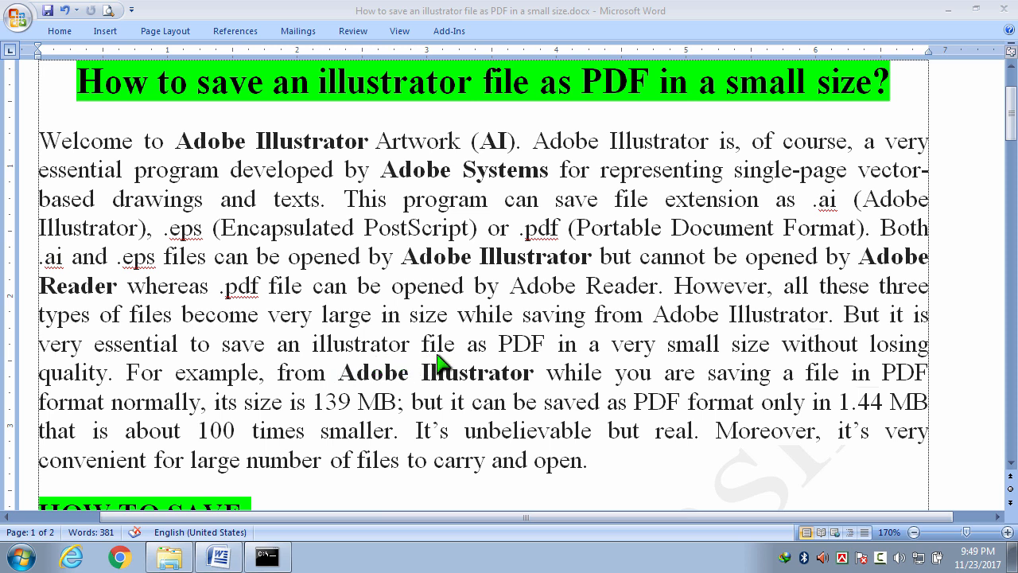
{"action": "mouse_move", "coordinate": [682, 360]}
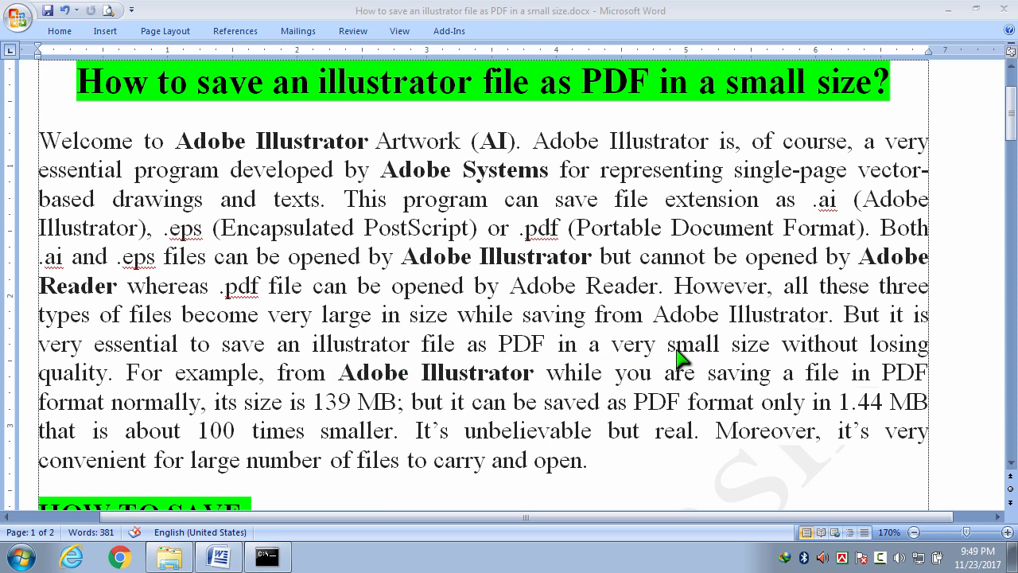
{"action": "mouse_move", "coordinate": [103, 390]}
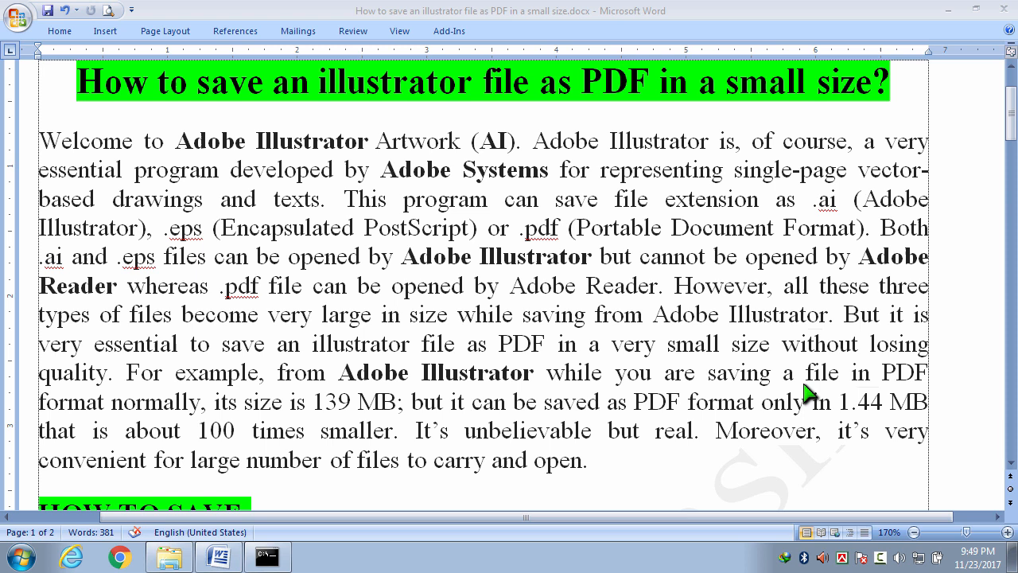
{"action": "mouse_move", "coordinate": [201, 420]}
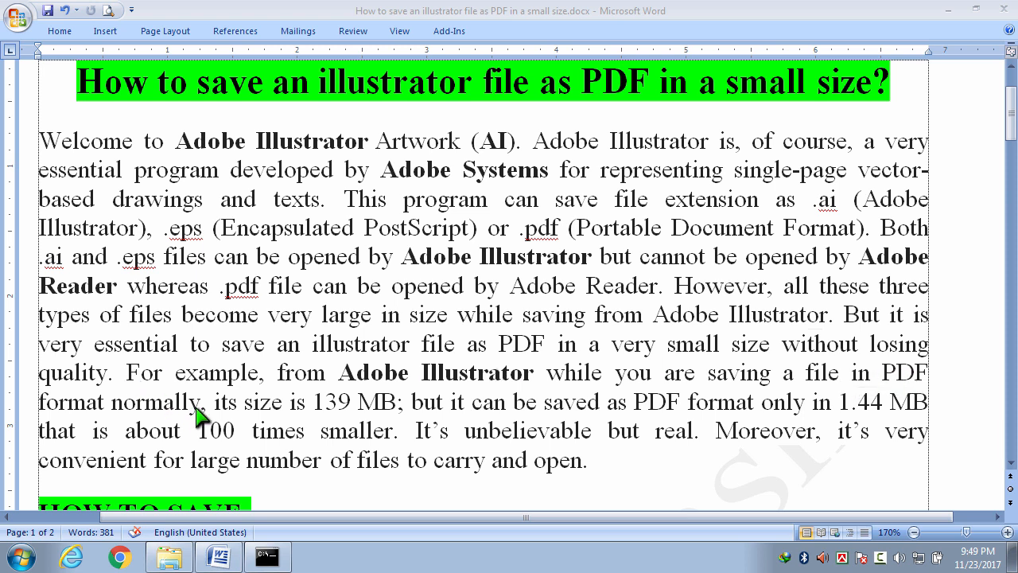
{"action": "mouse_move", "coordinate": [358, 426]}
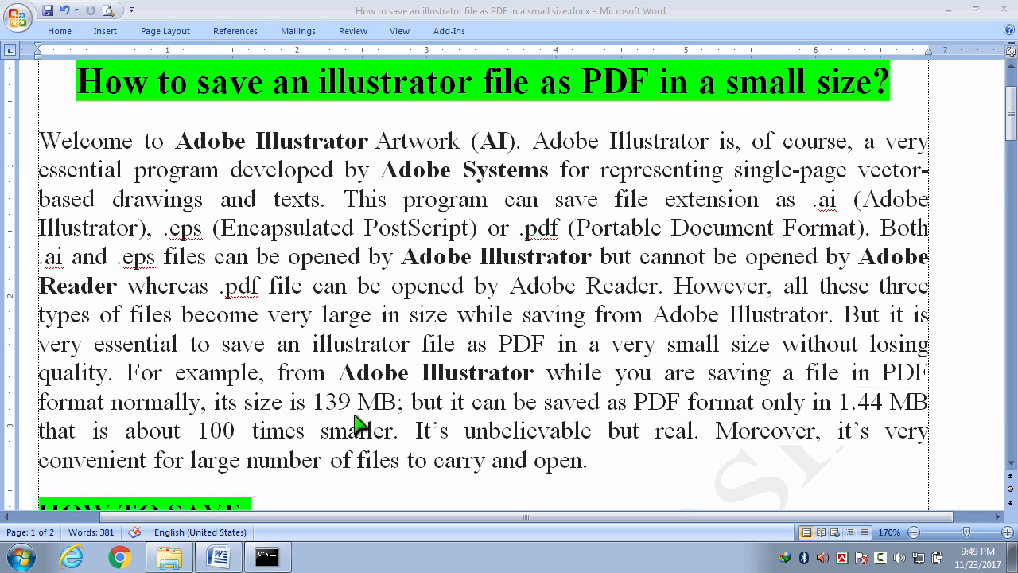
{"action": "mouse_move", "coordinate": [513, 424]}
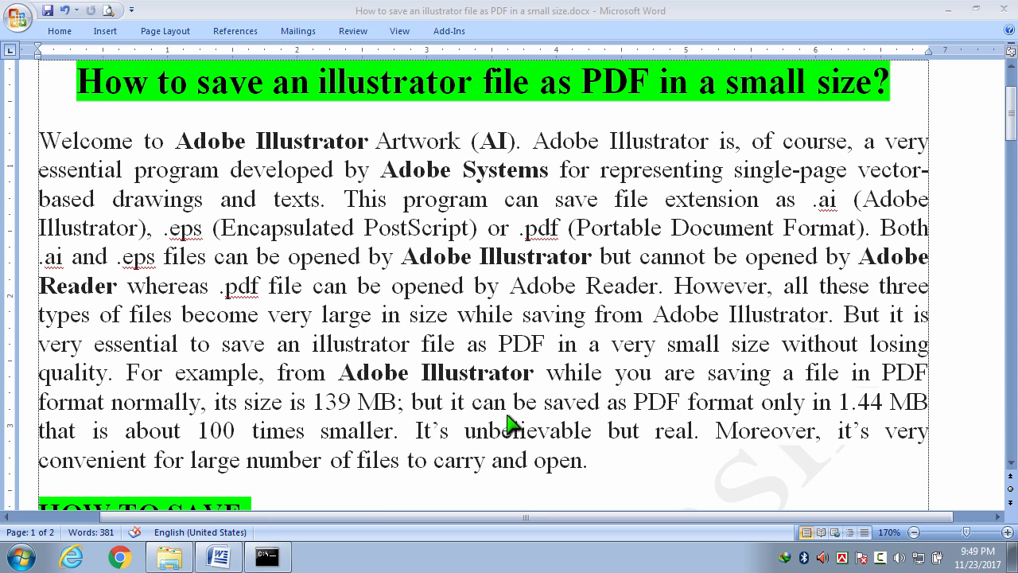
{"action": "mouse_move", "coordinate": [784, 421]}
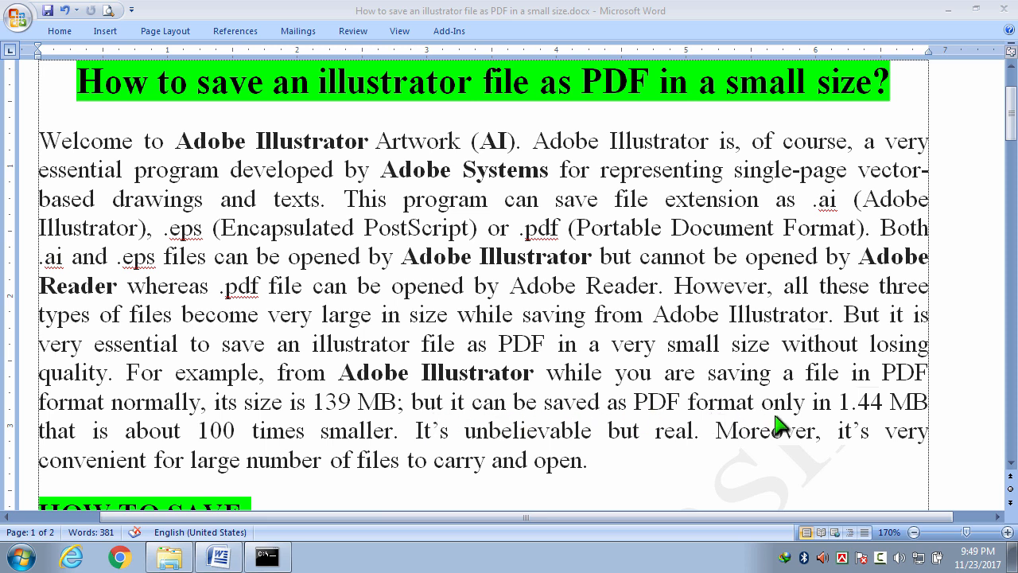
{"action": "mouse_move", "coordinate": [875, 418]}
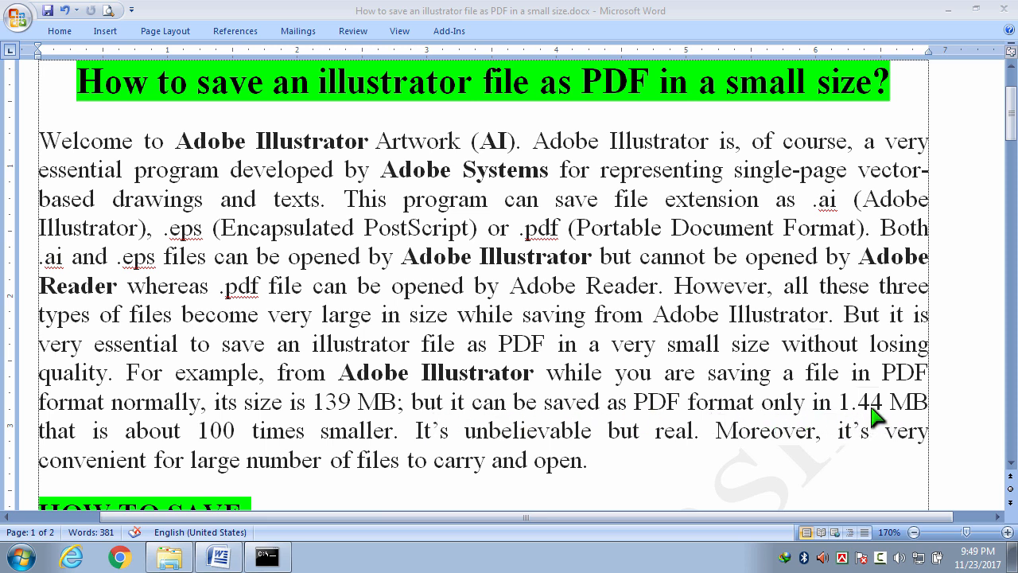
{"action": "mouse_move", "coordinate": [257, 454]}
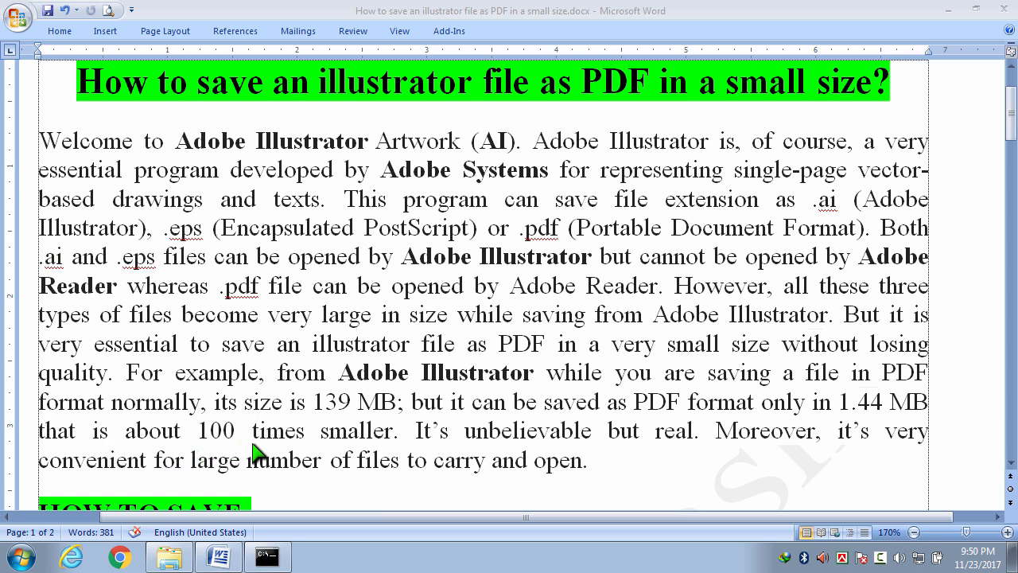
{"action": "mouse_move", "coordinate": [453, 455]}
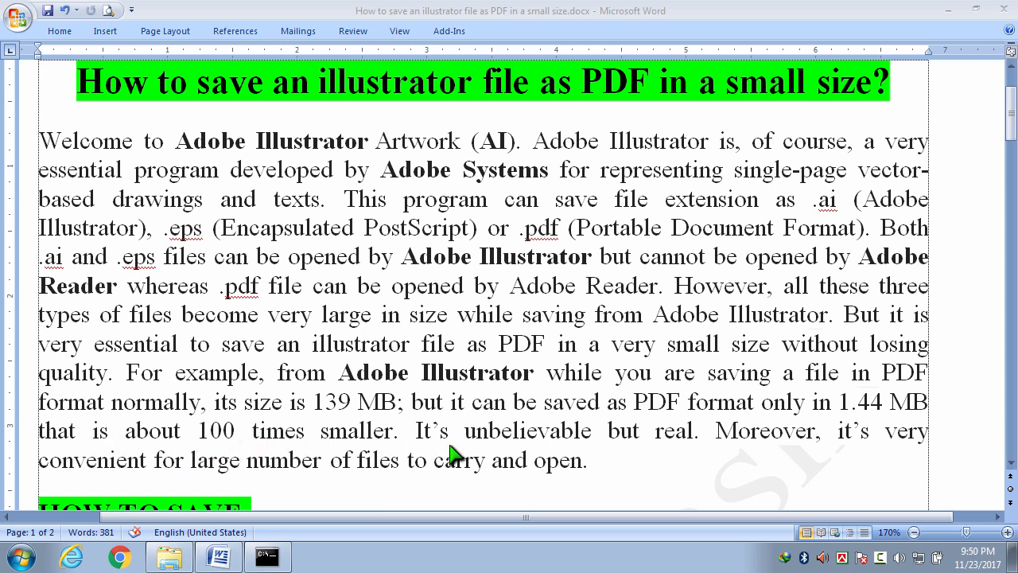
{"action": "mouse_move", "coordinate": [688, 460]}
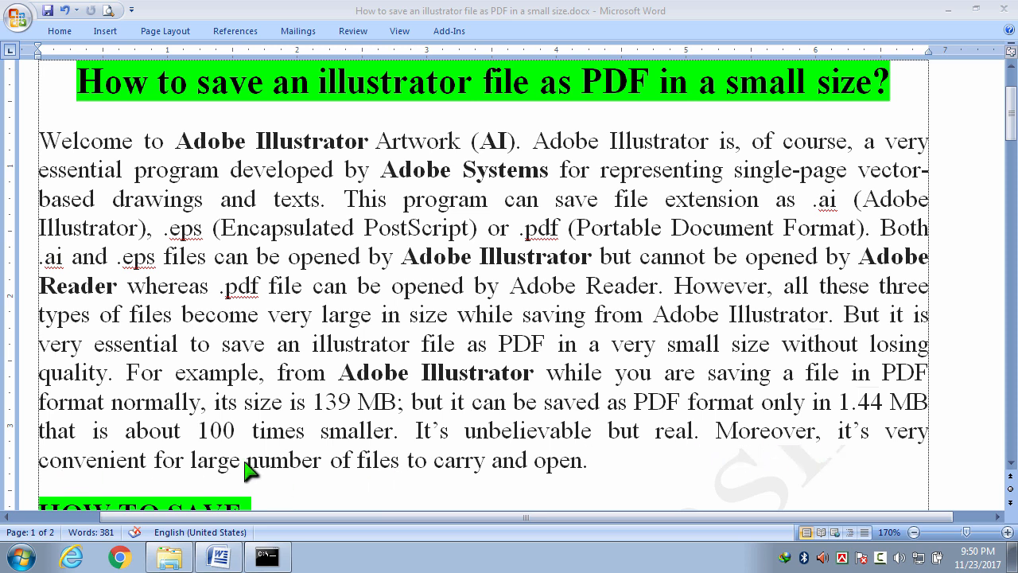
{"action": "mouse_move", "coordinate": [642, 475]}
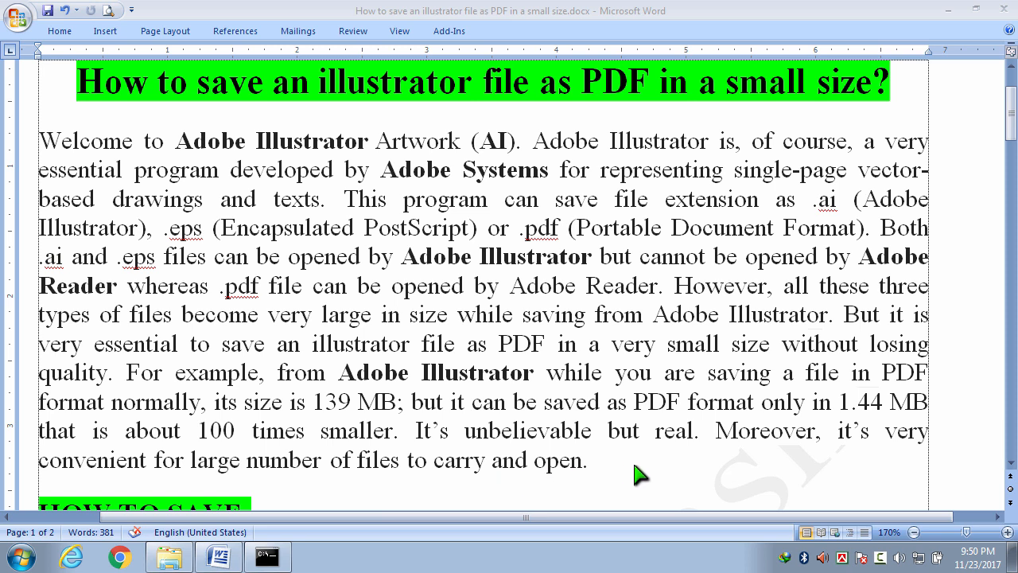
{"action": "mouse_move", "coordinate": [1012, 469]}
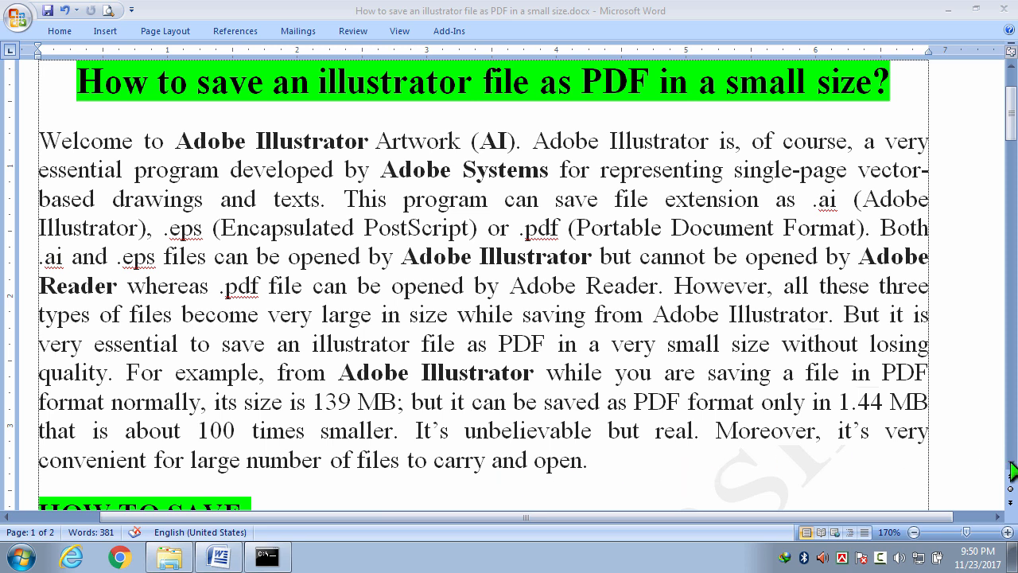
- Scroll the Word guide down to the 'For Small Sized PDF' instructions
{"action": "scroll", "scroll_direction": "down", "scroll_amount": 3}
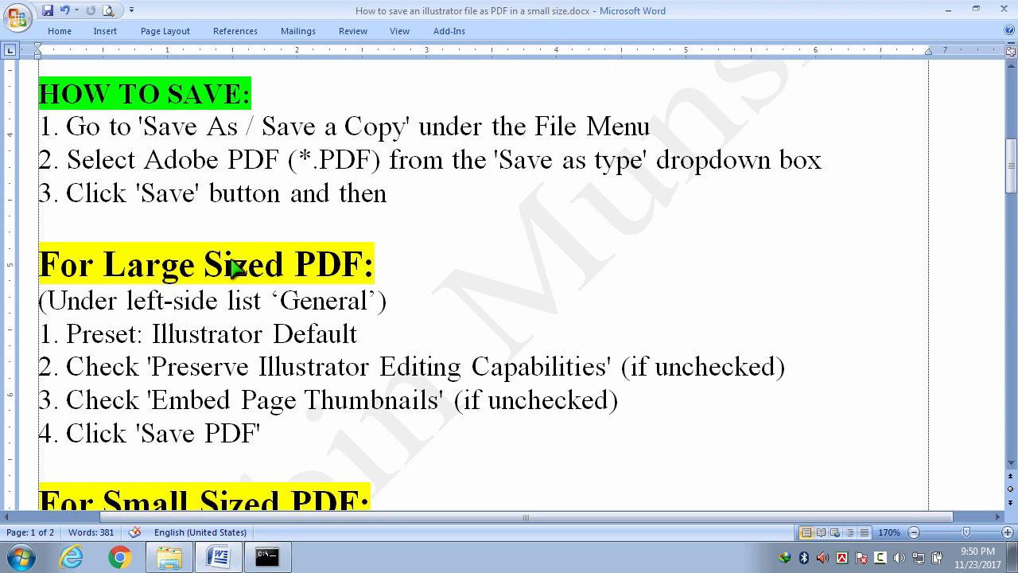
{"action": "mouse_move", "coordinate": [285, 156]}
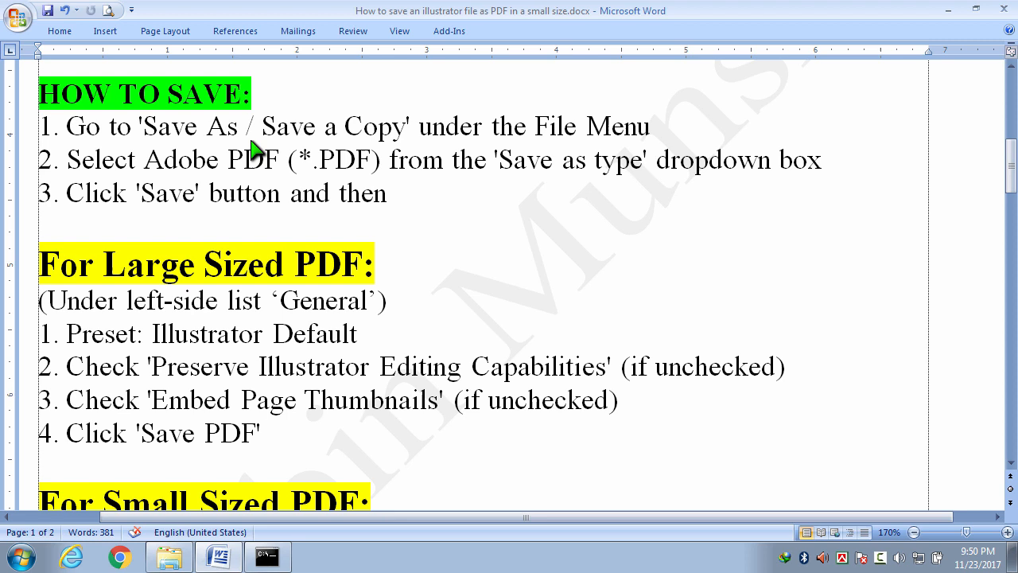
{"action": "mouse_move", "coordinate": [256, 157]}
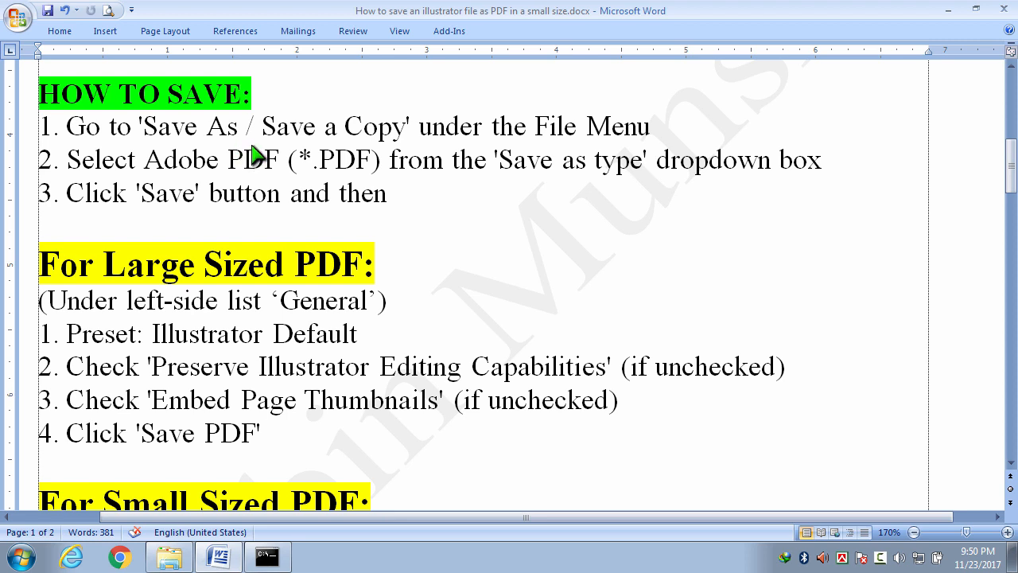
{"action": "mouse_move", "coordinate": [147, 147]}
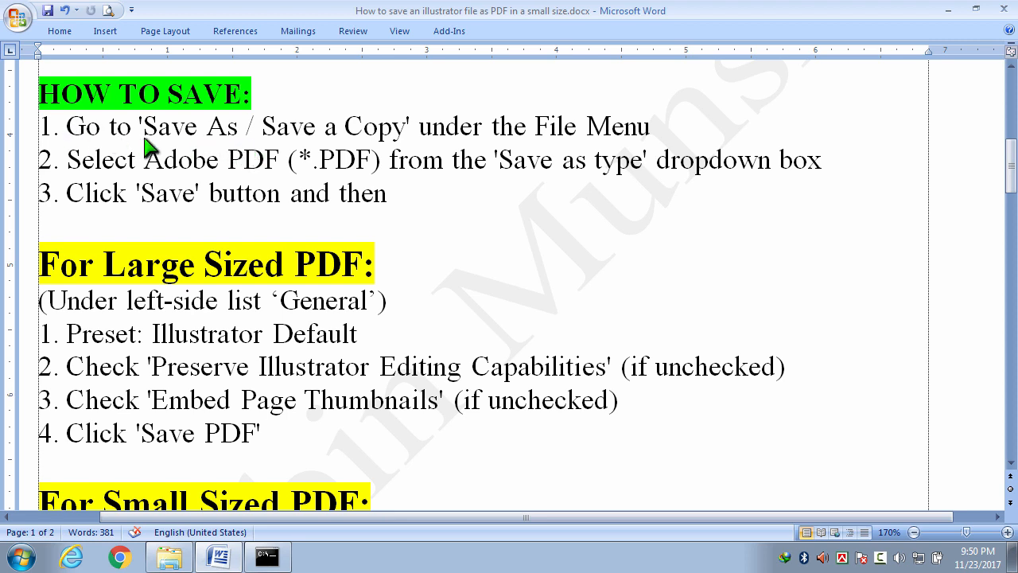
{"action": "mouse_move", "coordinate": [390, 158]}
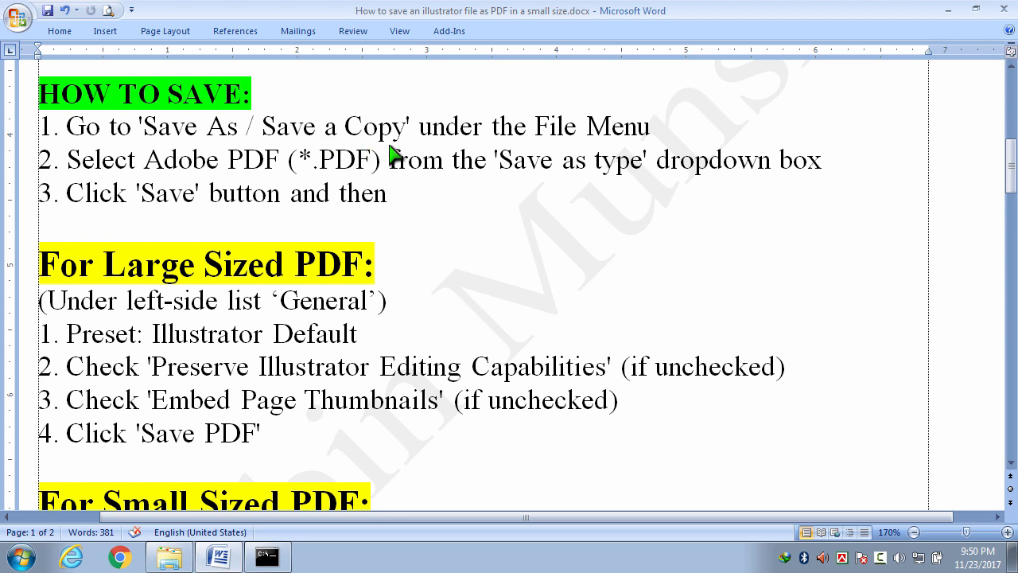
{"action": "mouse_move", "coordinate": [586, 161]}
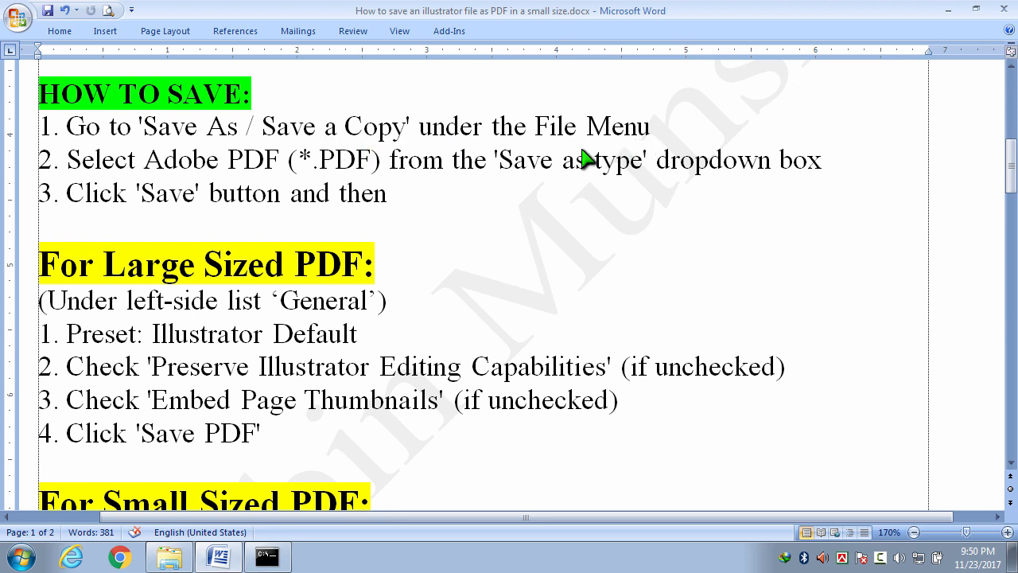
{"action": "mouse_move", "coordinate": [306, 182]}
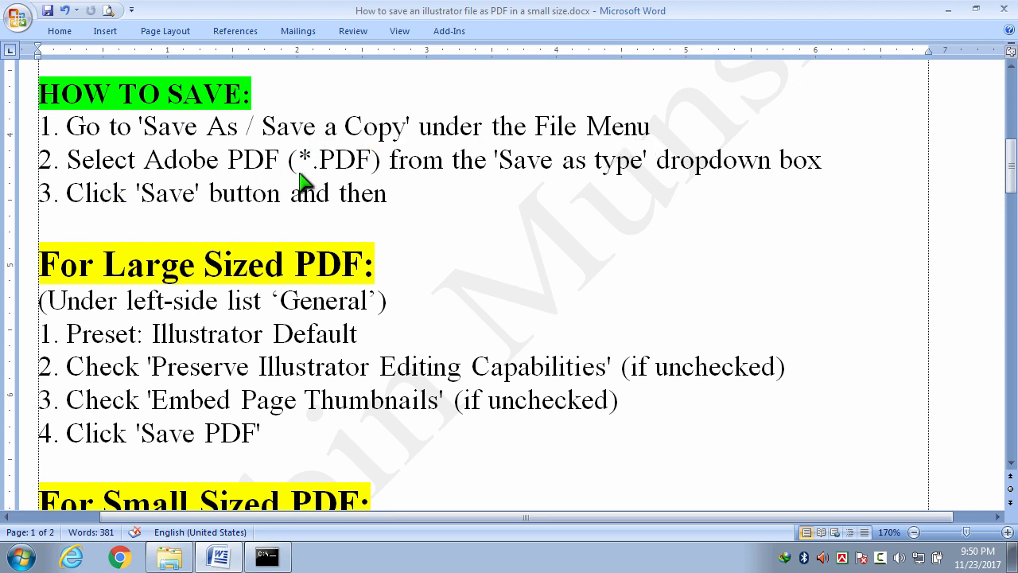
{"action": "mouse_move", "coordinate": [641, 187]}
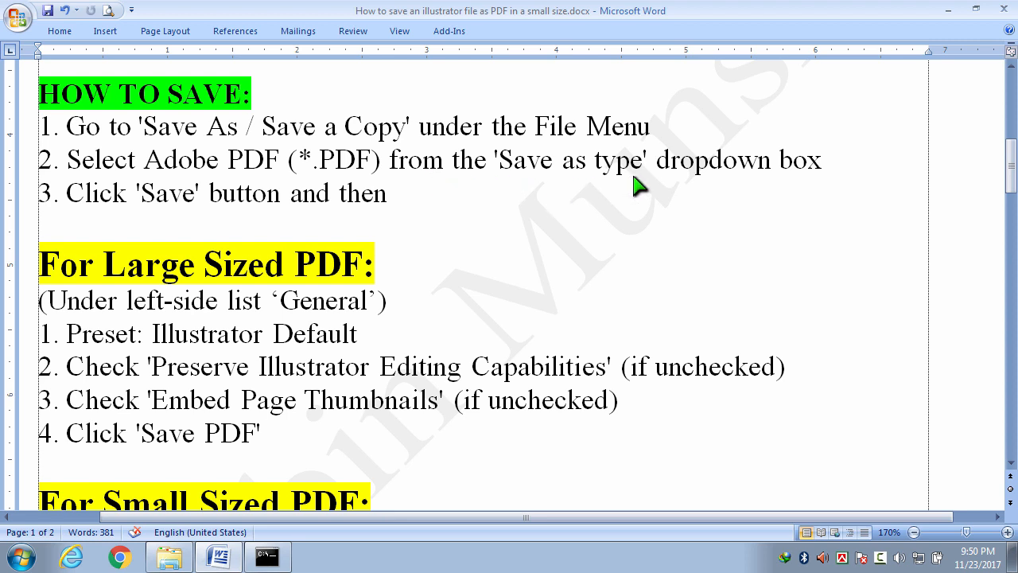
{"action": "mouse_move", "coordinate": [386, 221]}
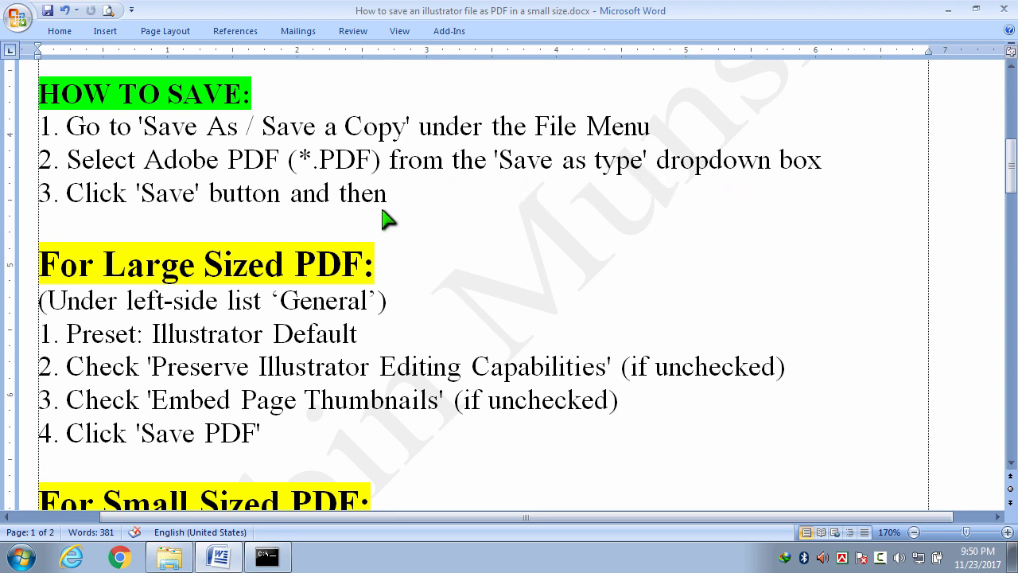
{"action": "mouse_move", "coordinate": [394, 189]}
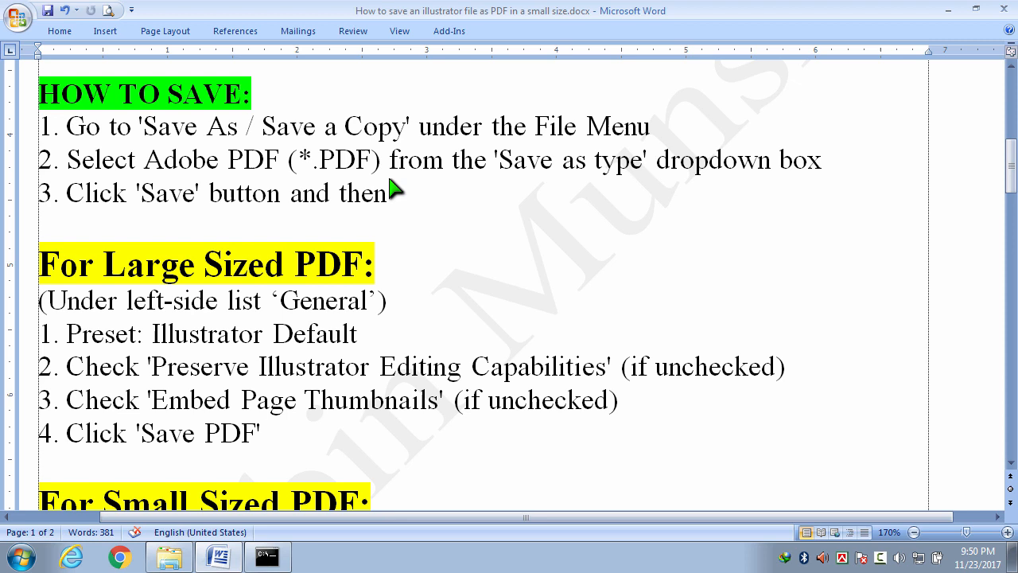
{"action": "mouse_move", "coordinate": [191, 264]}
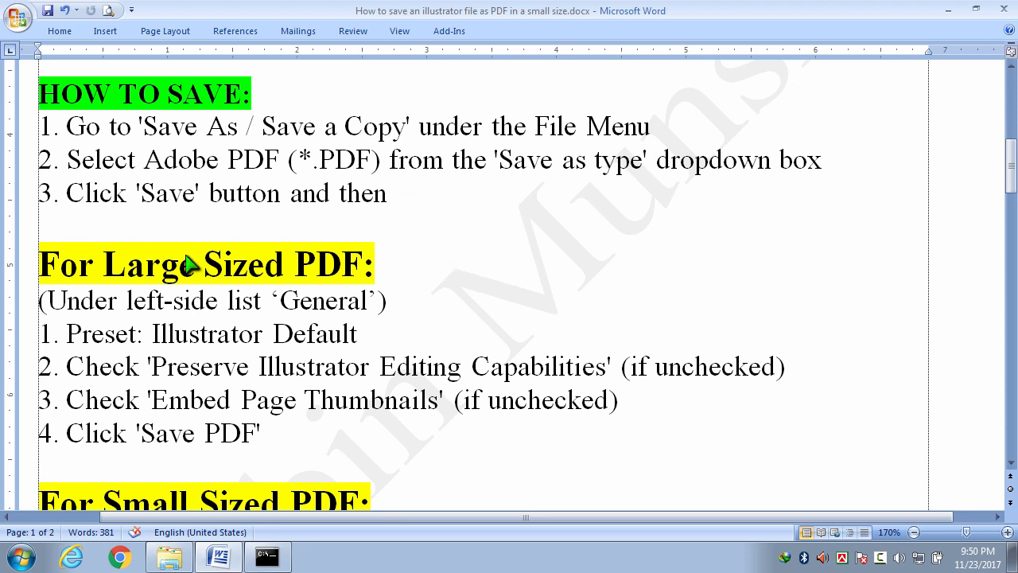
{"action": "mouse_move", "coordinate": [370, 298]}
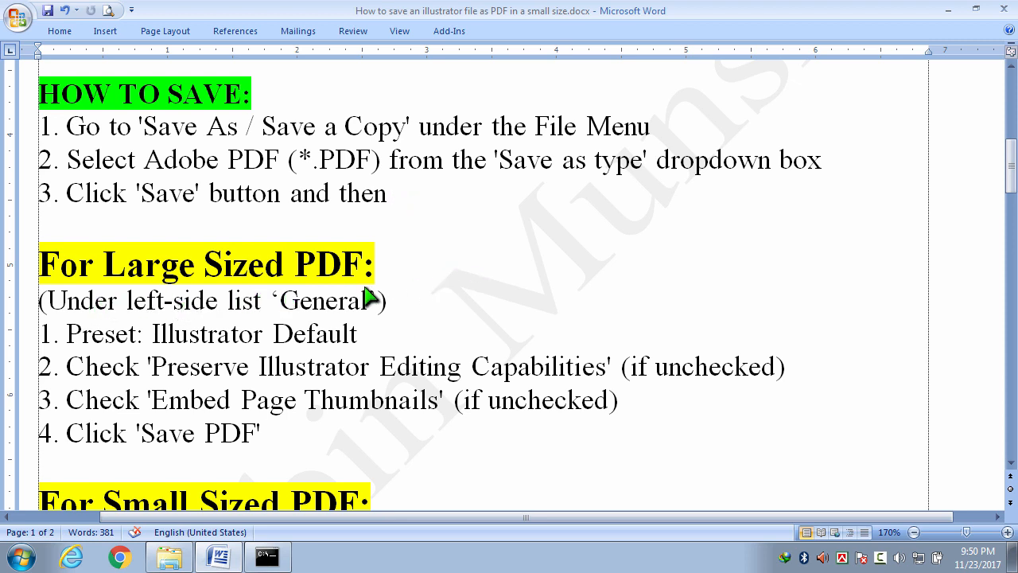
{"action": "mouse_move", "coordinate": [209, 436]}
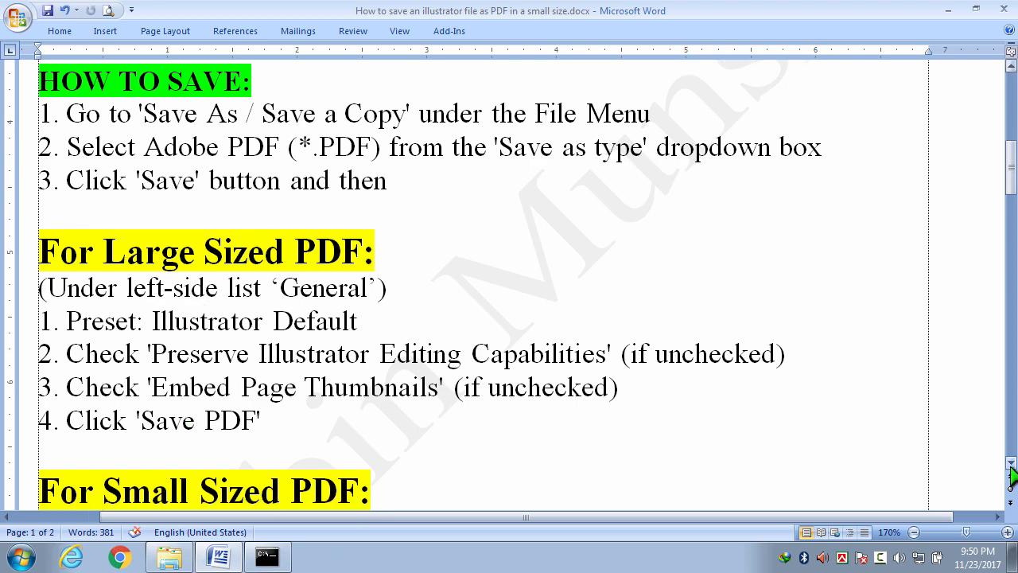
{"action": "scroll", "scroll_direction": "down", "scroll_amount": 3}
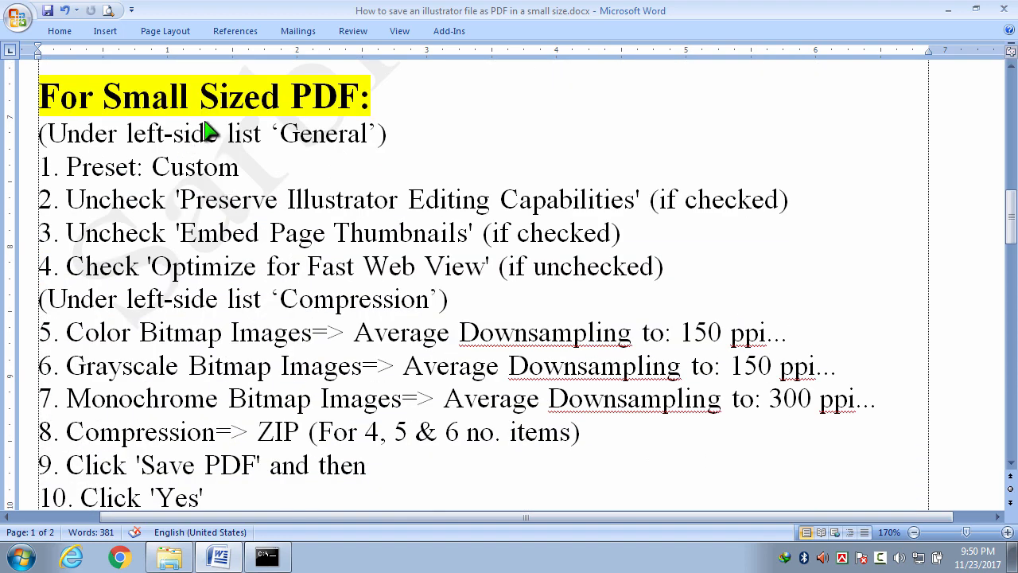
{"action": "mouse_move", "coordinate": [155, 395]}
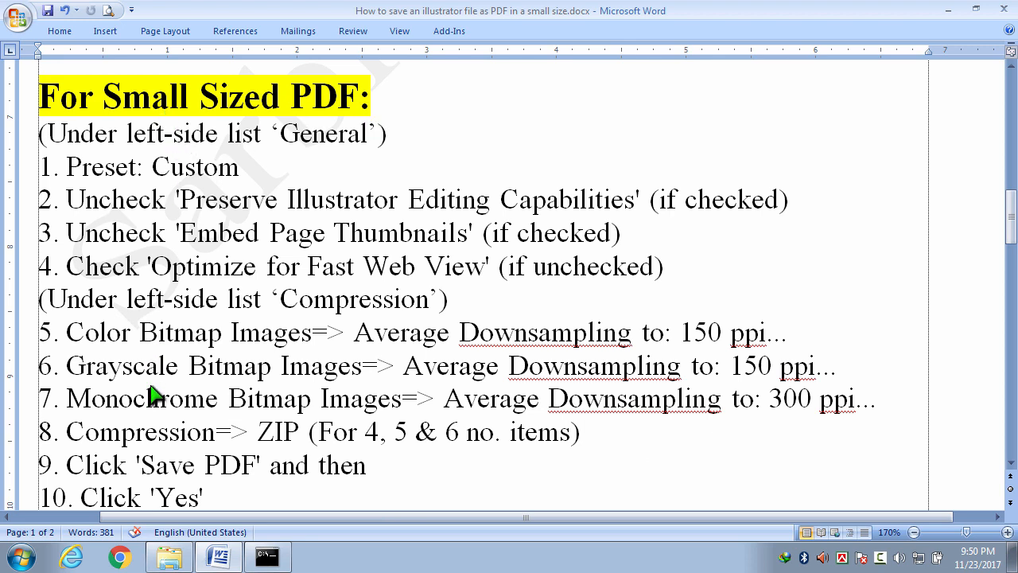
- Open the 'Illustrator to PDF' desktop folder and launch Illustrator to PDF.eps in Illustrator
{"action": "left_click", "coordinate": [948, 10]}
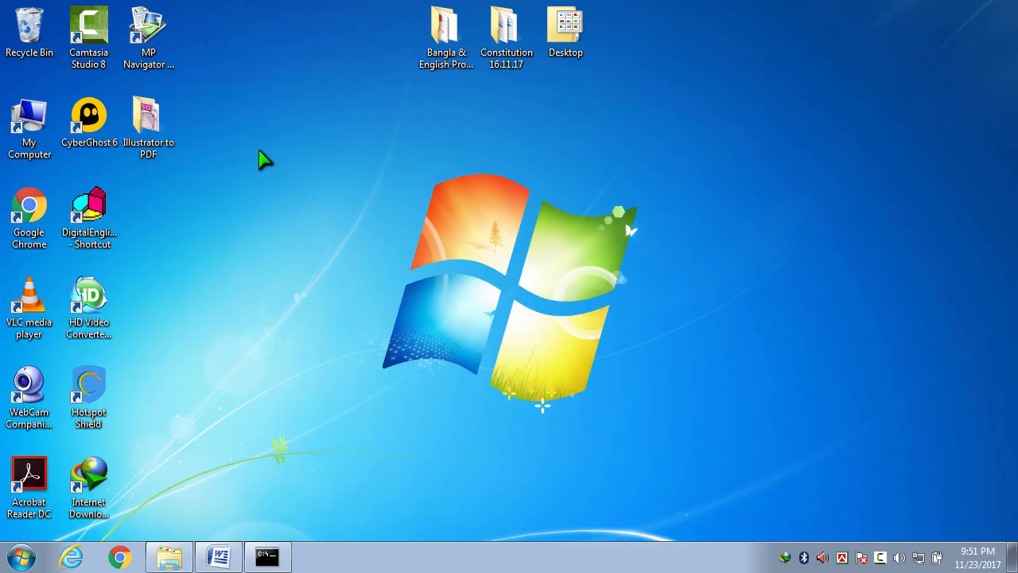
{"action": "mouse_move", "coordinate": [266, 195]}
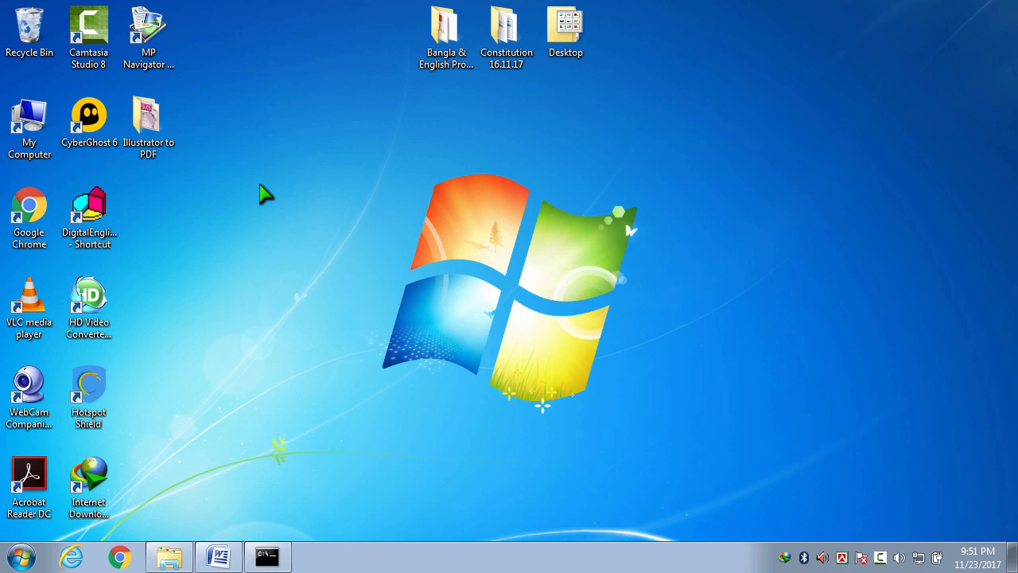
{"action": "left_click", "coordinate": [148, 120]}
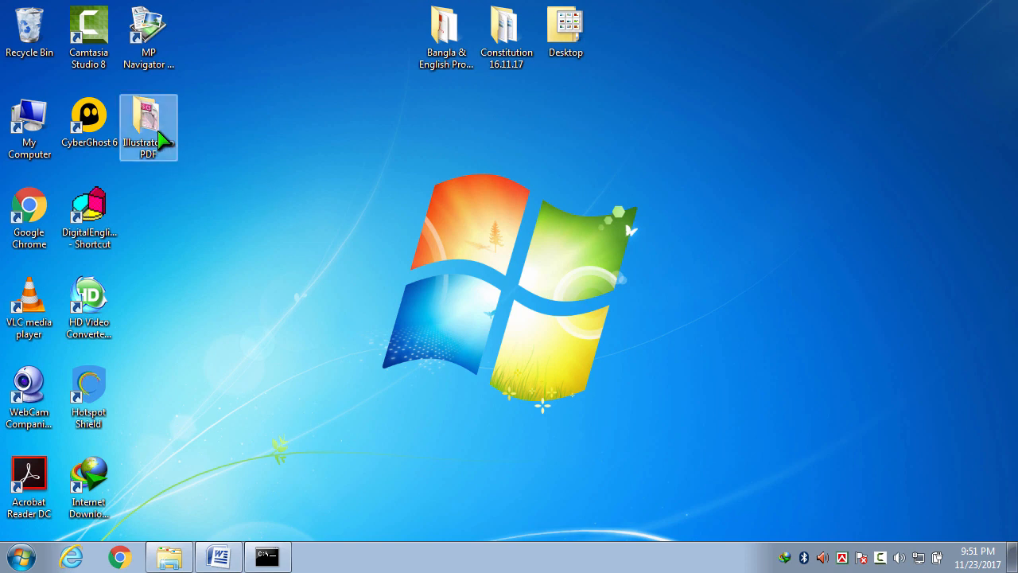
{"action": "double_click", "coordinate": [148, 124]}
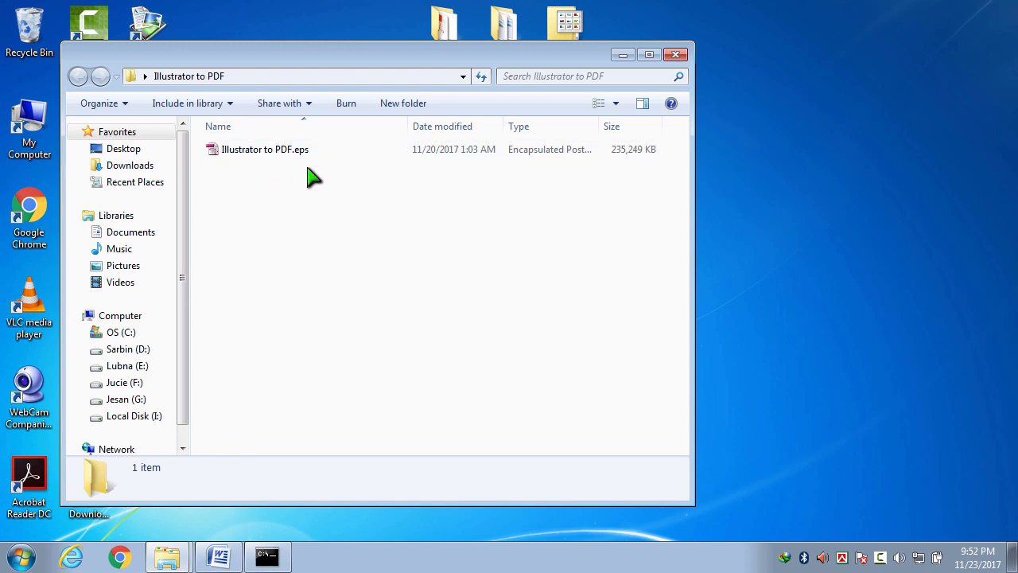
{"action": "left_click", "coordinate": [265, 149]}
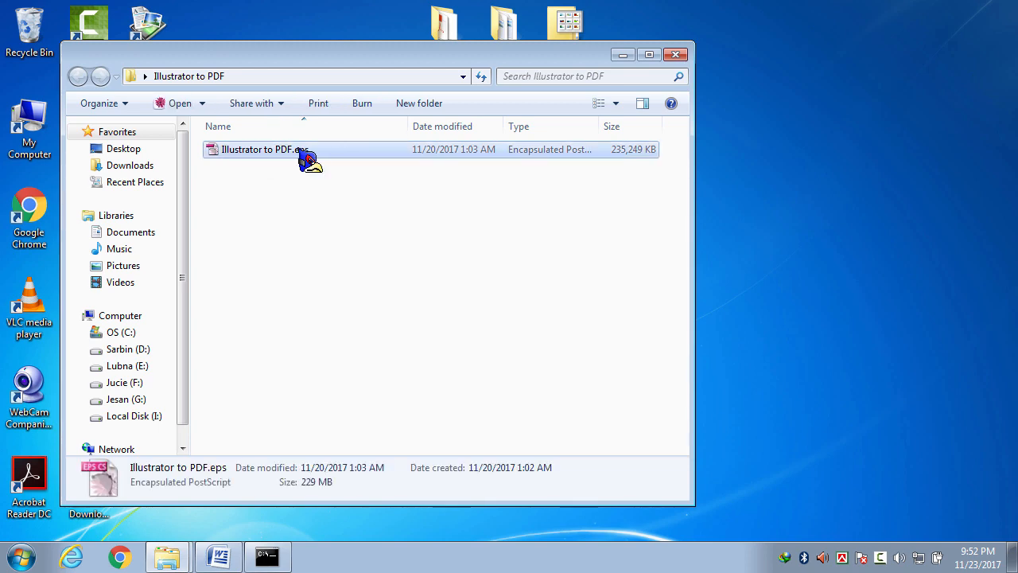
{"action": "double_click", "coordinate": [257, 149]}
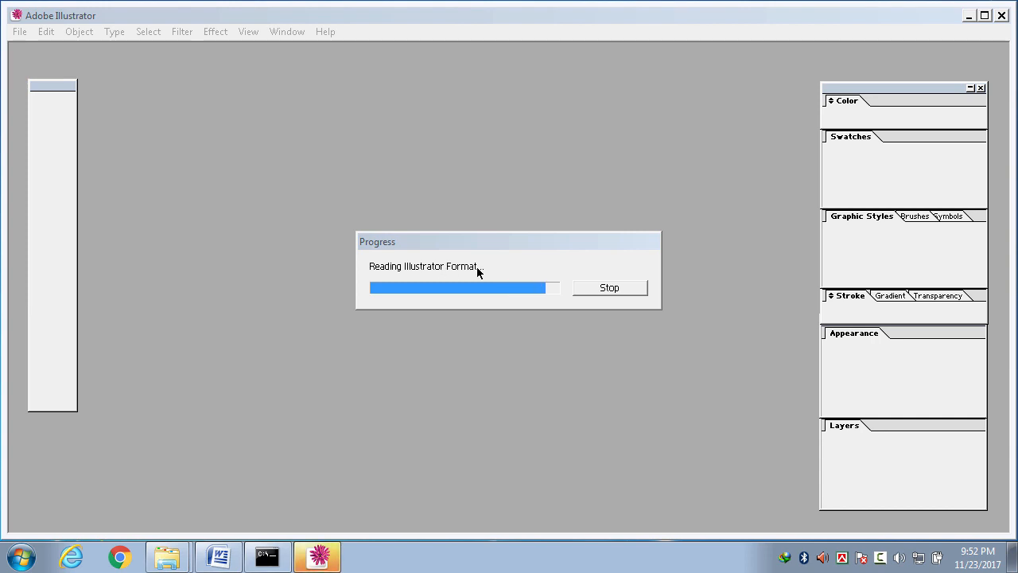
{"action": "mouse_move", "coordinate": [490, 337]}
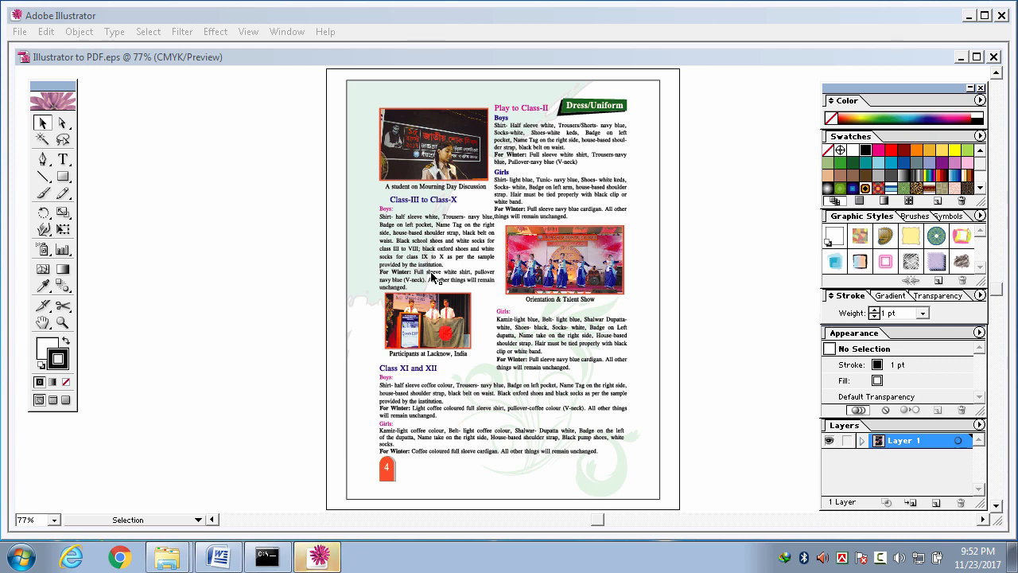
{"action": "mouse_move", "coordinate": [440, 143]}
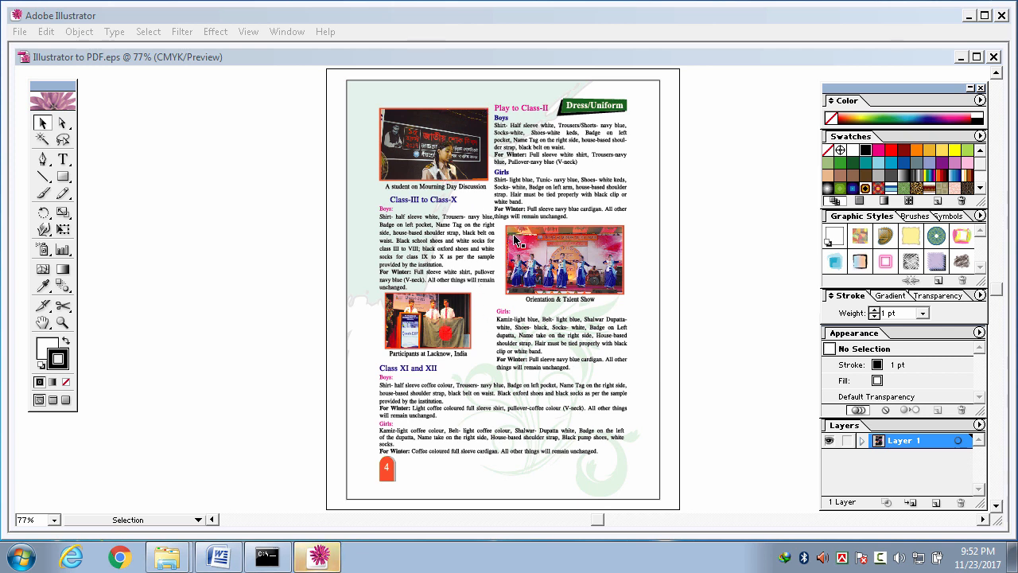
{"action": "mouse_move", "coordinate": [258, 261]}
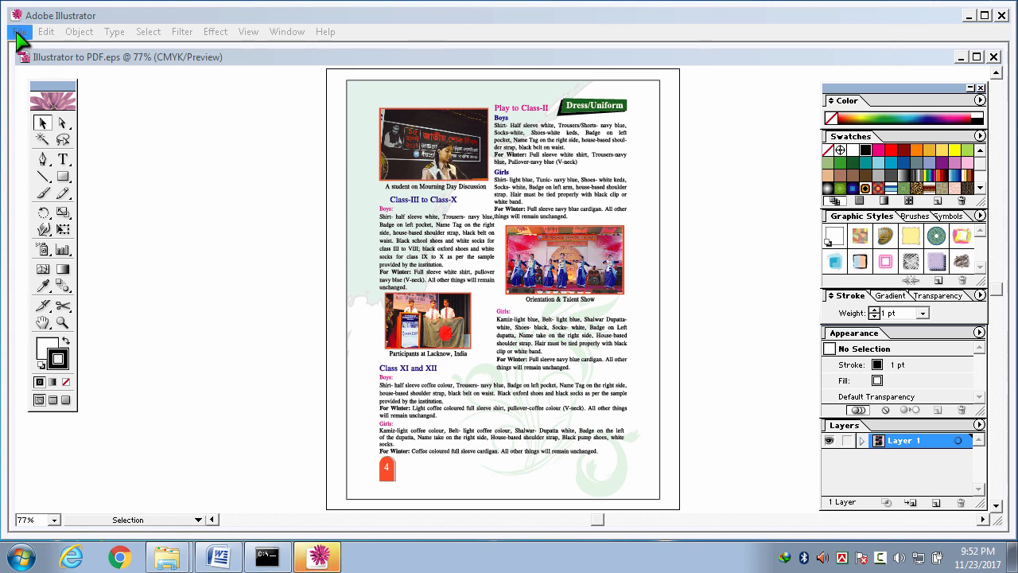
- Save the brochure as Adobe PDF (*.PDF) named 'Illustrator to PDF-Large.pdf'
{"action": "left_click", "coordinate": [20, 31]}
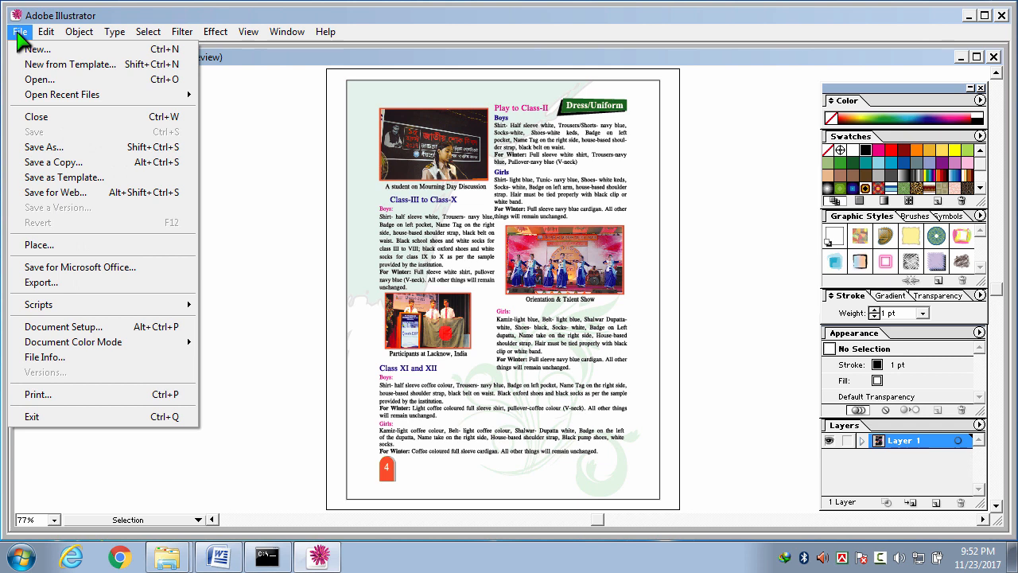
{"action": "mouse_move", "coordinate": [44, 147]}
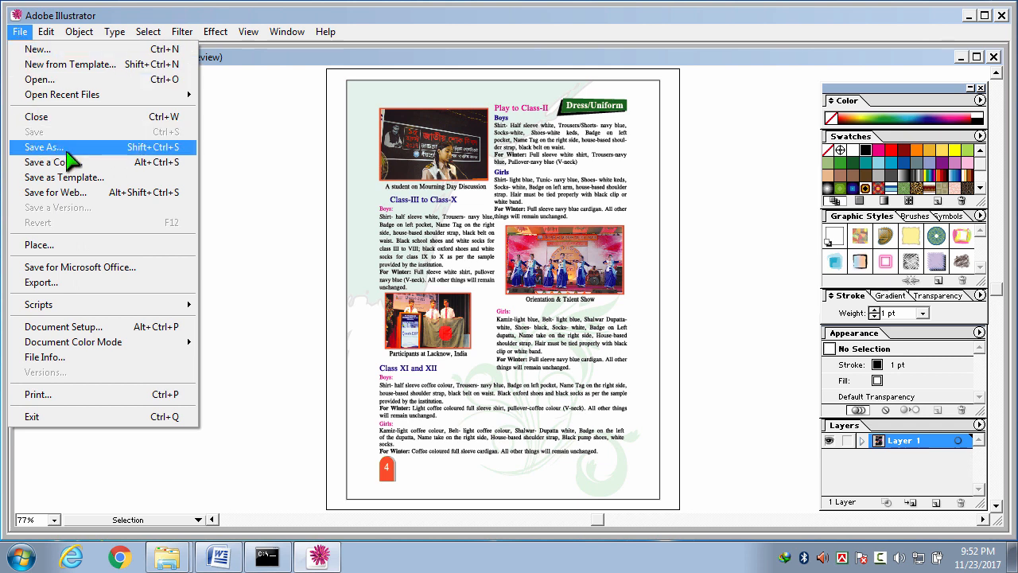
{"action": "mouse_move", "coordinate": [50, 163]}
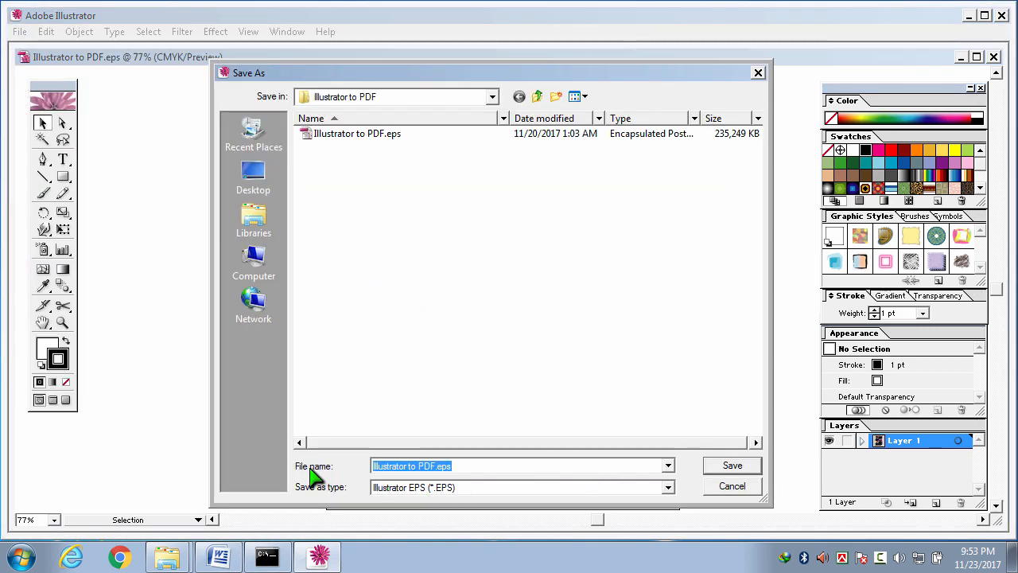
{"action": "mouse_move", "coordinate": [540, 297]}
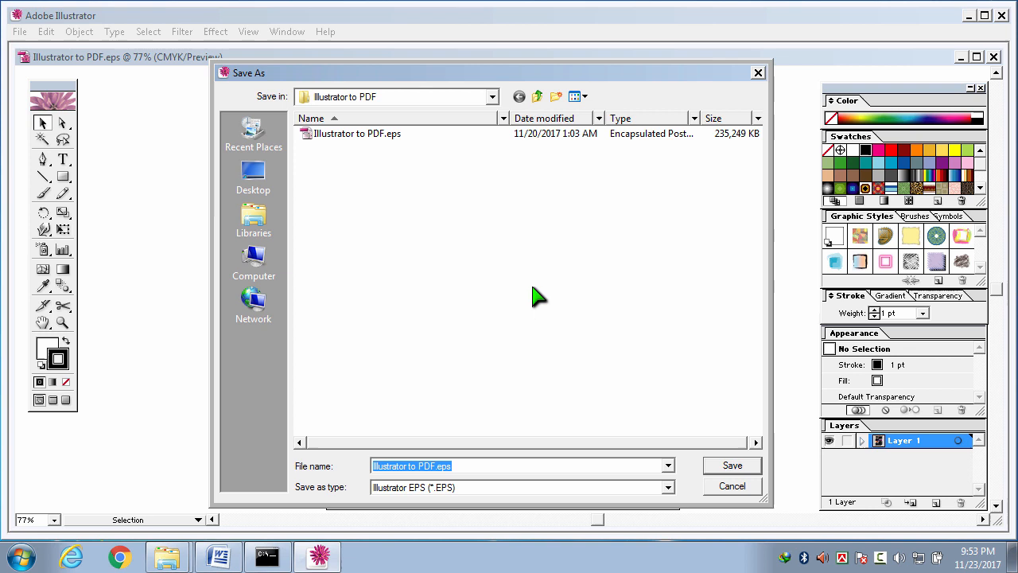
{"action": "mouse_move", "coordinate": [339, 494]}
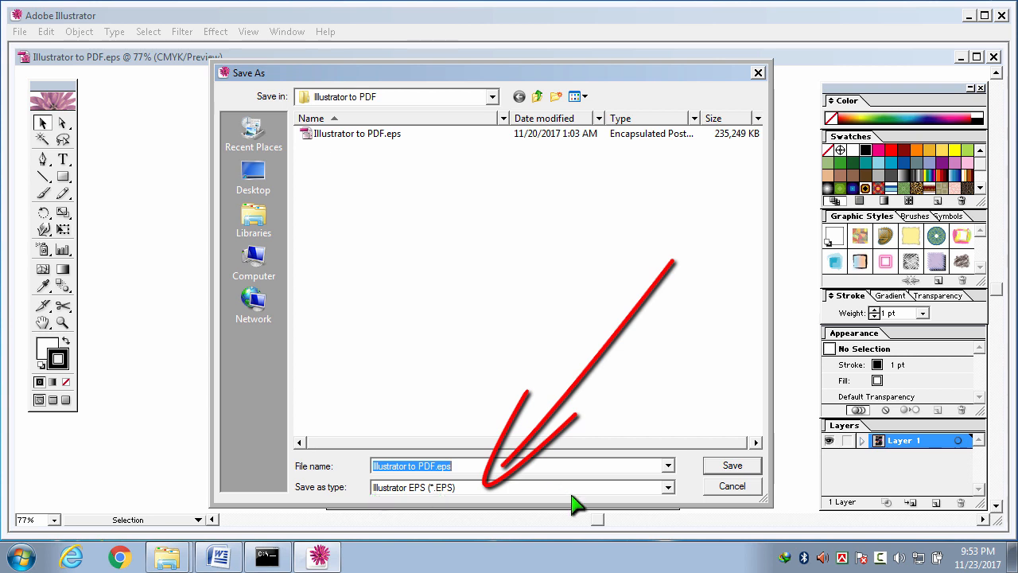
{"action": "left_click", "coordinate": [668, 487]}
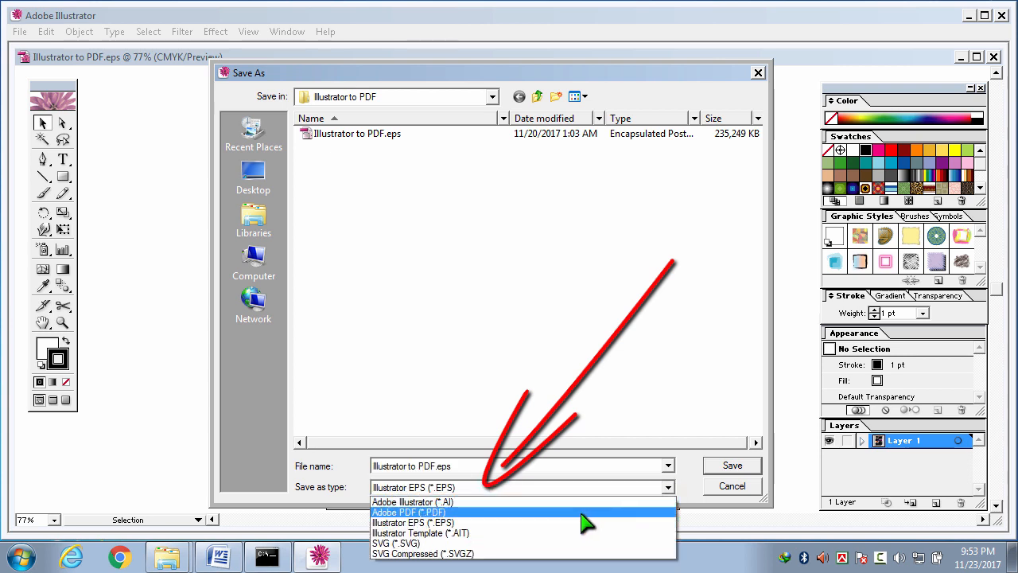
{"action": "left_click", "coordinate": [408, 512]}
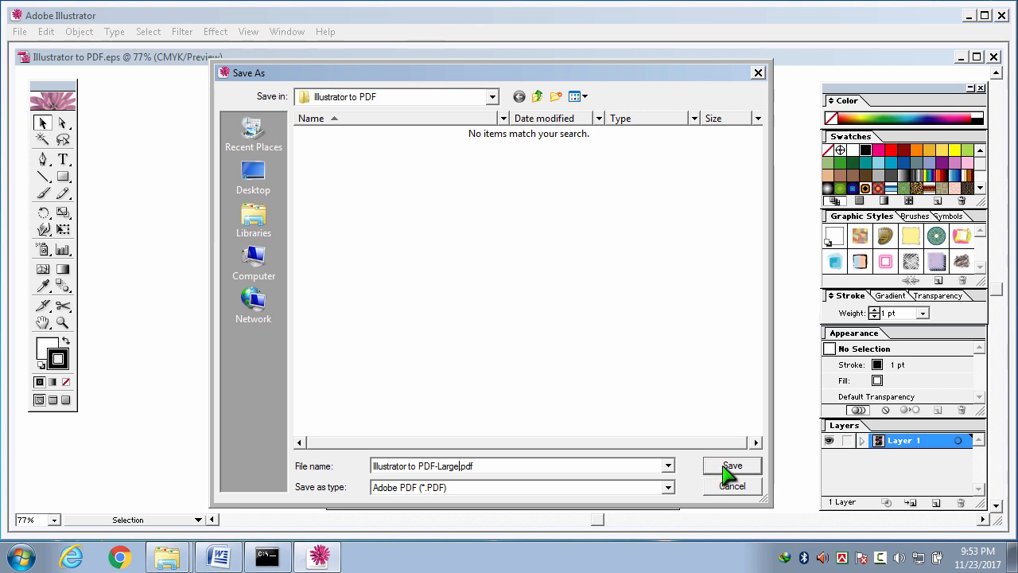
{"action": "left_click", "coordinate": [731, 466]}
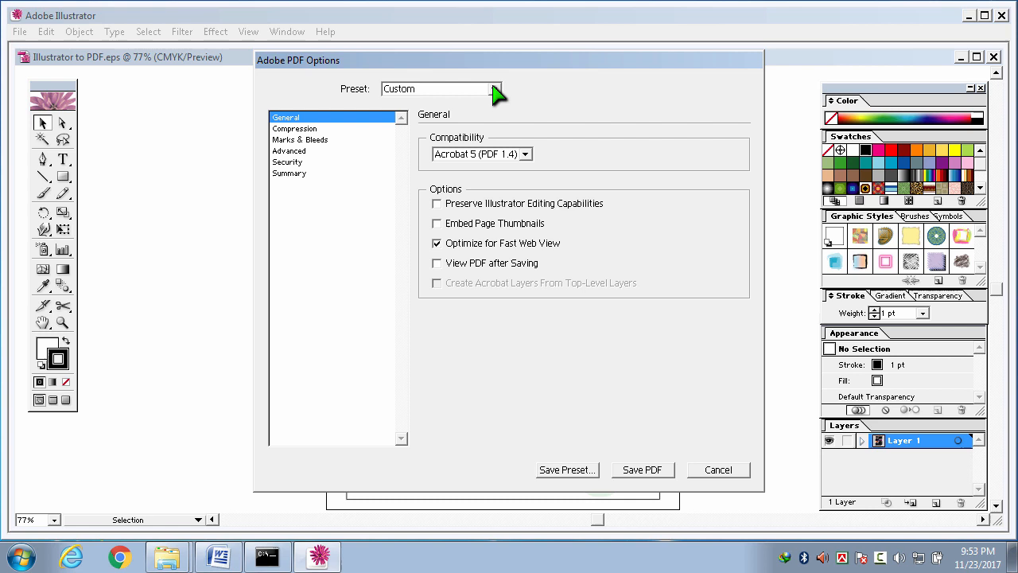
{"action": "mouse_move", "coordinate": [513, 103]}
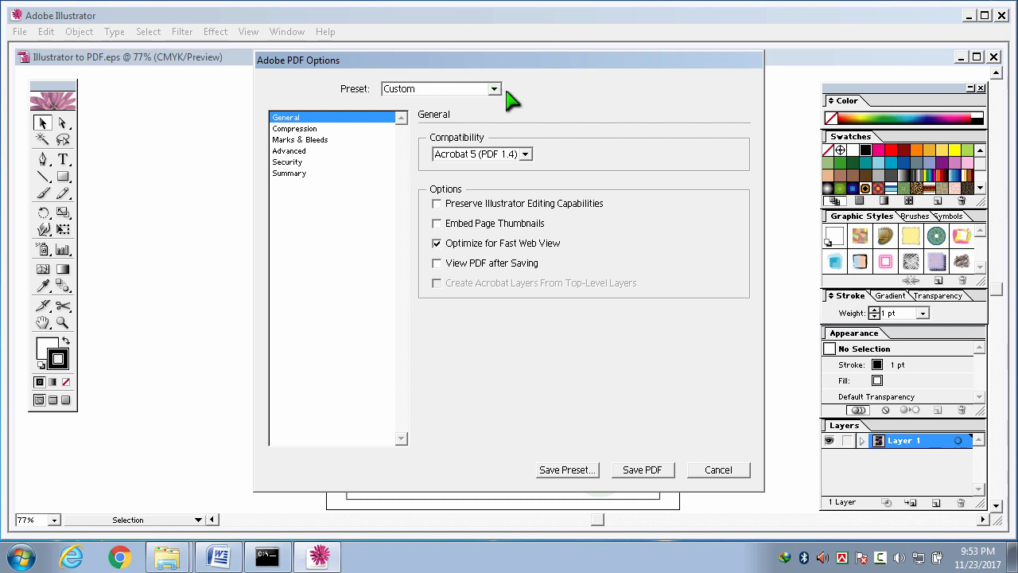
{"action": "mouse_move", "coordinate": [507, 100]}
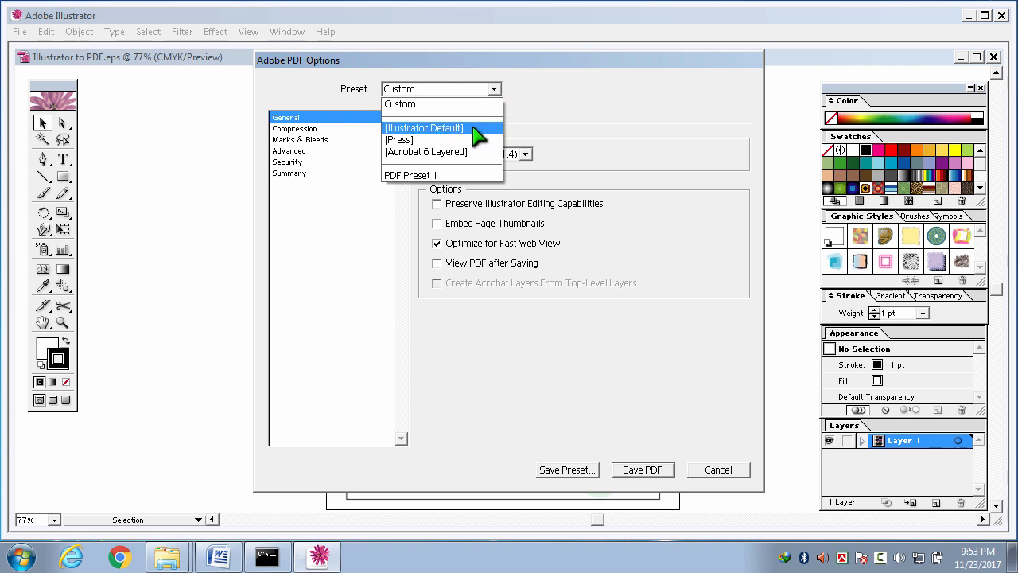
- Apply the [Illustrator Default] preset and save the large PDF
{"action": "left_click", "coordinate": [424, 127]}
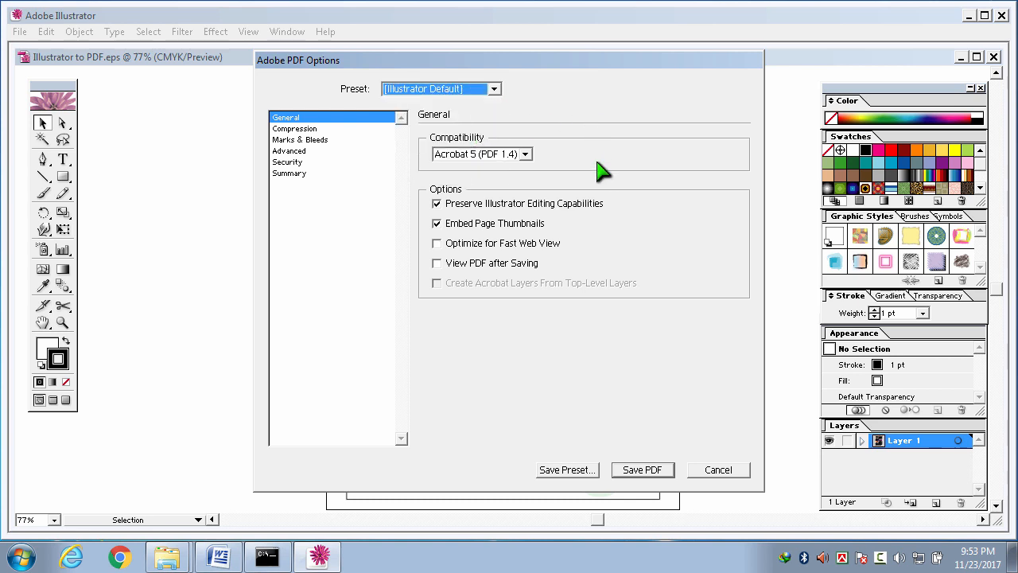
{"action": "mouse_move", "coordinate": [607, 176]}
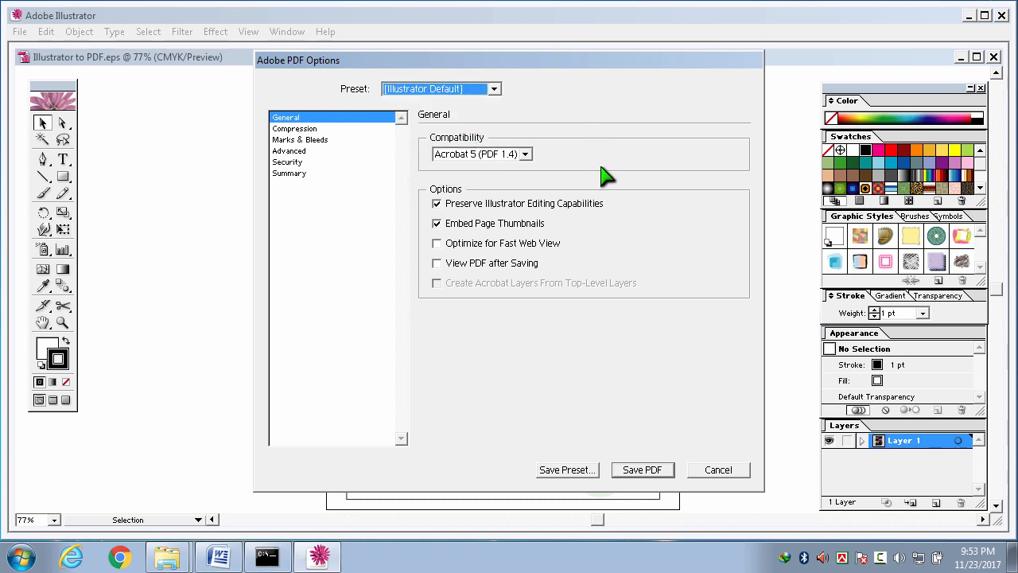
{"action": "mouse_move", "coordinate": [661, 429]}
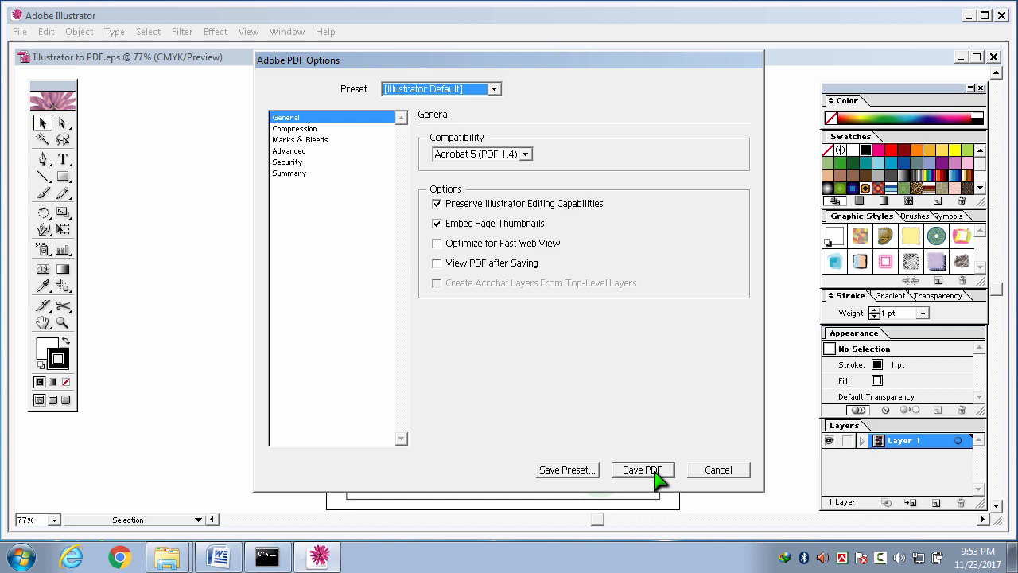
{"action": "left_click", "coordinate": [643, 469]}
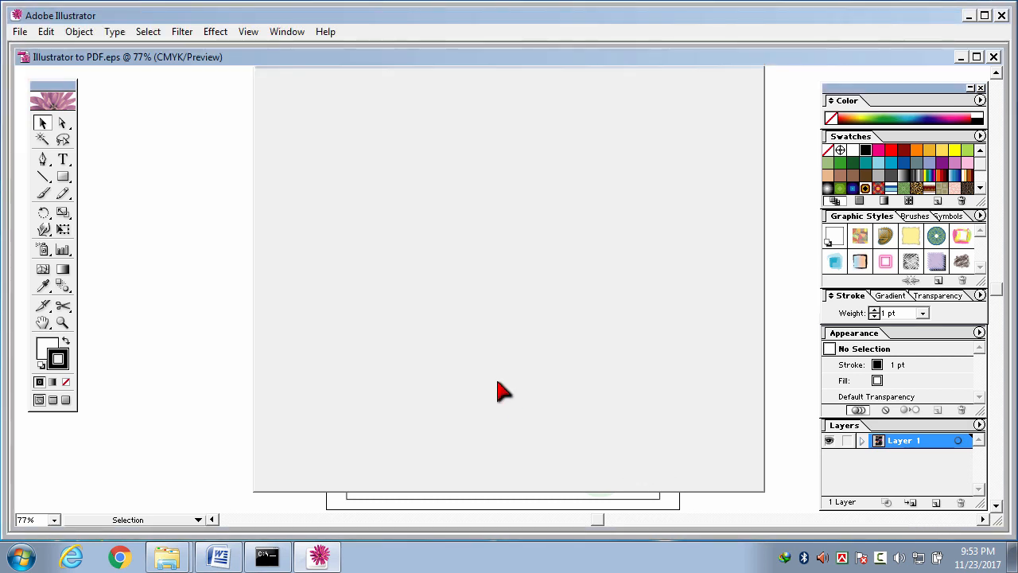
{"action": "mouse_move", "coordinate": [418, 373]}
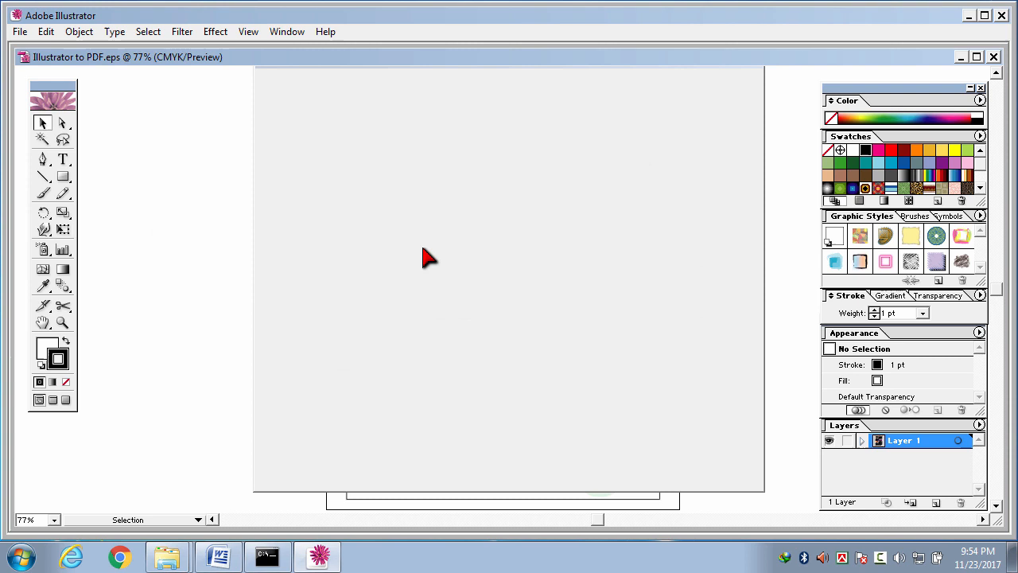
{"action": "mouse_move", "coordinate": [565, 301]}
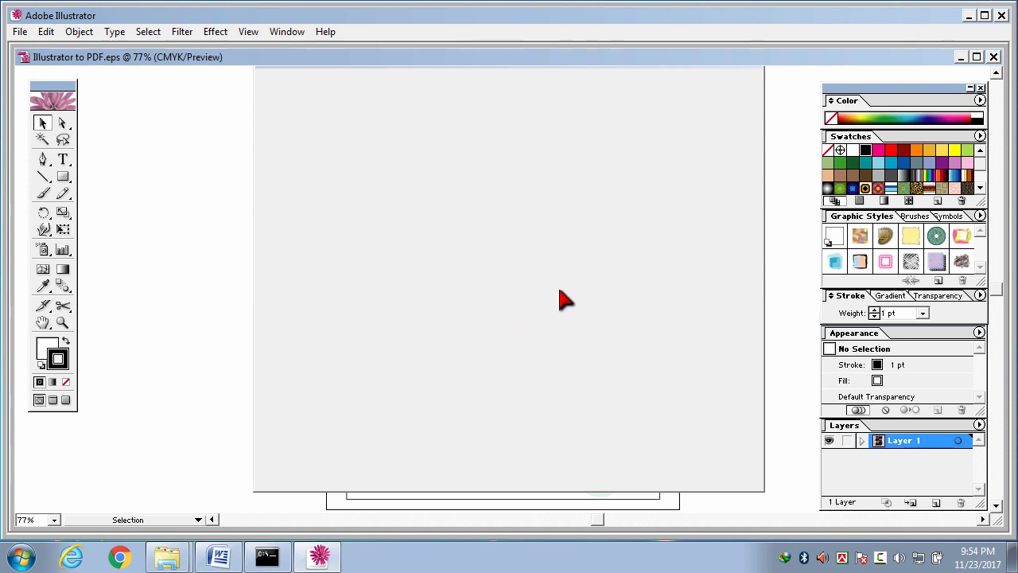
{"action": "mouse_move", "coordinate": [472, 284]}
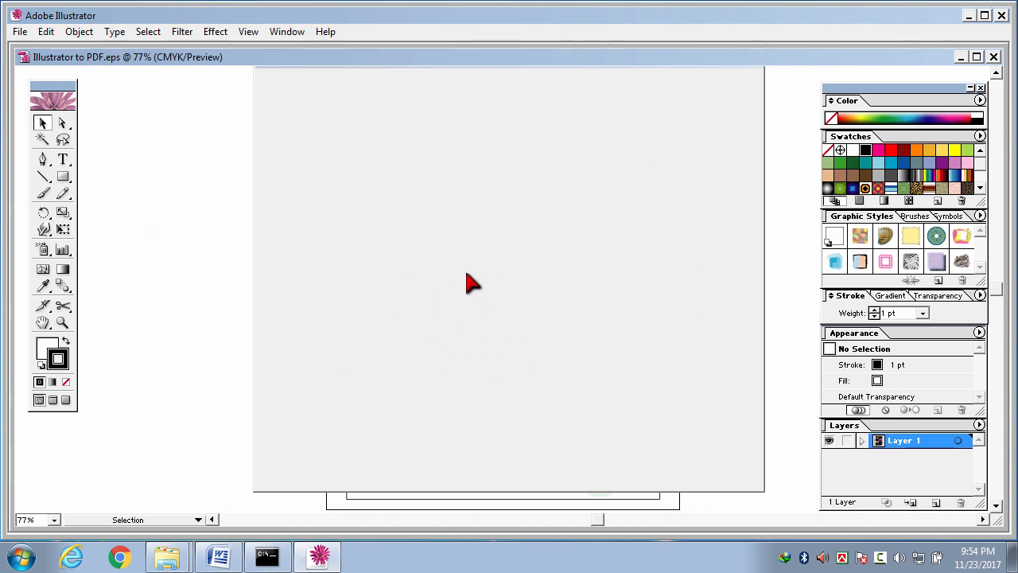
{"action": "mouse_move", "coordinate": [516, 309]}
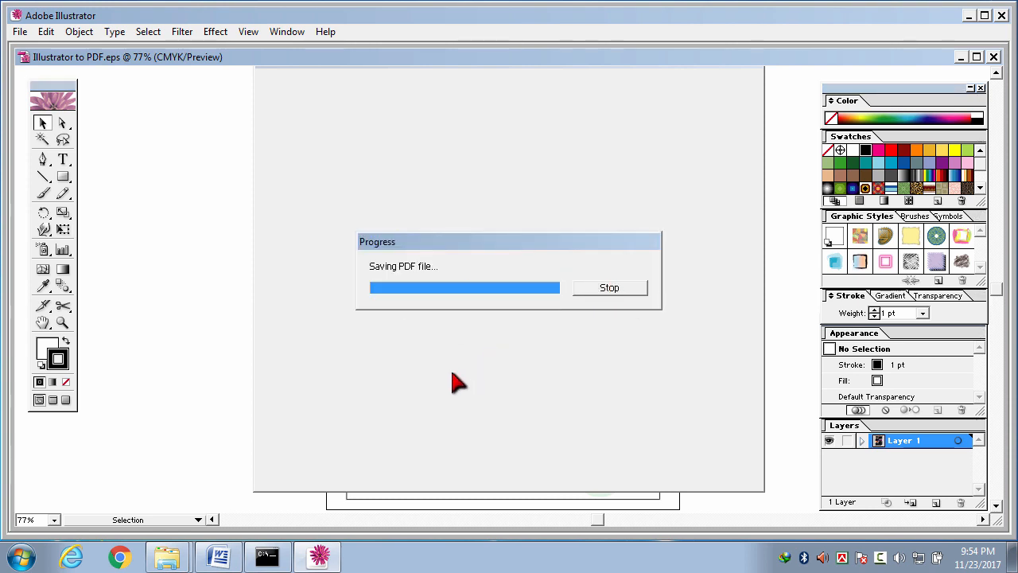
{"action": "mouse_move", "coordinate": [484, 388]}
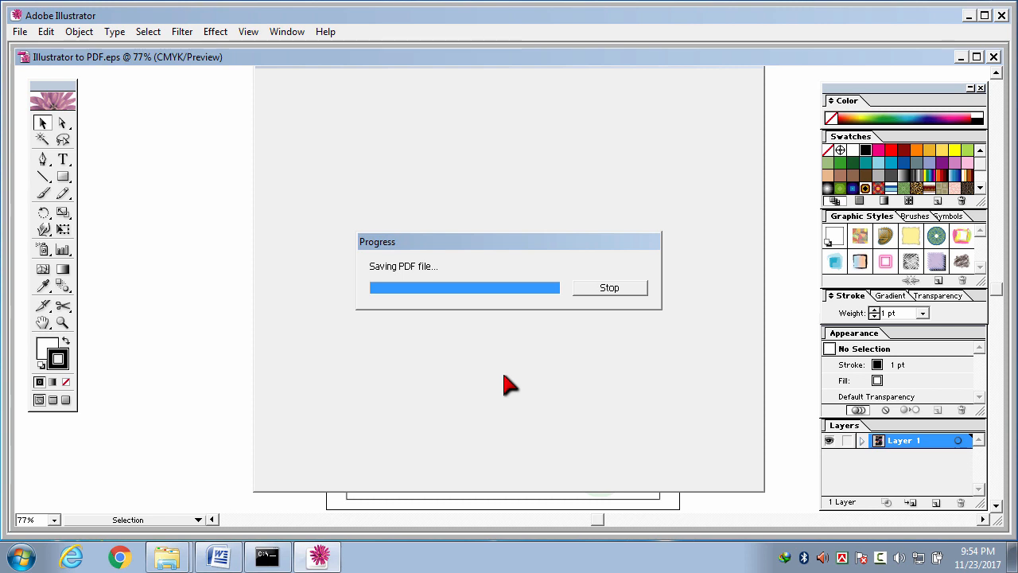
{"action": "mouse_move", "coordinate": [464, 333]}
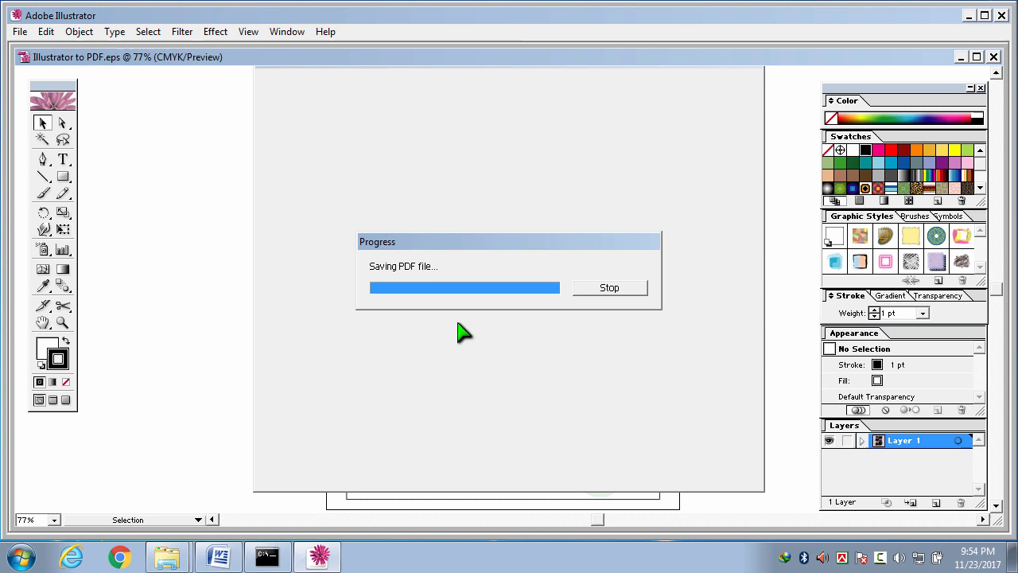
{"action": "mouse_move", "coordinate": [453, 365]}
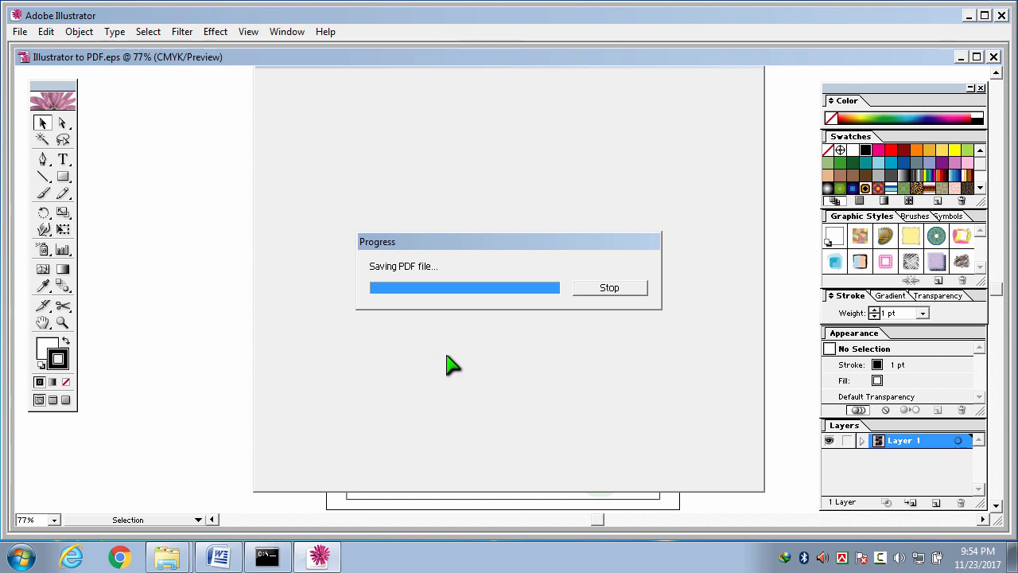
{"action": "mouse_move", "coordinate": [557, 362]}
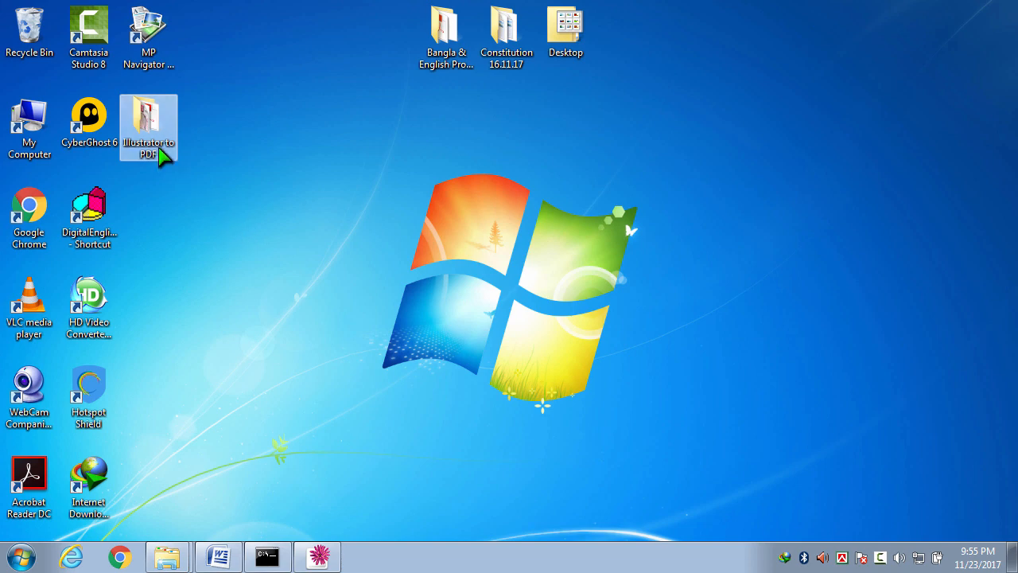
- Open the folder and select Illustrator to PDF-Large.pdf to confirm its 139 MB size
{"action": "double_click", "coordinate": [148, 120]}
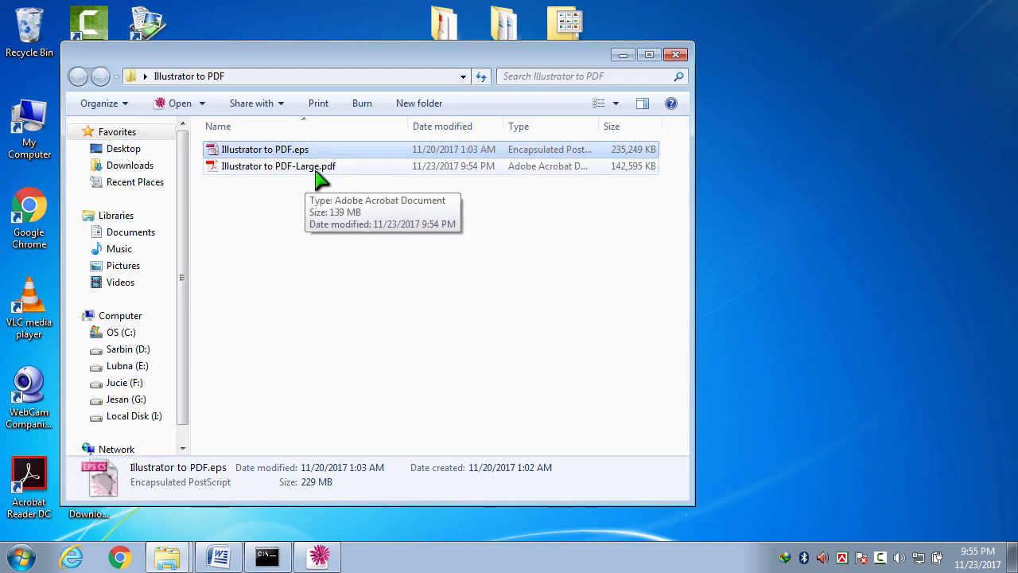
{"action": "left_click", "coordinate": [278, 165]}
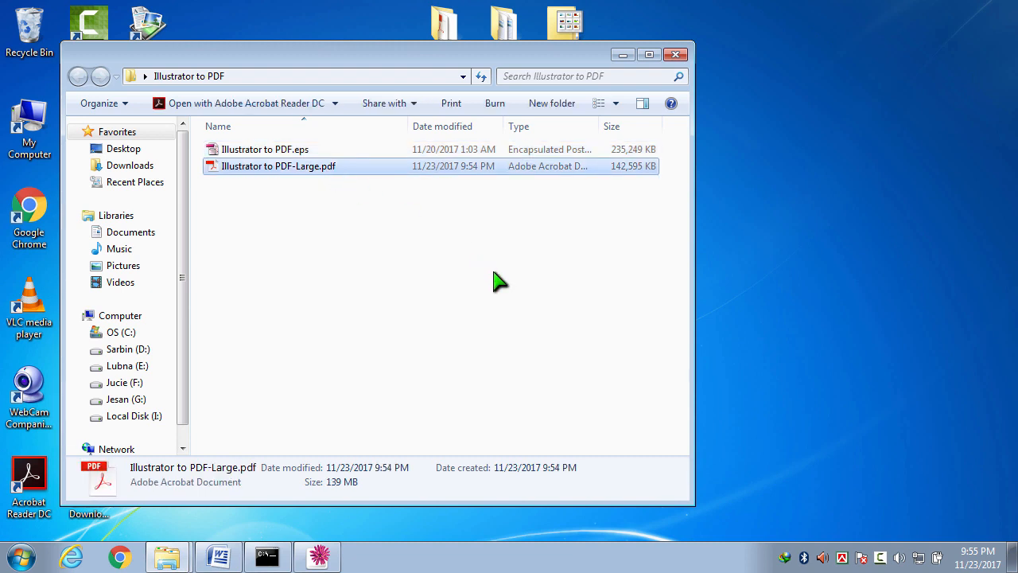
{"action": "mouse_move", "coordinate": [358, 491]}
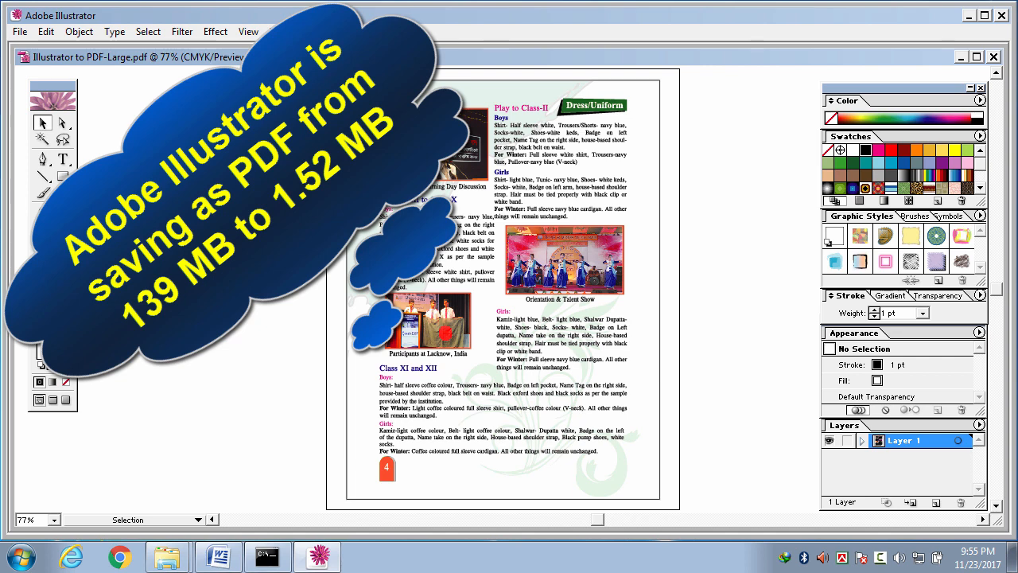
- Start a Save As copy named 'Illustrator to PDF-Small.pdf' and check the Adobe PDF format list
{"action": "left_click", "coordinate": [19, 31]}
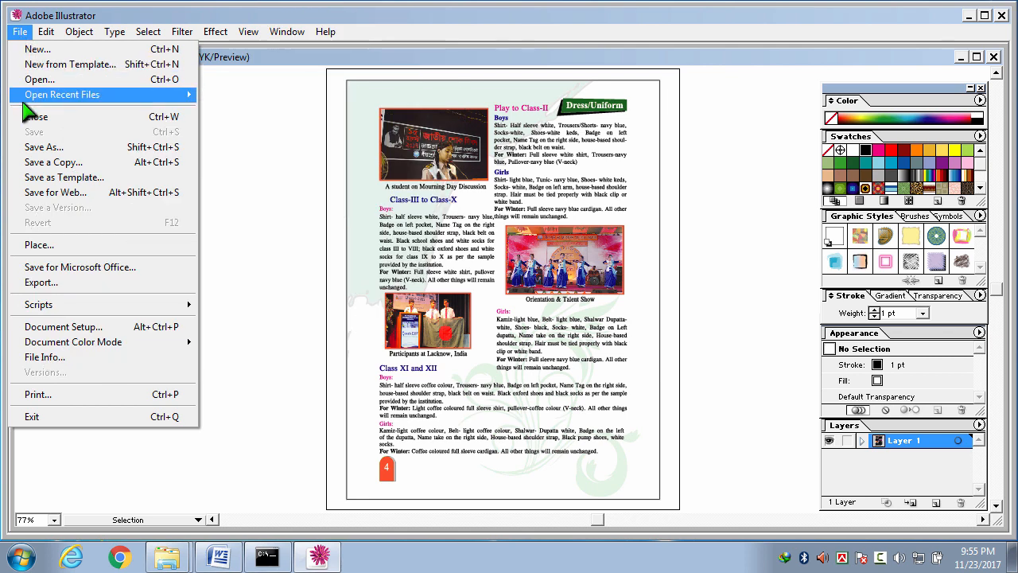
{"action": "mouse_move", "coordinate": [37, 48]}
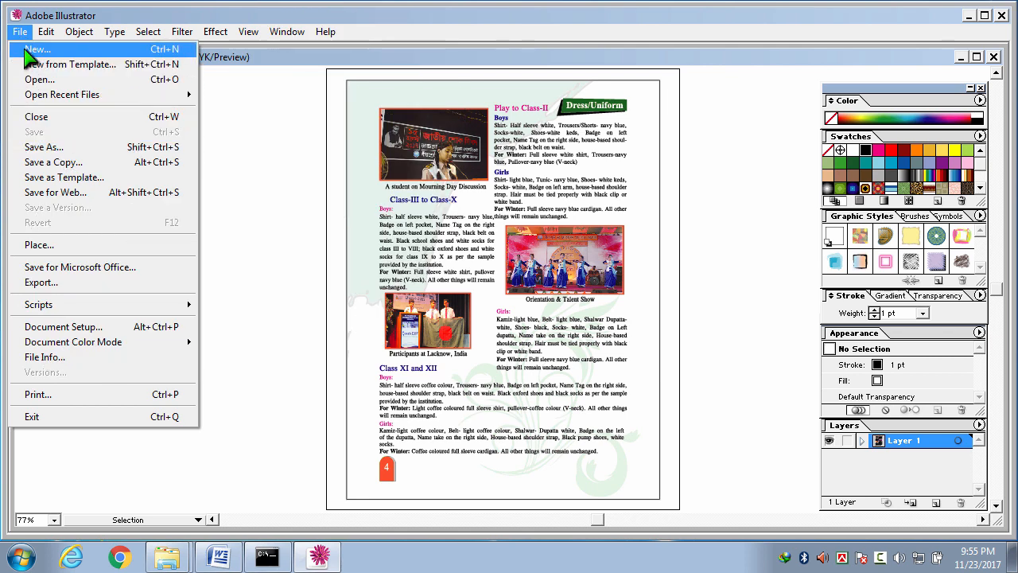
{"action": "mouse_move", "coordinate": [64, 148]}
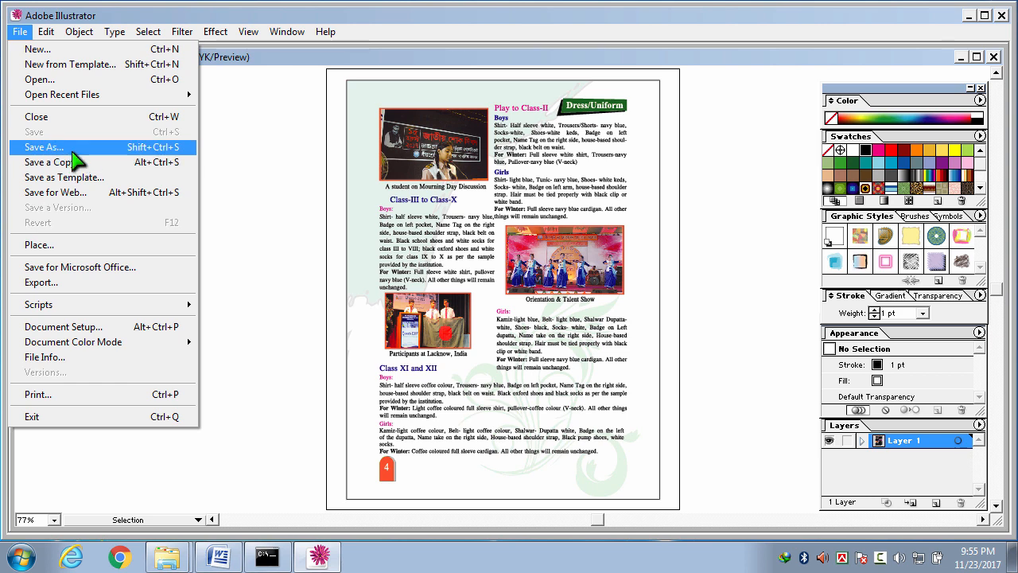
{"action": "left_click", "coordinate": [44, 147]}
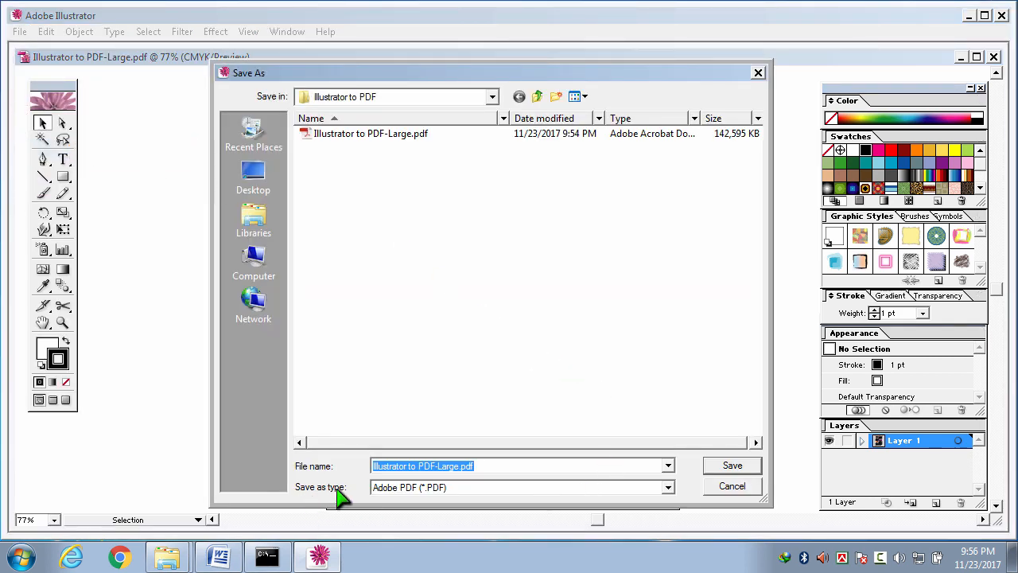
{"action": "mouse_move", "coordinate": [672, 494]}
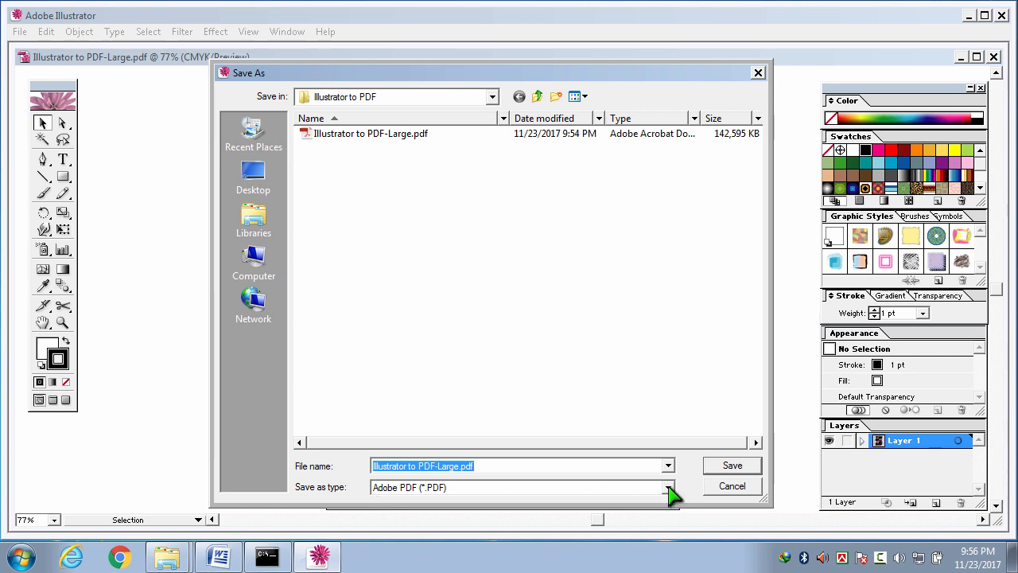
{"action": "left_click", "coordinate": [668, 487]}
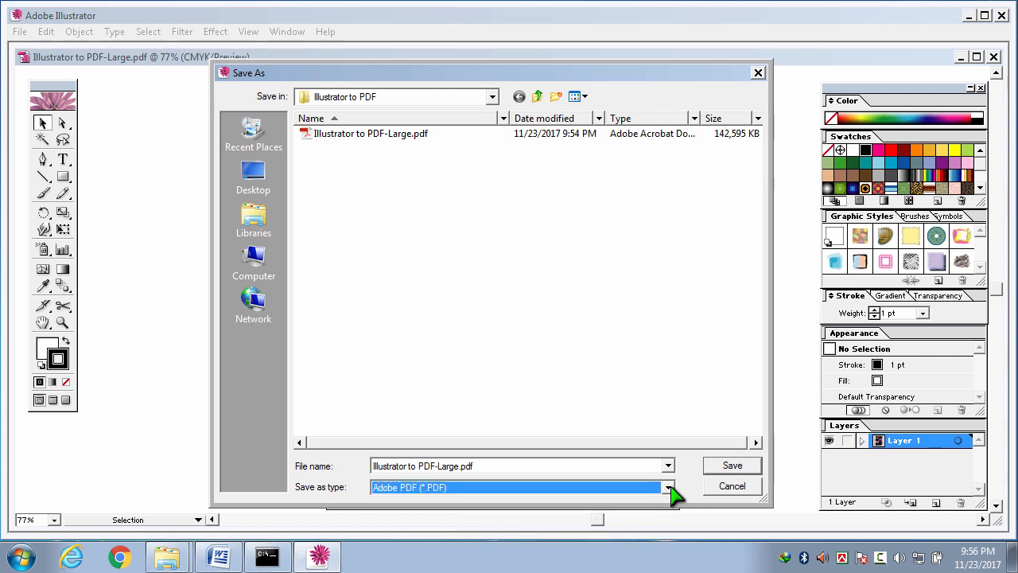
{"action": "mouse_move", "coordinate": [444, 476]}
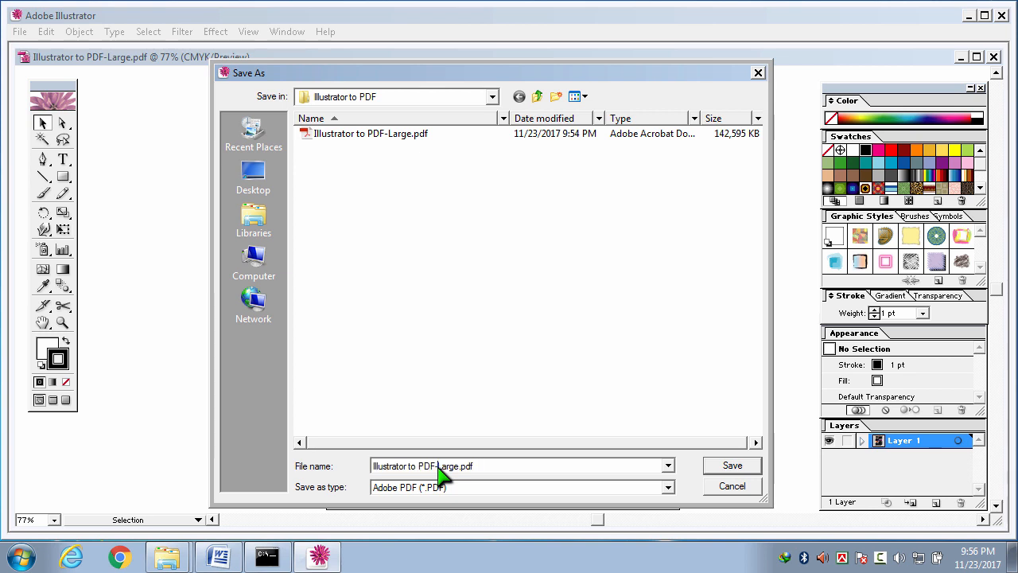
{"action": "mouse_move", "coordinate": [489, 475]}
{"action": "type", "text": "Small"}
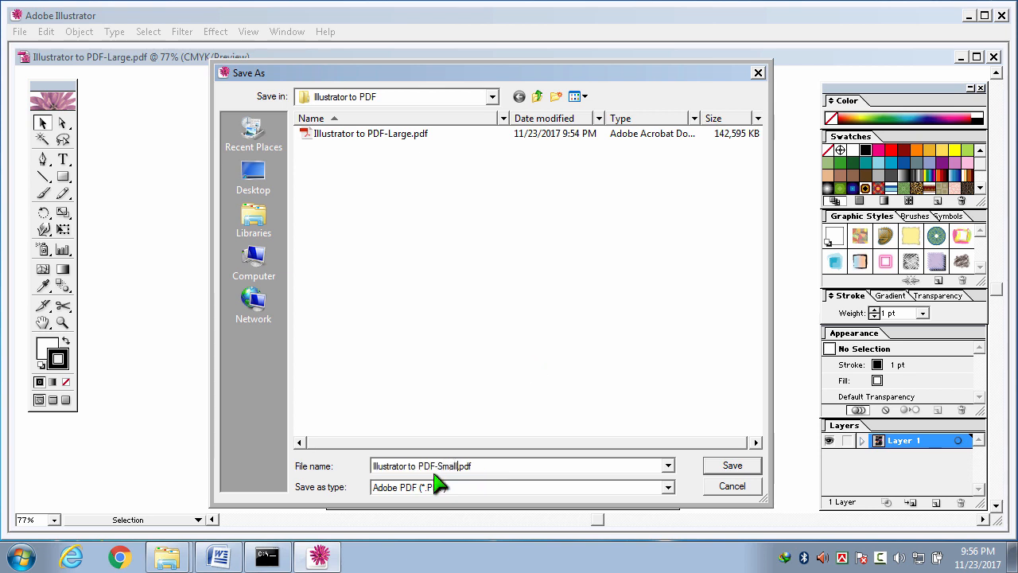
{"action": "mouse_move", "coordinate": [525, 473]}
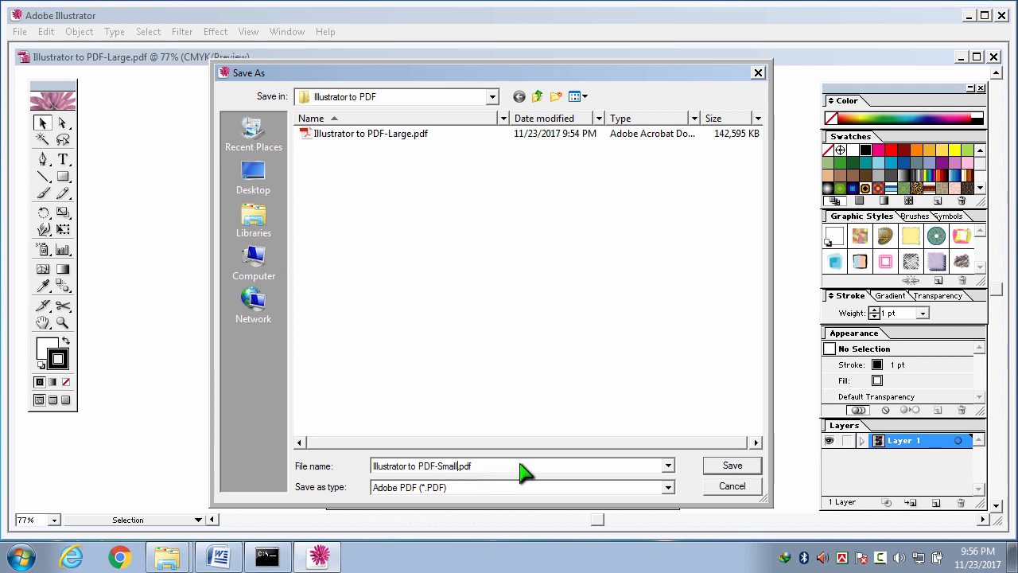
{"action": "mouse_move", "coordinate": [728, 468]}
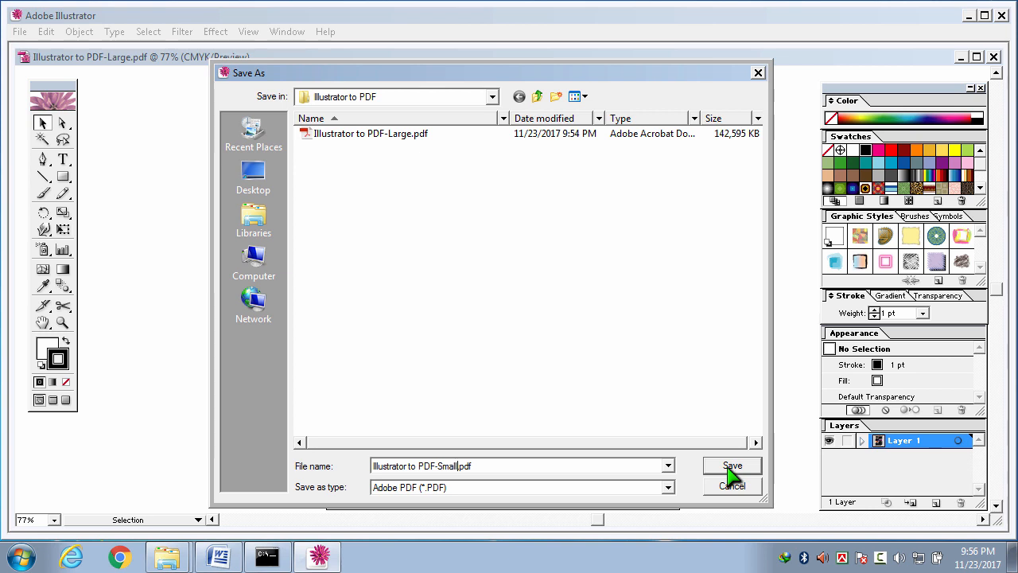
- Confirm the Small PDF save and switch the PDF preset to Custom
{"action": "left_click", "coordinate": [730, 466]}
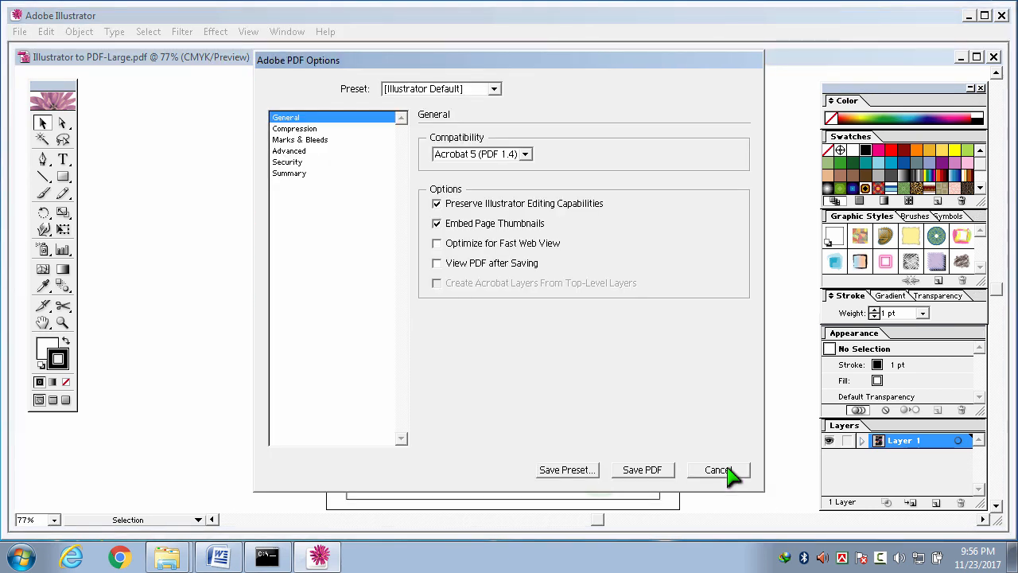
{"action": "mouse_move", "coordinate": [501, 96]}
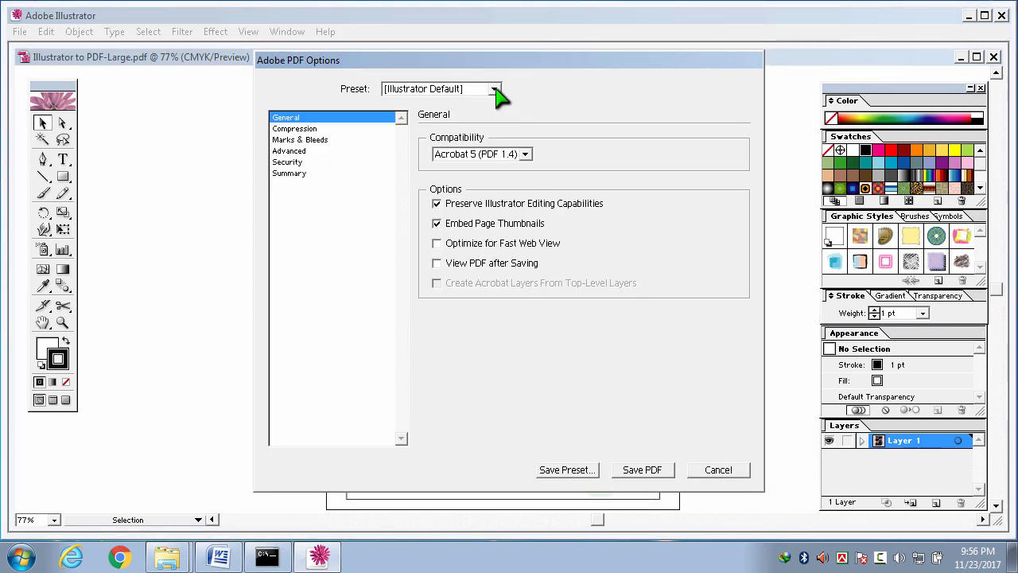
{"action": "left_click", "coordinate": [494, 88]}
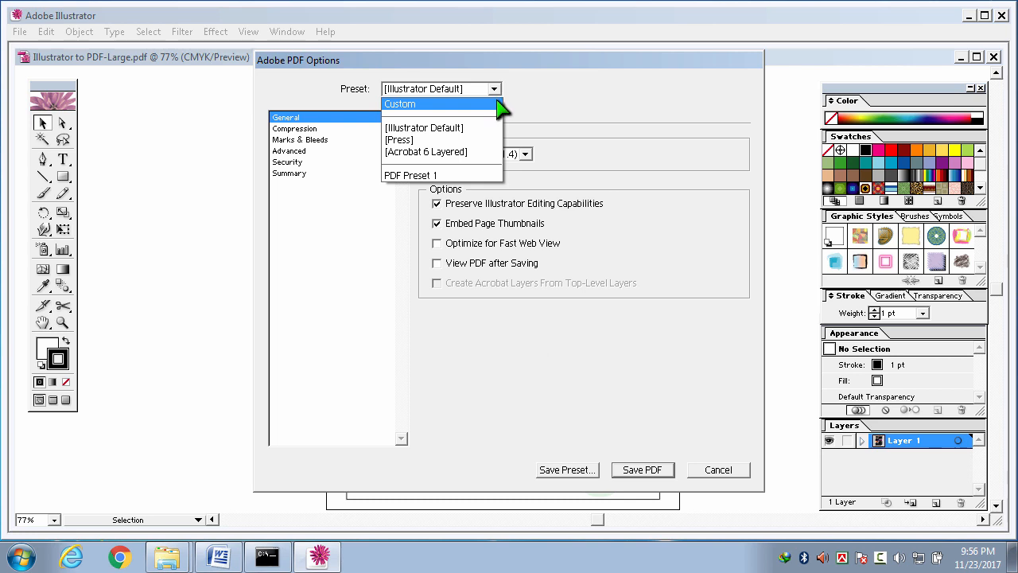
{"action": "left_click", "coordinate": [400, 103]}
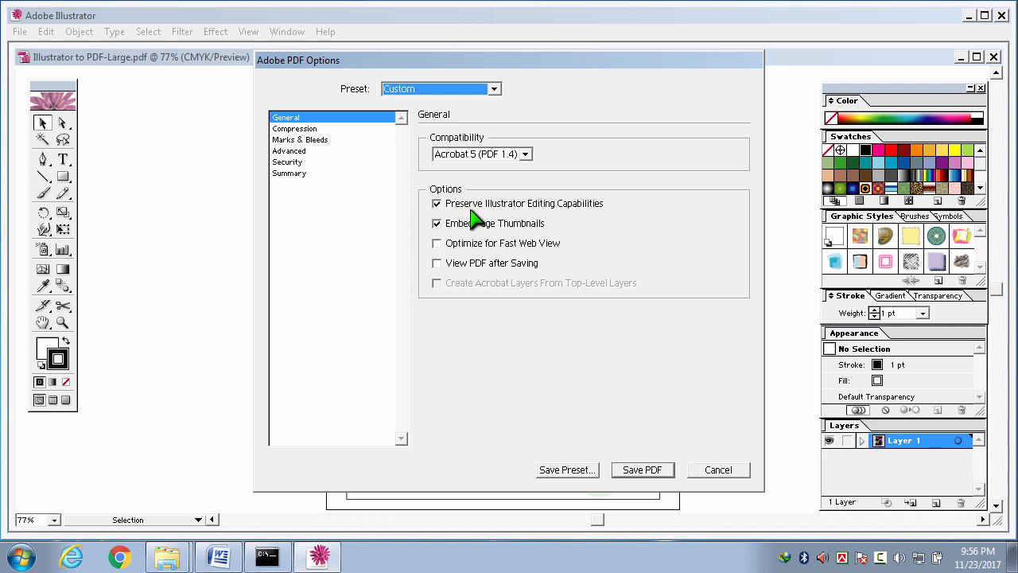
{"action": "mouse_move", "coordinate": [557, 219]}
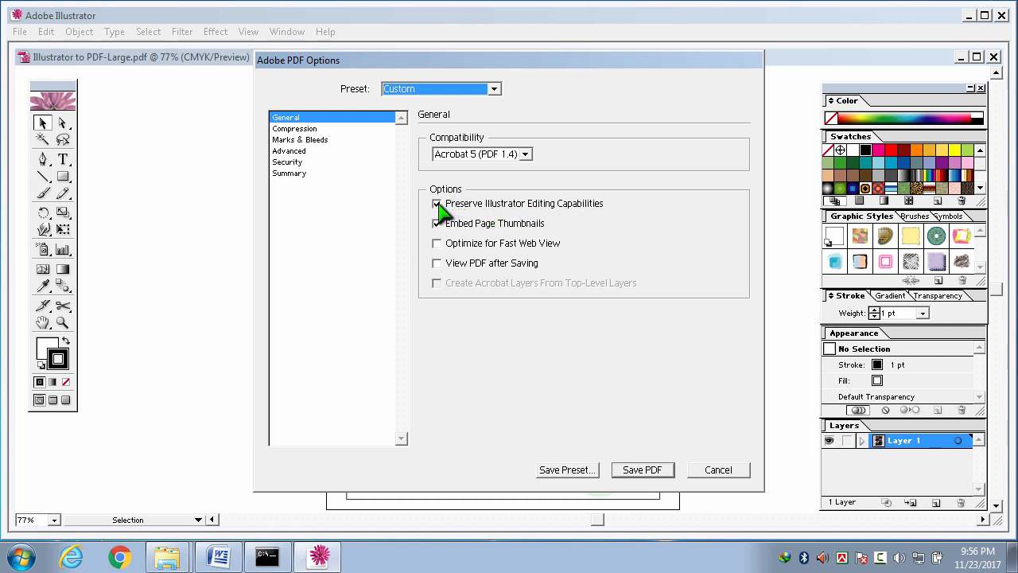
- Uncheck editing capabilities and thumbnails; enable Fast Web View and View PDF after Saving
{"action": "left_click", "coordinate": [436, 204]}
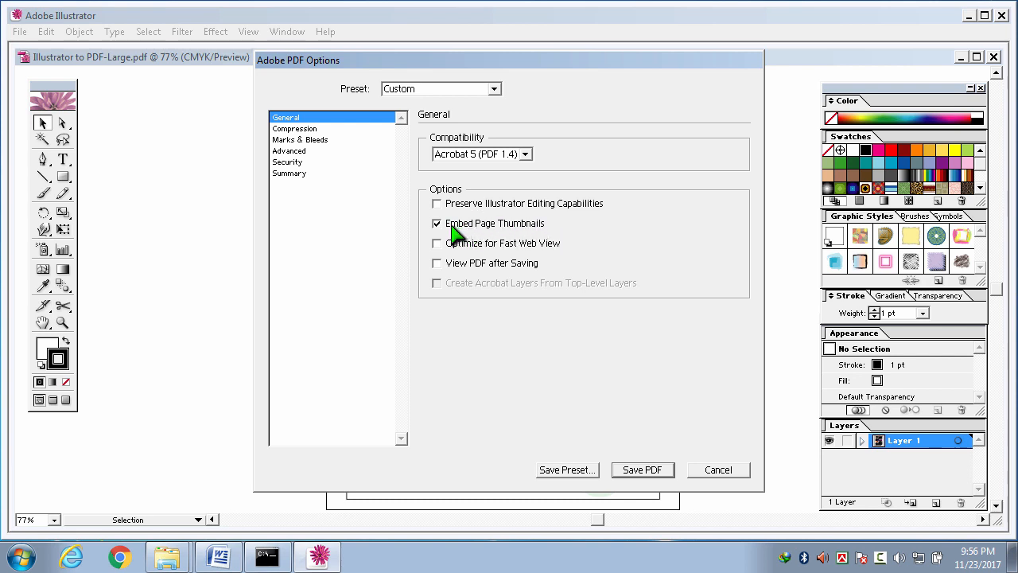
{"action": "left_click", "coordinate": [437, 224]}
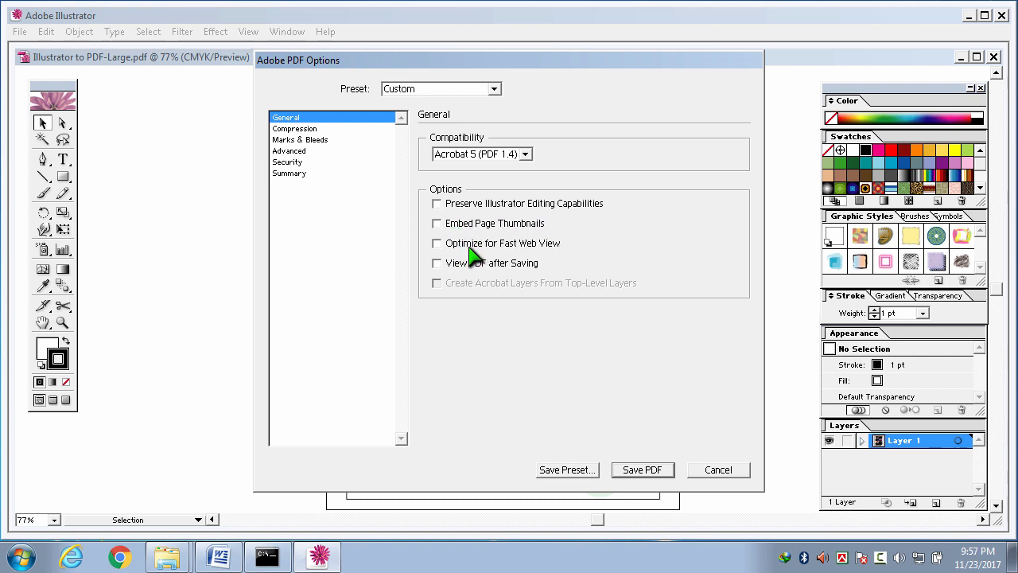
{"action": "mouse_move", "coordinate": [560, 251]}
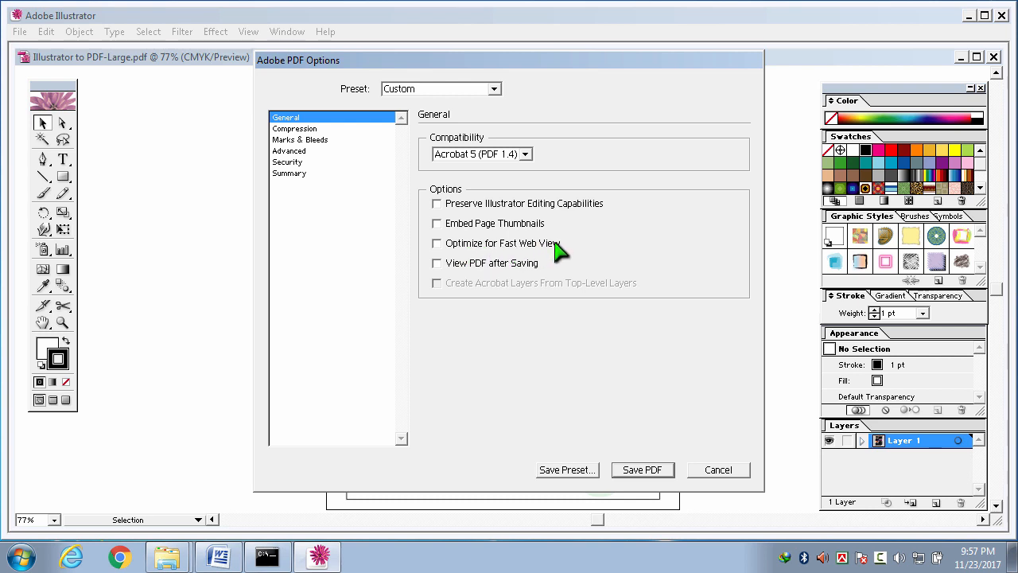
{"action": "left_click", "coordinate": [437, 243]}
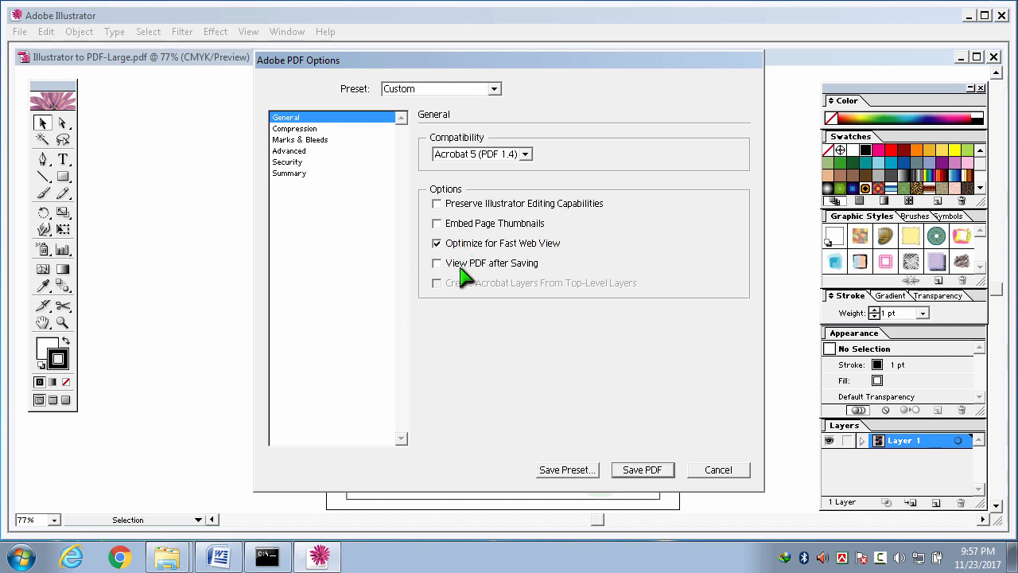
{"action": "mouse_move", "coordinate": [509, 274]}
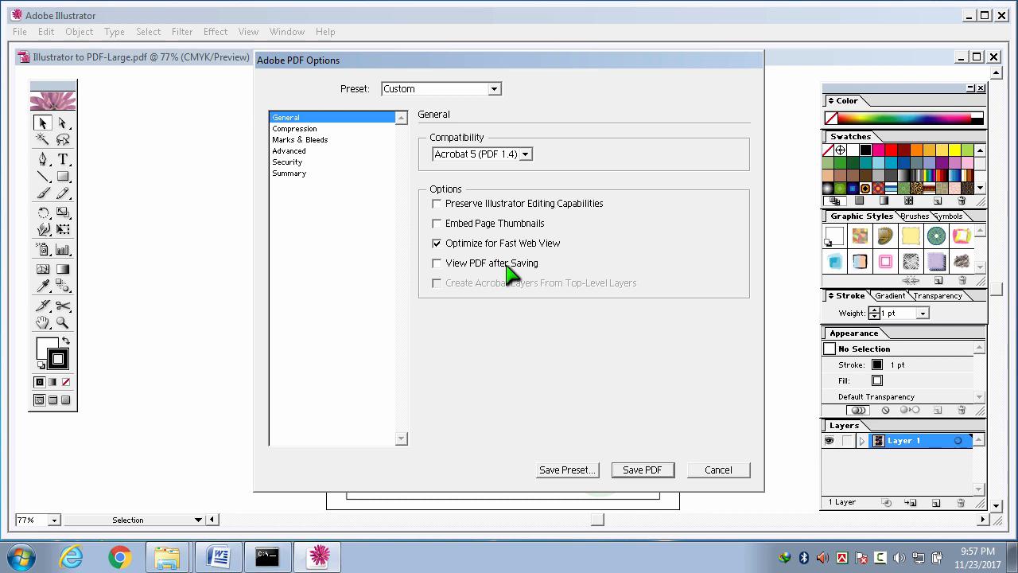
{"action": "mouse_move", "coordinate": [457, 274]}
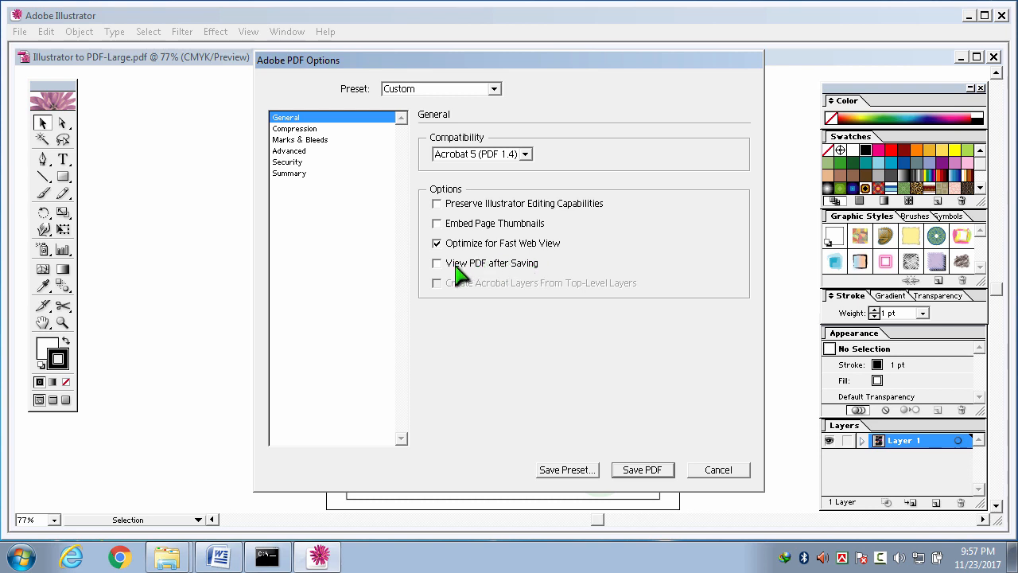
{"action": "left_click", "coordinate": [436, 264]}
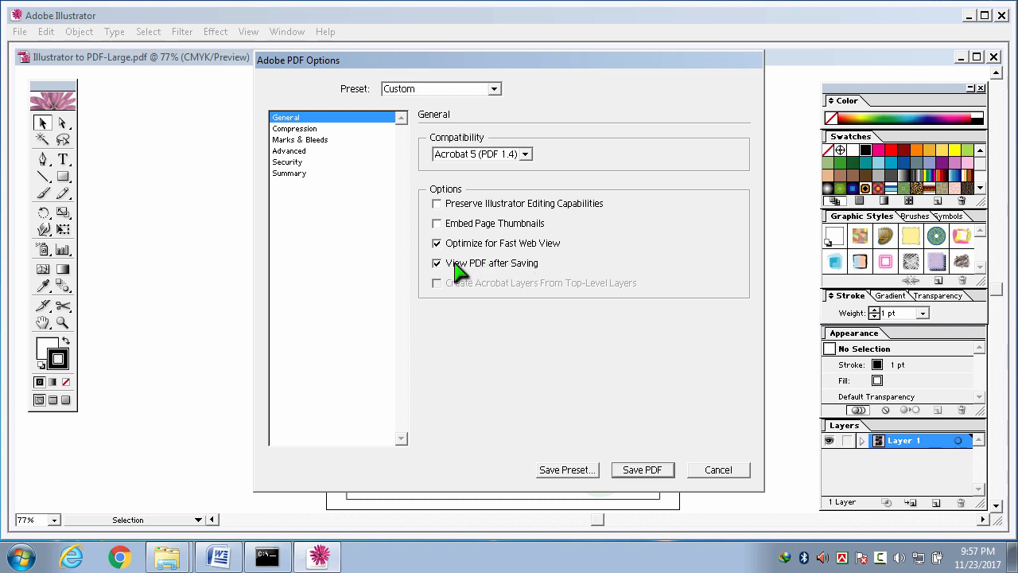
{"action": "mouse_move", "coordinate": [394, 147]}
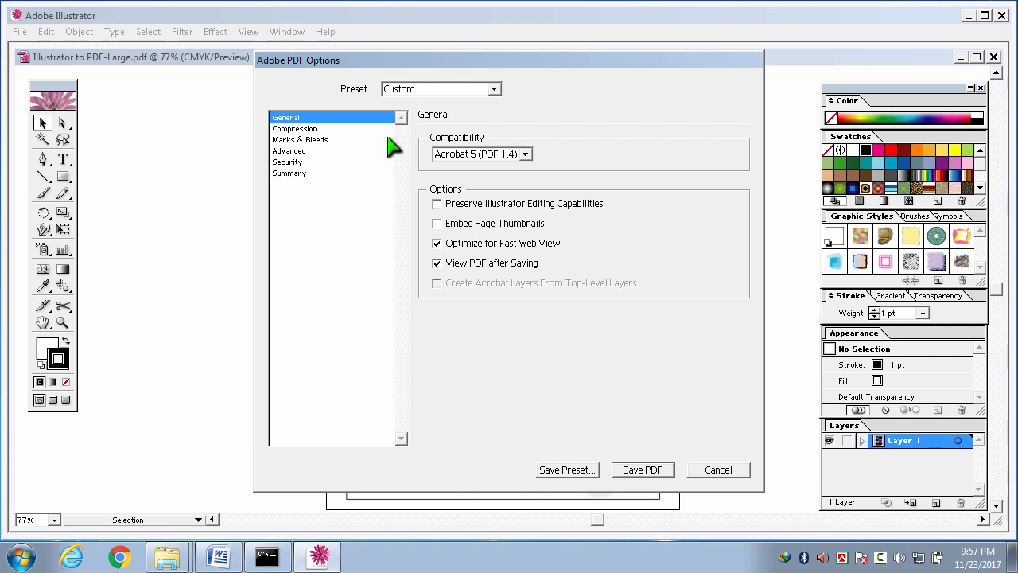
{"action": "mouse_move", "coordinate": [313, 127]}
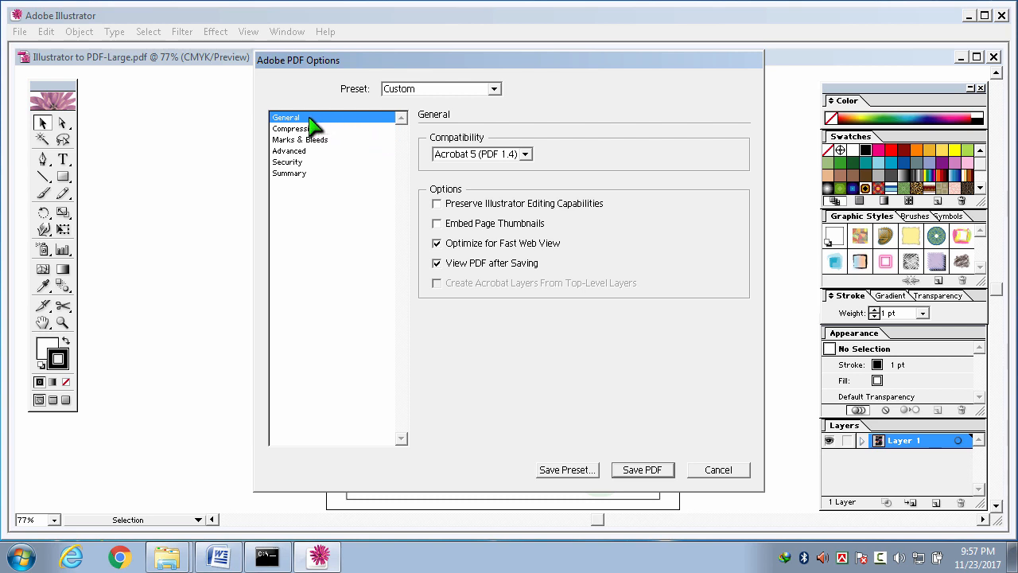
{"action": "mouse_move", "coordinate": [318, 139]}
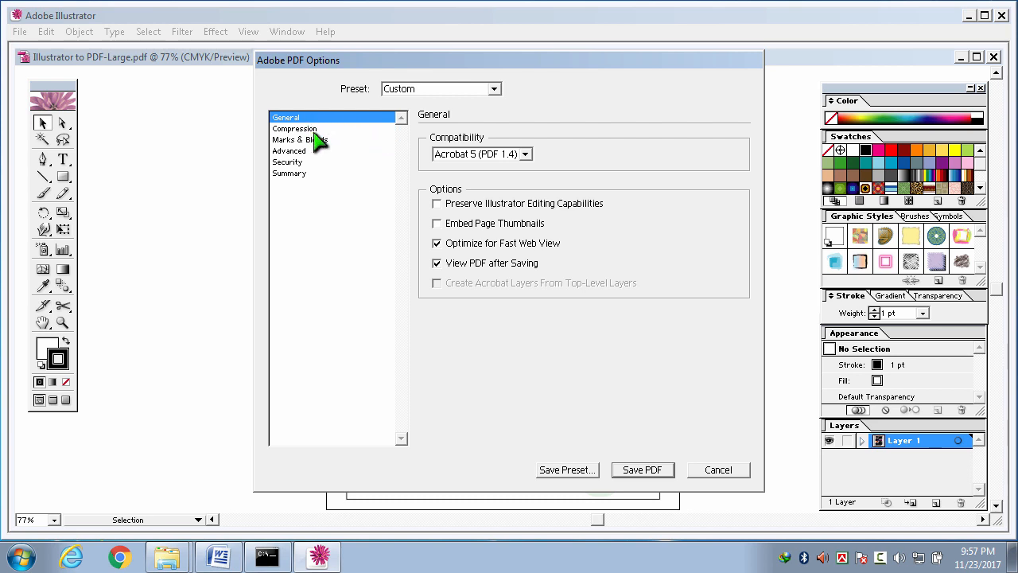
{"action": "mouse_move", "coordinate": [322, 142]}
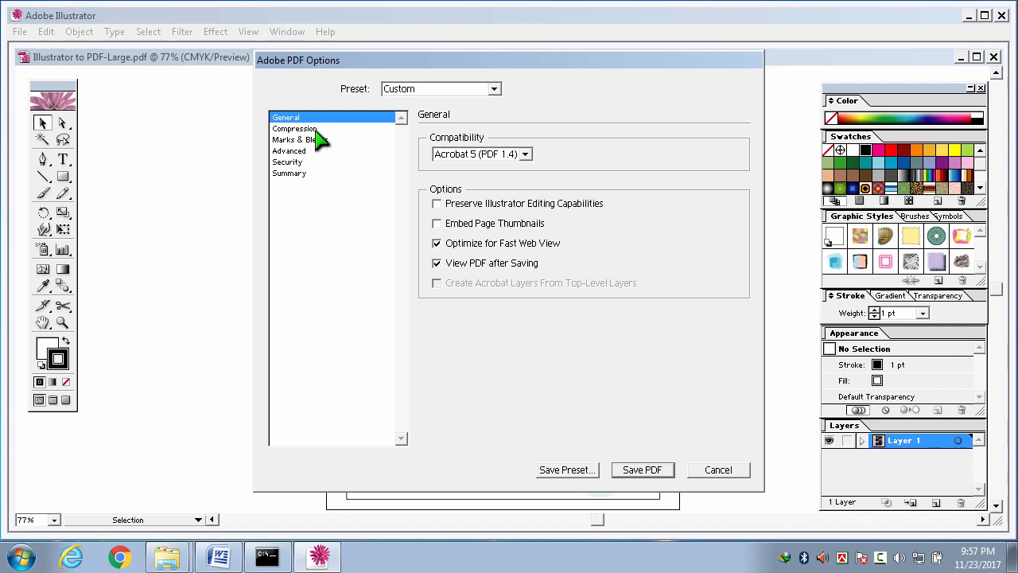
- Set Average Downsampling for color, grayscale and monochrome images on the Compression page
{"action": "left_click", "coordinate": [294, 128]}
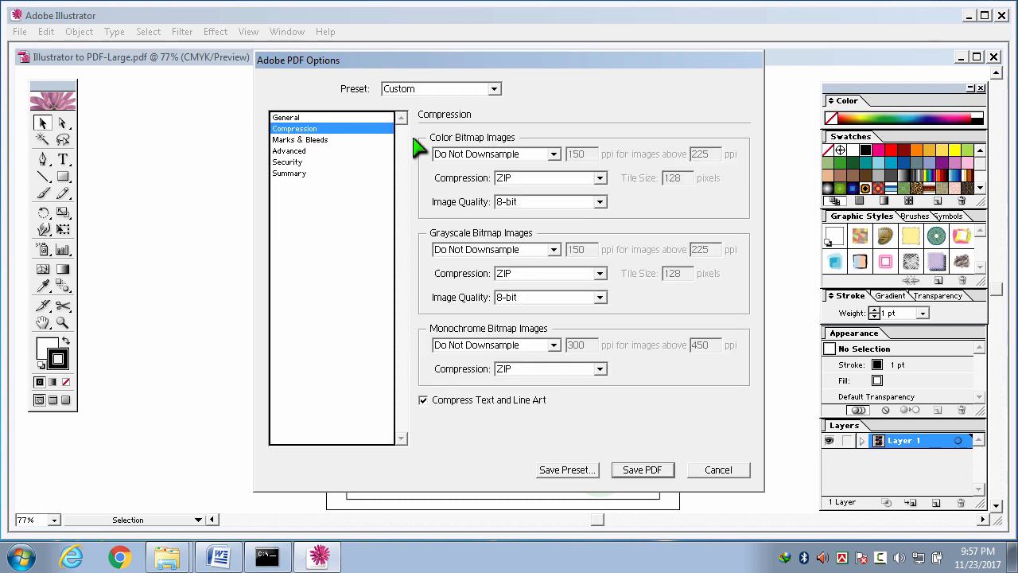
{"action": "mouse_move", "coordinate": [557, 163]}
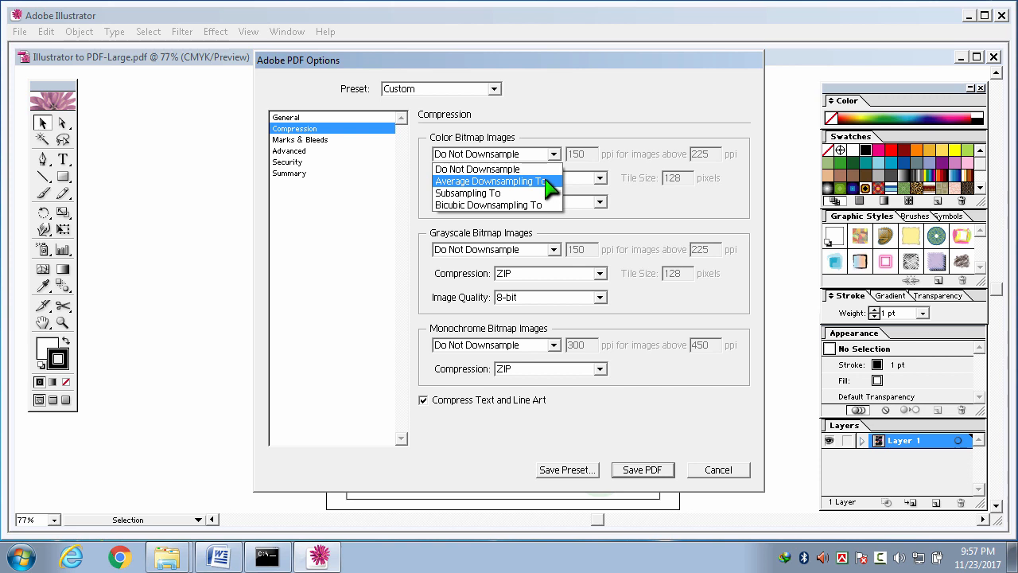
{"action": "left_click", "coordinate": [489, 181]}
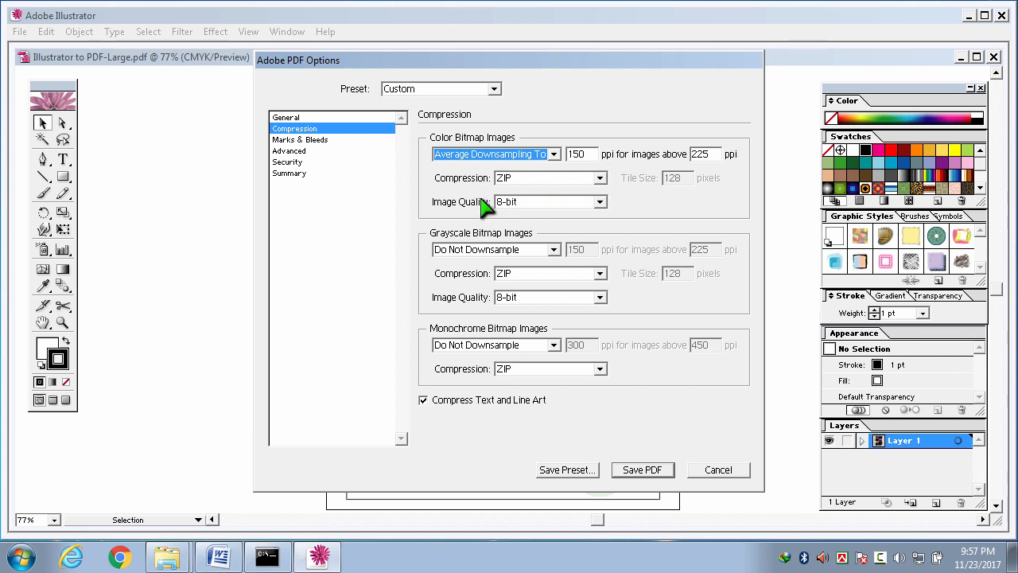
{"action": "mouse_move", "coordinate": [565, 266]}
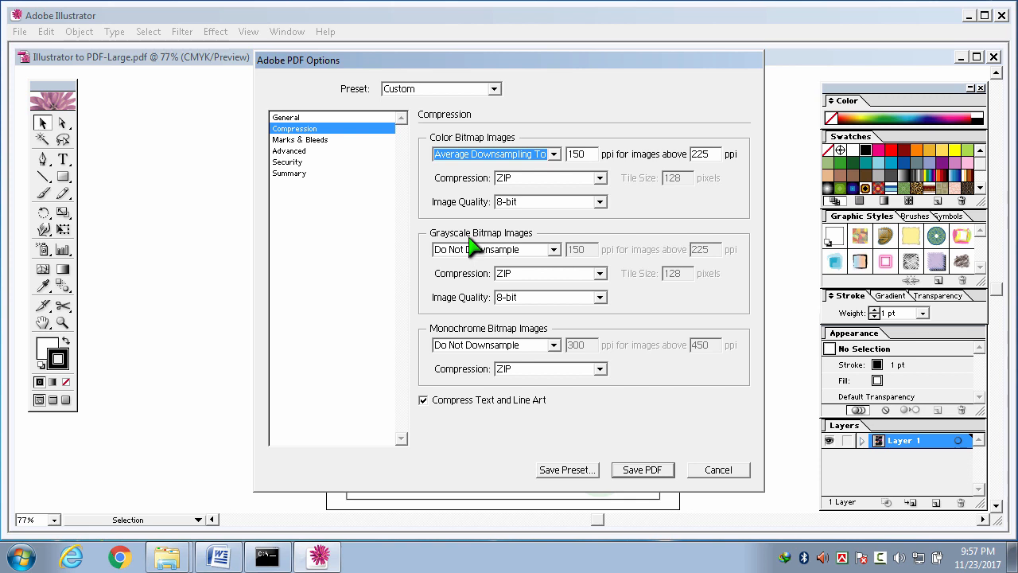
{"action": "left_click", "coordinate": [556, 249]}
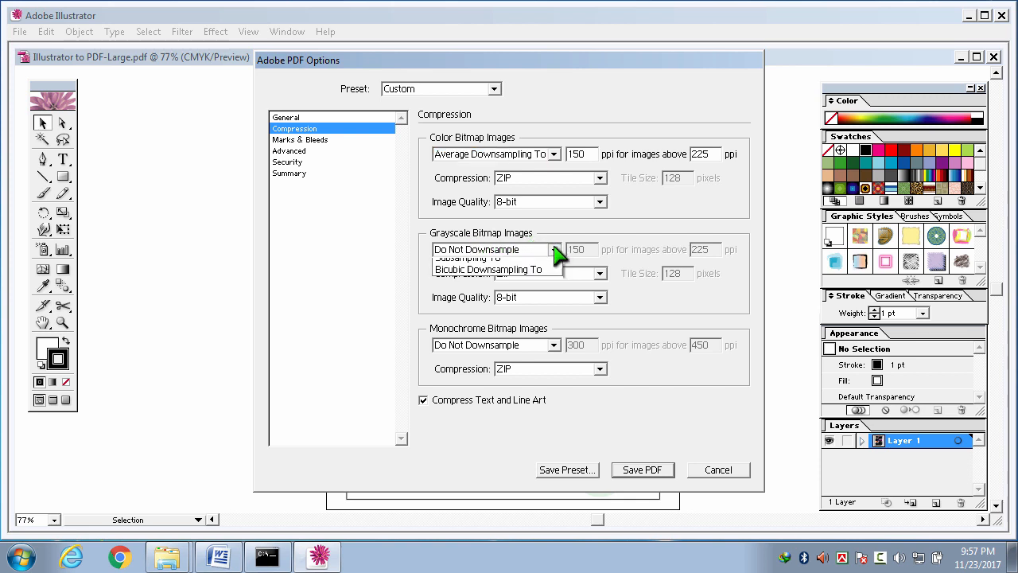
{"action": "left_click", "coordinate": [555, 249]}
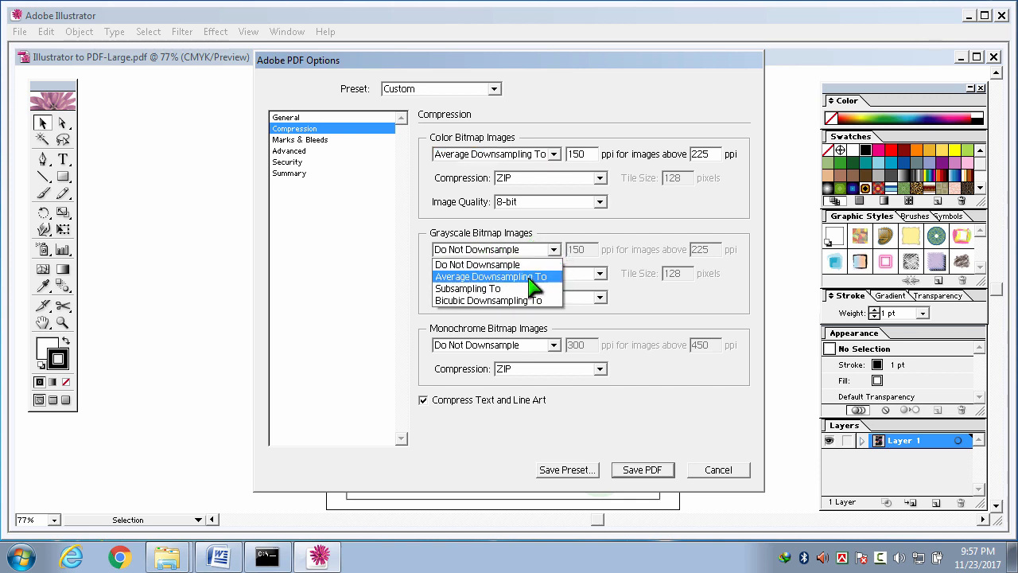
{"action": "mouse_move", "coordinate": [549, 285]}
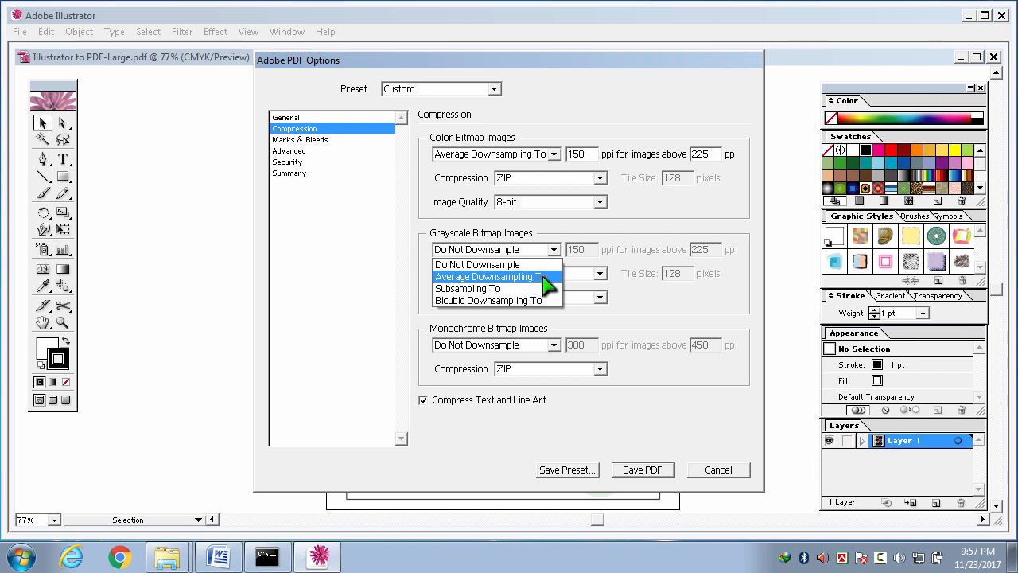
{"action": "left_click", "coordinate": [493, 276]}
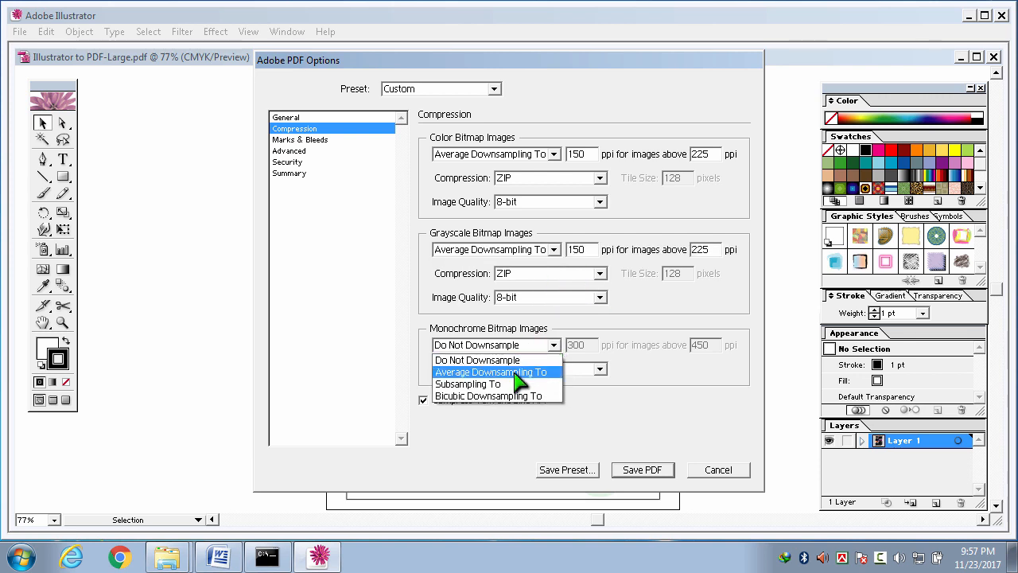
{"action": "mouse_move", "coordinate": [541, 372]}
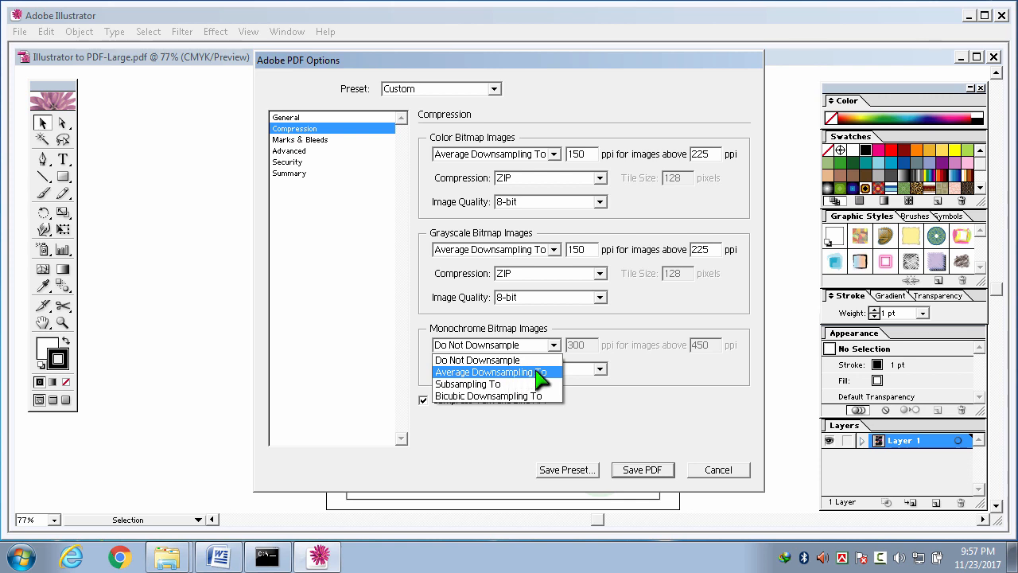
{"action": "left_click", "coordinate": [486, 371]}
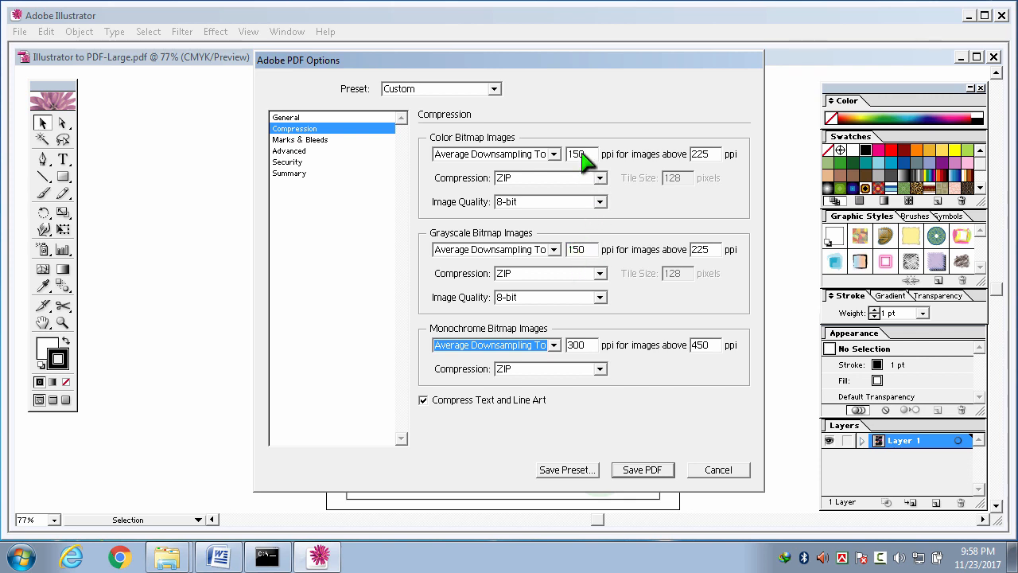
{"action": "mouse_move", "coordinate": [468, 391]}
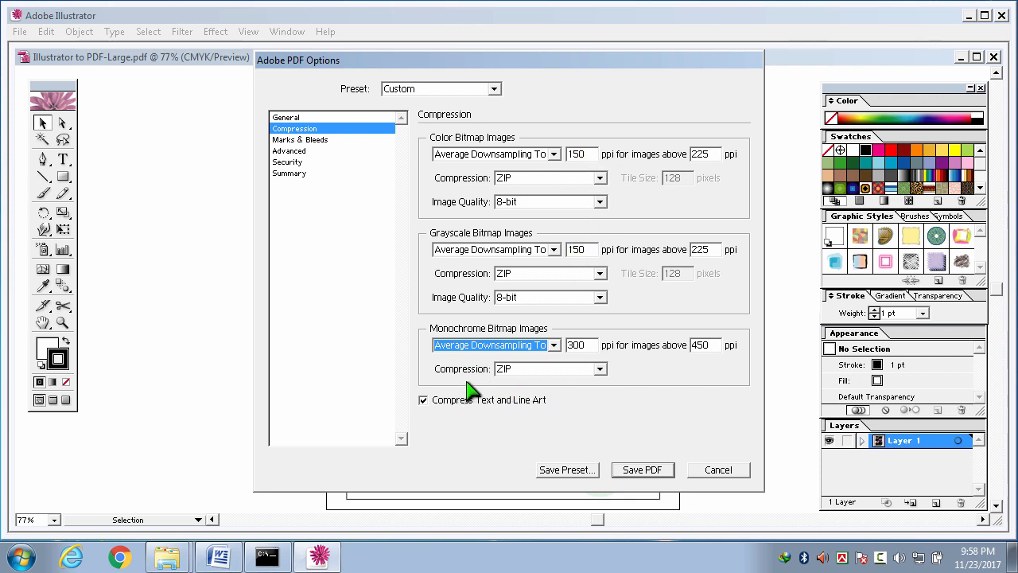
{"action": "mouse_move", "coordinate": [653, 484]}
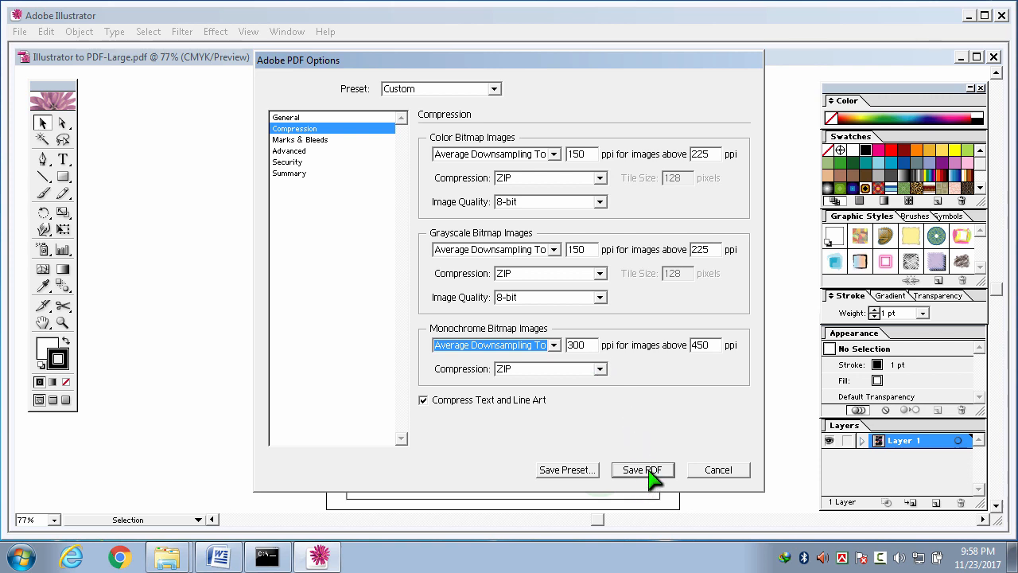
- Save the PDF and answer Yes to the editing-capabilities warning
{"action": "left_click", "coordinate": [642, 470]}
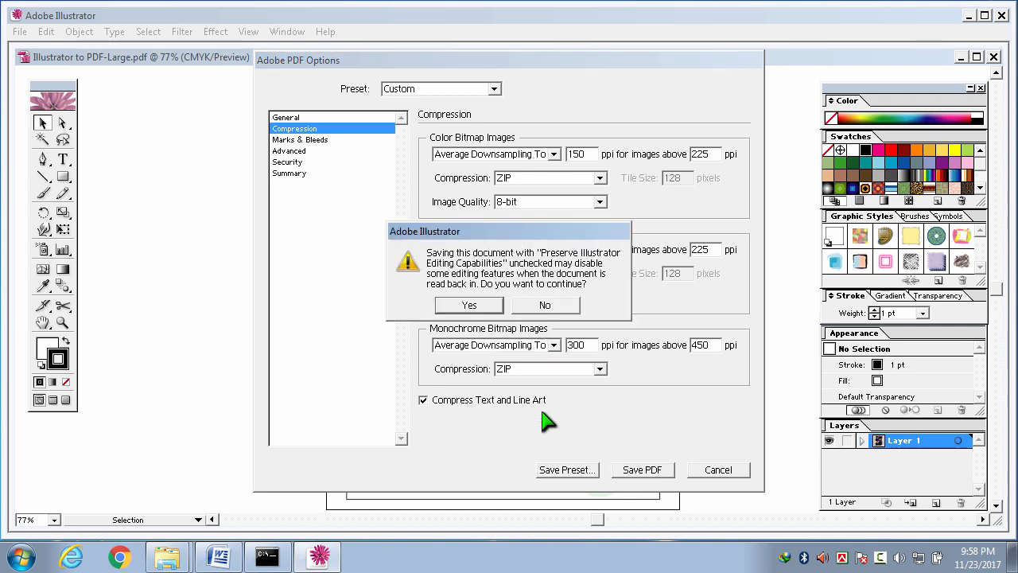
{"action": "left_click", "coordinate": [469, 304]}
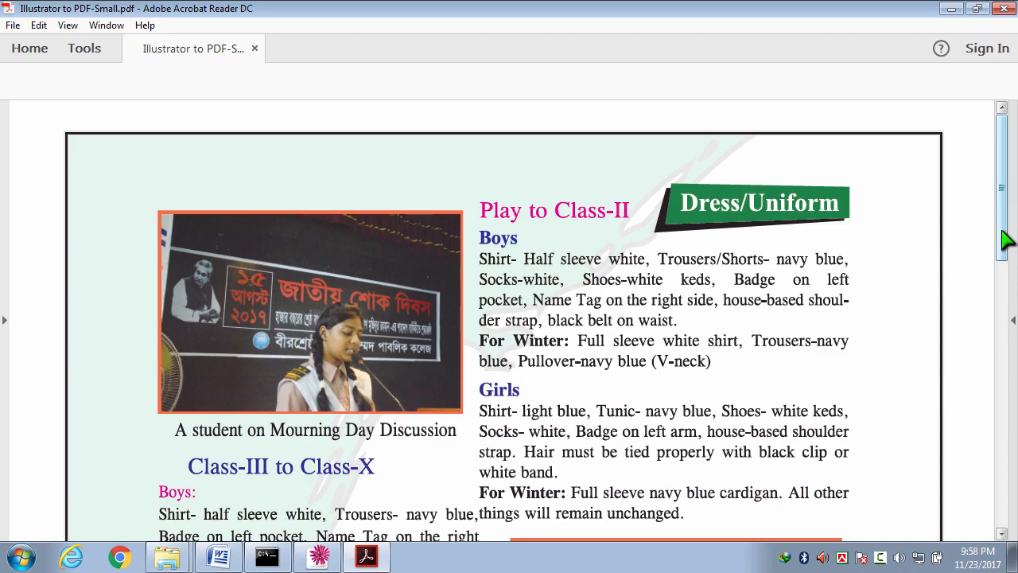
- Scroll through the compressed brochure page in Acrobat Reader
{"action": "scroll", "scroll_direction": "down", "scroll_amount": 3}
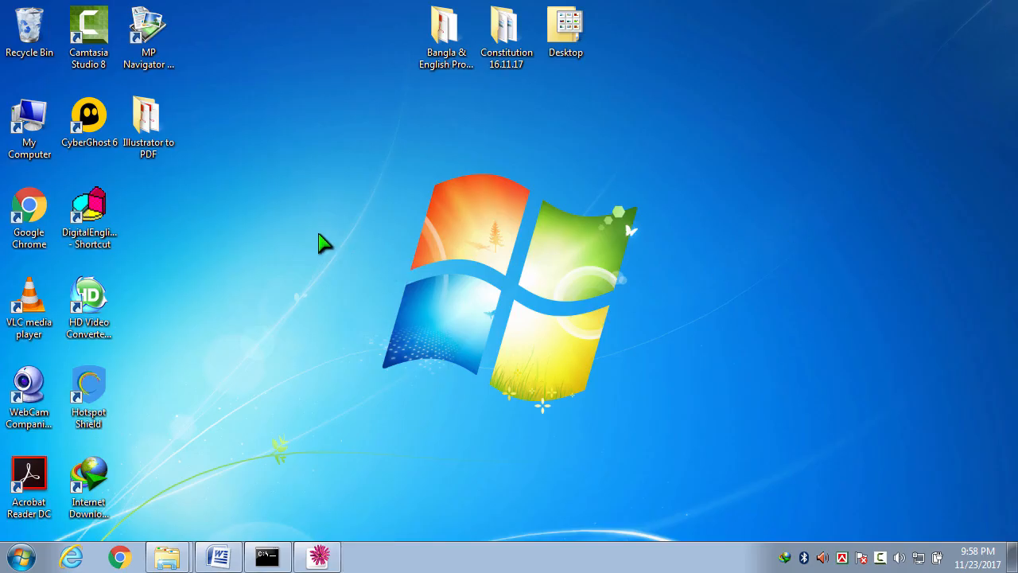
- Open the Illustrator to PDF folder and check that Illustrator to PDF-Small.pdf is 1.52 MB
{"action": "left_click", "coordinate": [148, 115]}
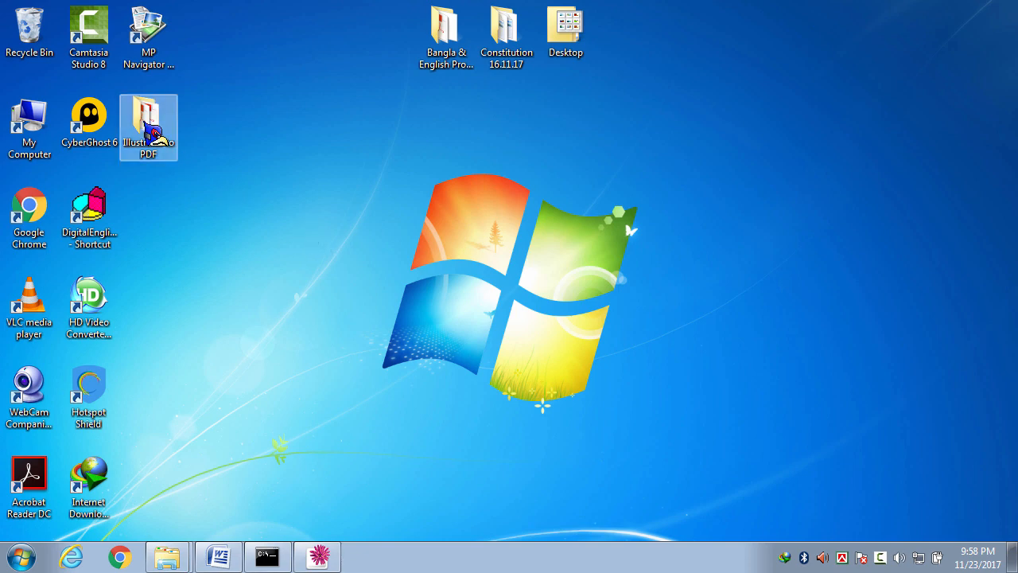
{"action": "double_click", "coordinate": [148, 120]}
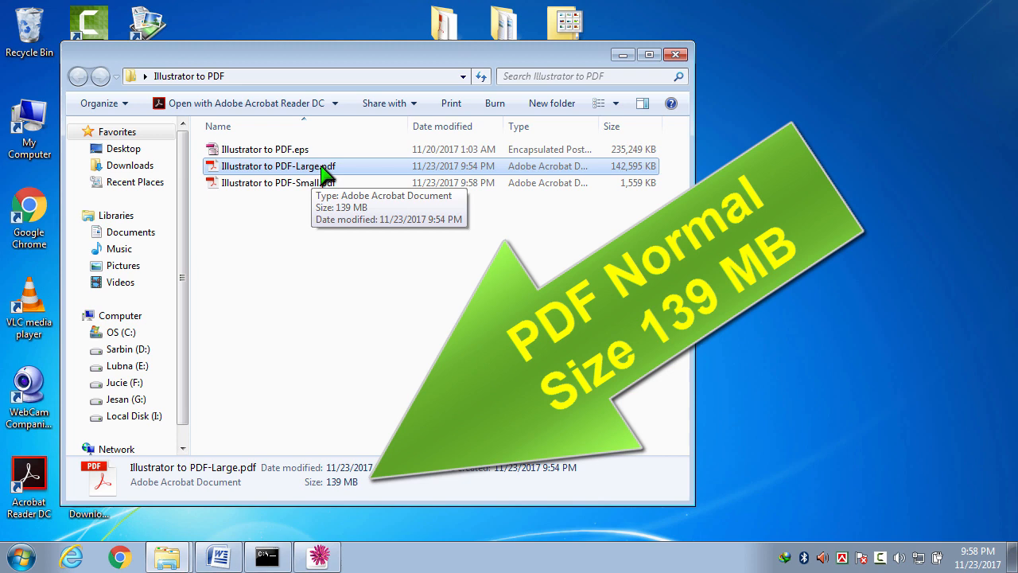
{"action": "mouse_move", "coordinate": [328, 243]}
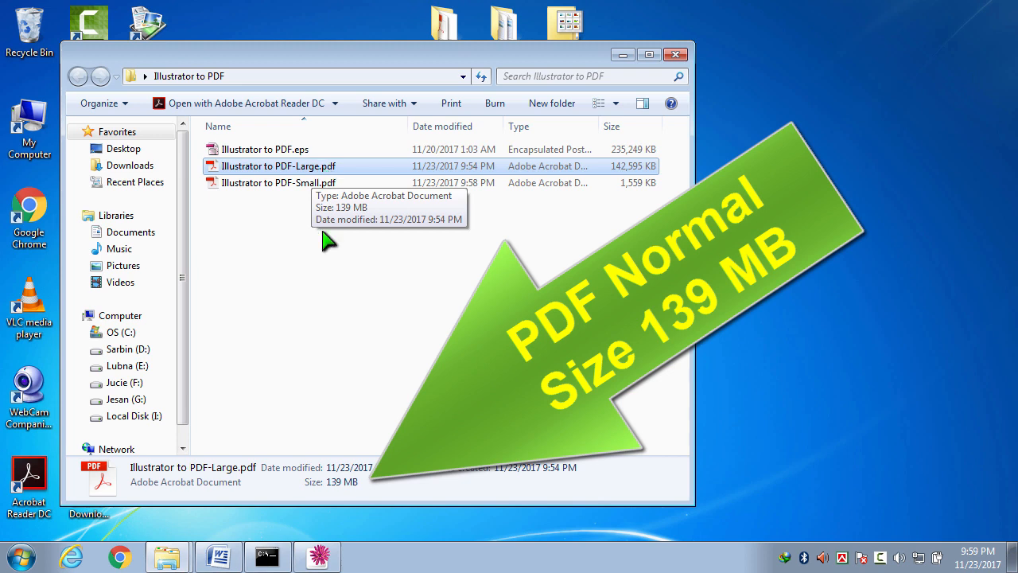
{"action": "mouse_move", "coordinate": [362, 495]}
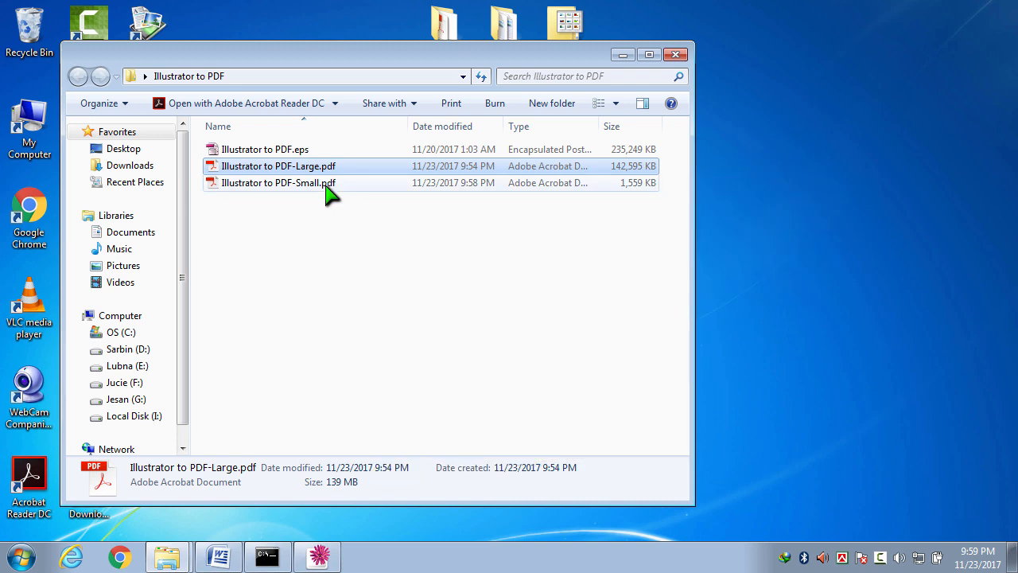
{"action": "left_click", "coordinate": [278, 183]}
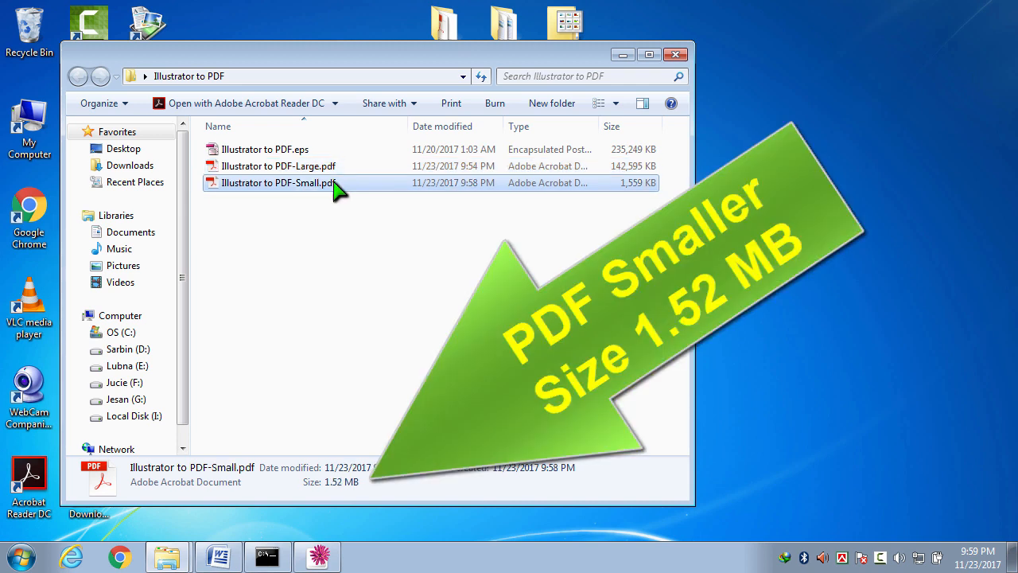
{"action": "mouse_move", "coordinate": [358, 496]}
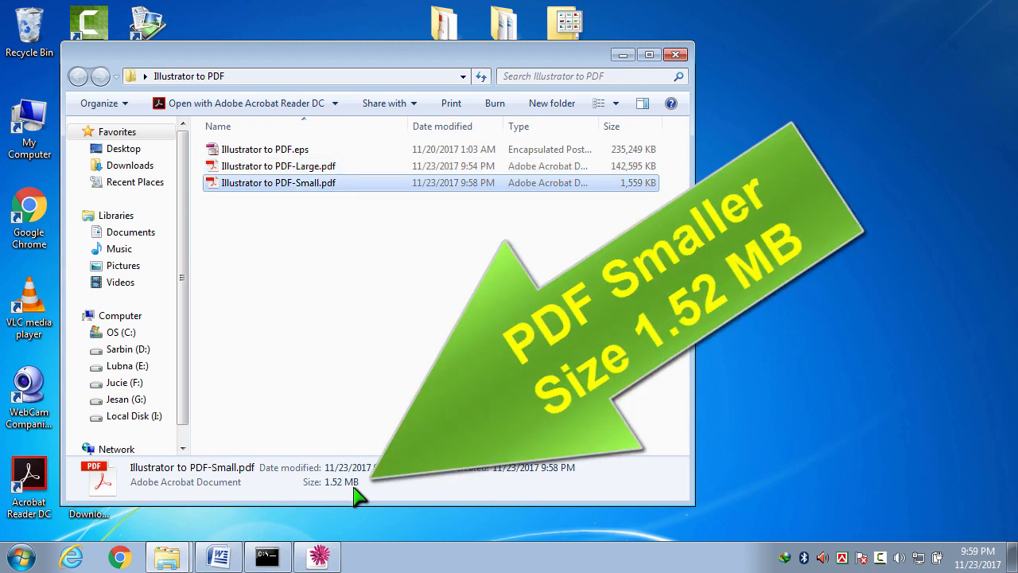
{"action": "mouse_move", "coordinate": [390, 366]}
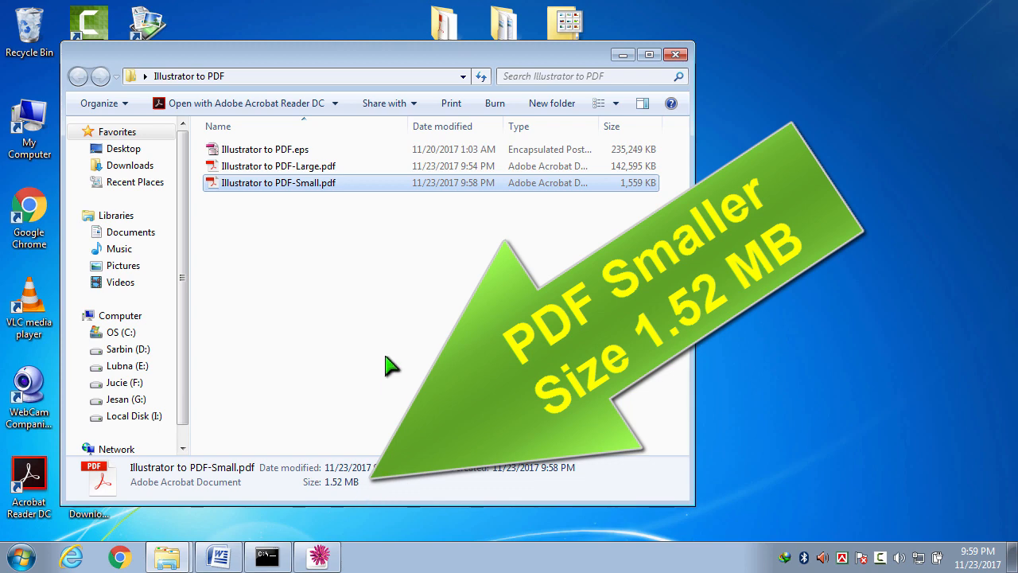